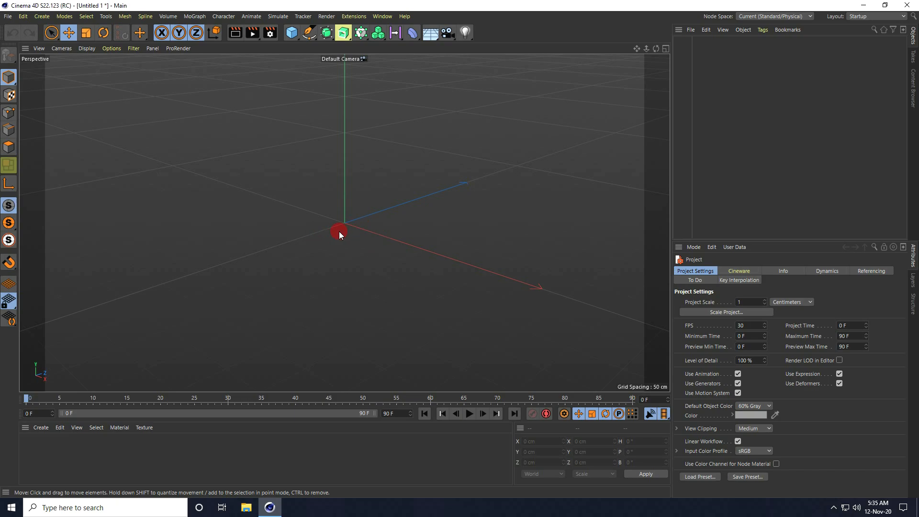
# Step: Add a Sphere with Radius 60 cm and 50 Segments, then hide it in the viewport
pyautogui.click(291, 32)
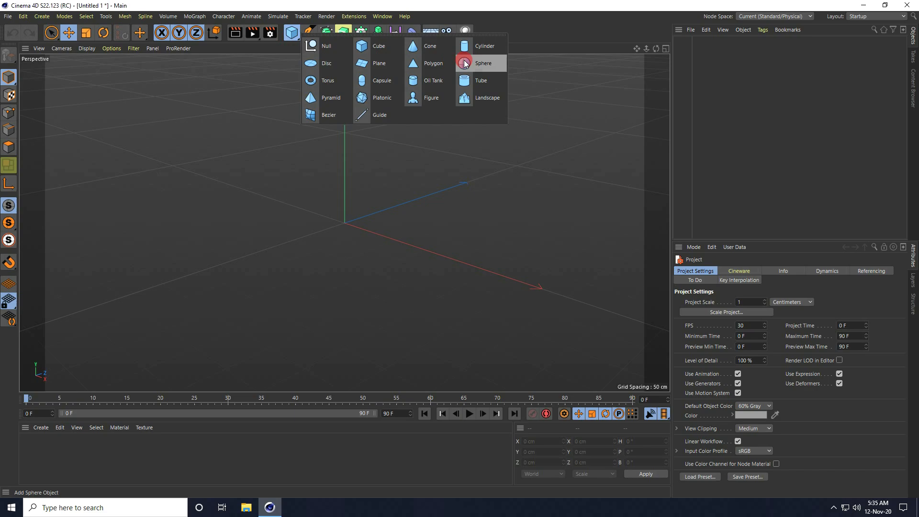
pyautogui.click(482, 63)
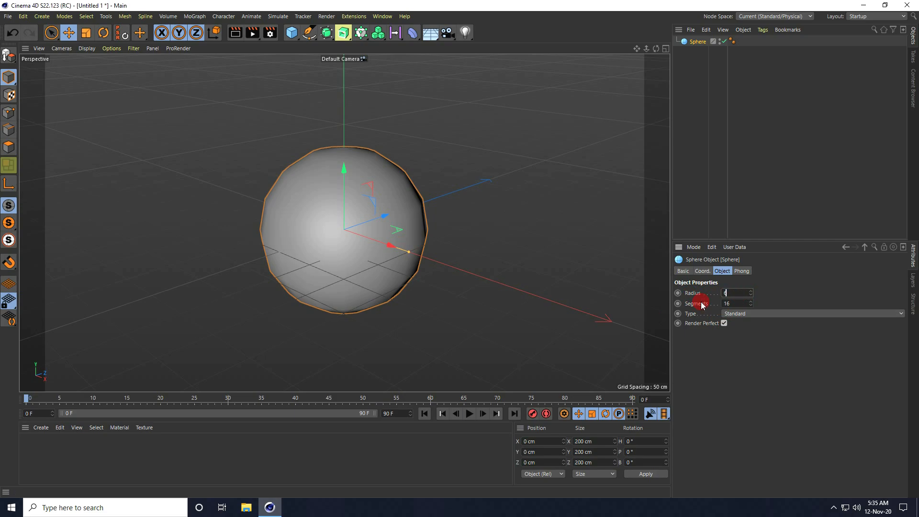
pyautogui.write('60 cm')
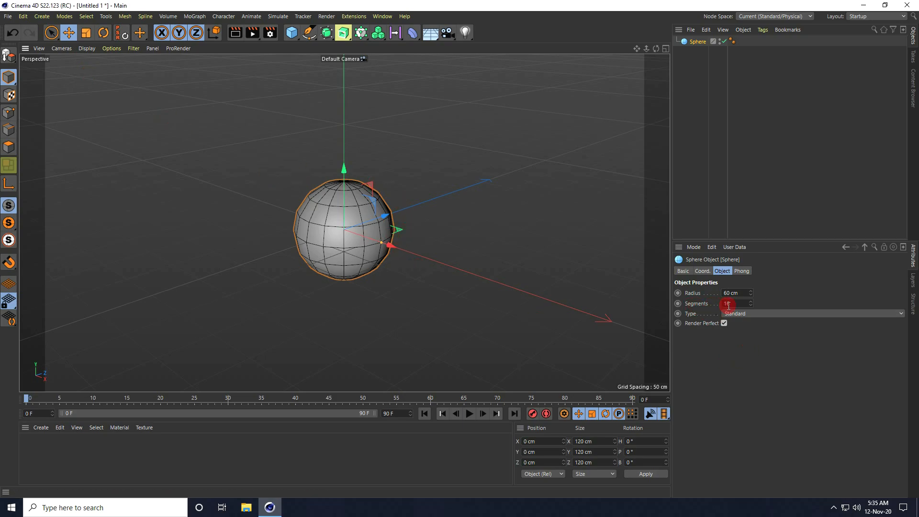
pyautogui.write('50')
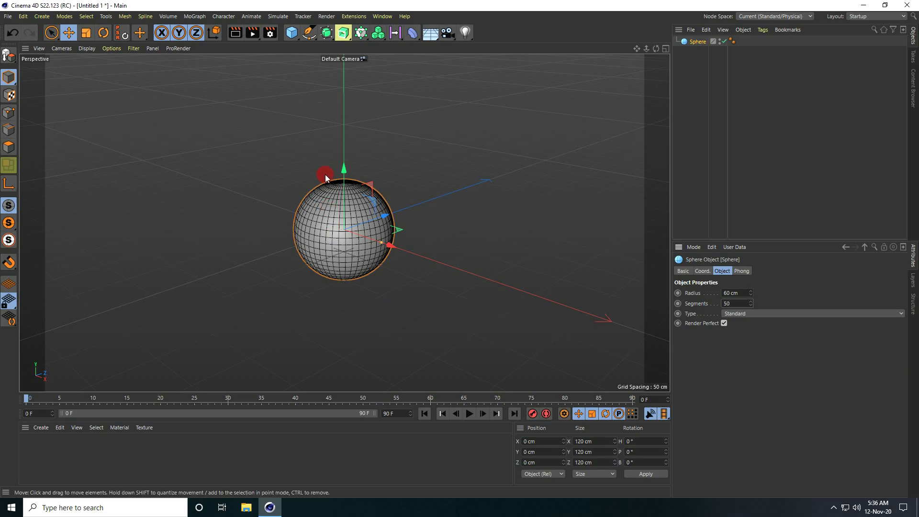
pyautogui.moveTo(326, 178); pyautogui.dragTo(463, 196)
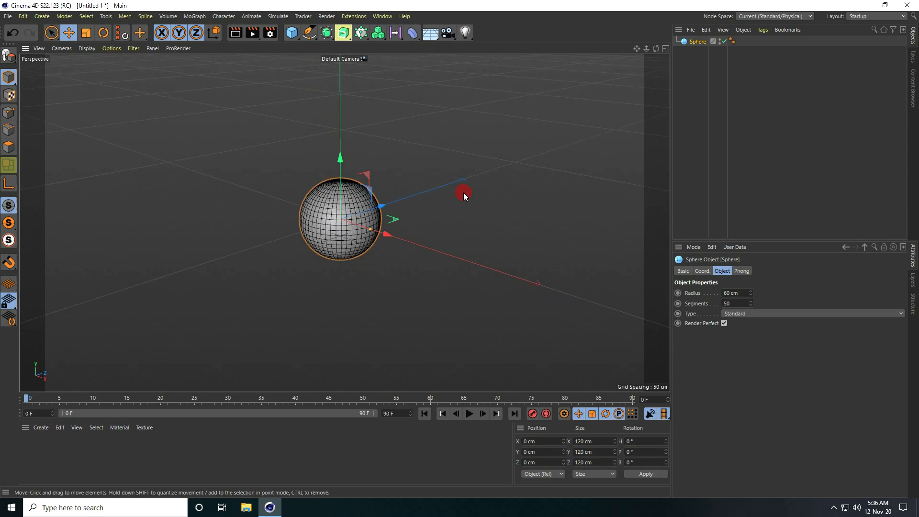
pyautogui.click(714, 41)
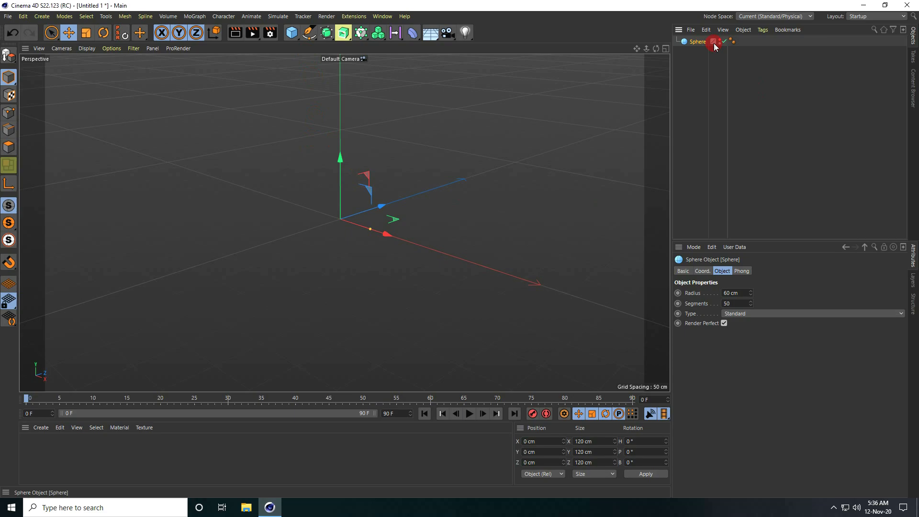
# Step: Add a second sphere (Sphere.1) with Radius 5 cm and 24 Segments
pyautogui.click(291, 33)
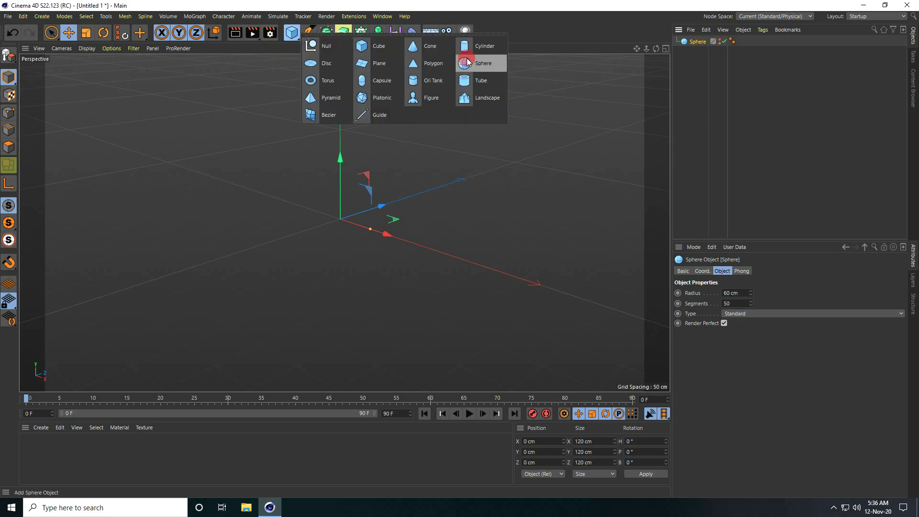
pyautogui.click(483, 63)
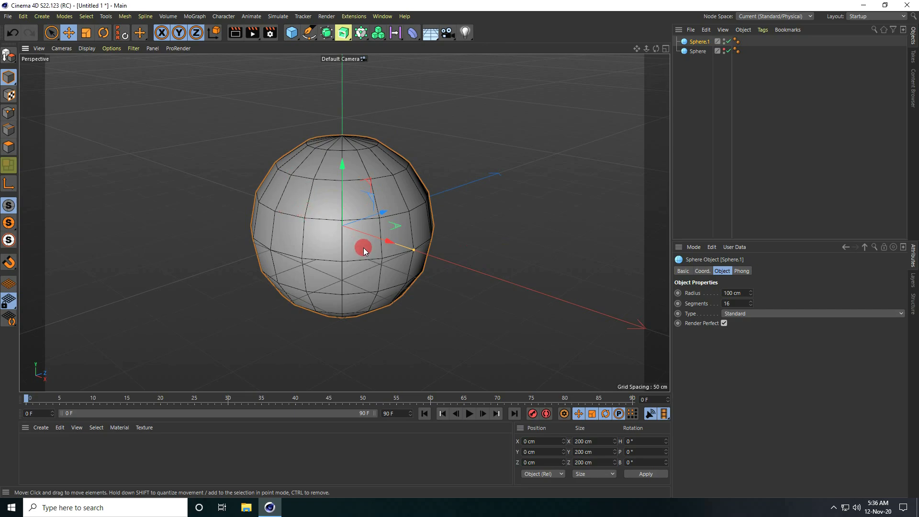
pyautogui.click(734, 293)
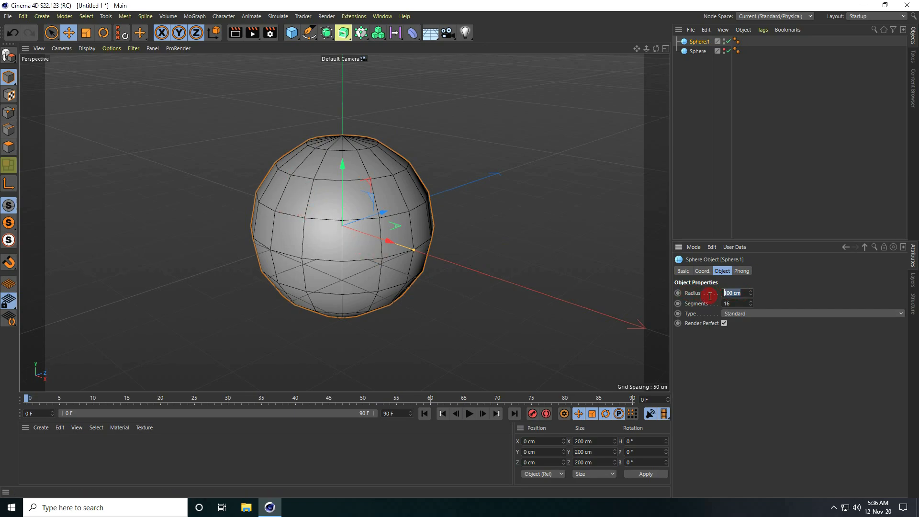
pyautogui.write('5 cm')
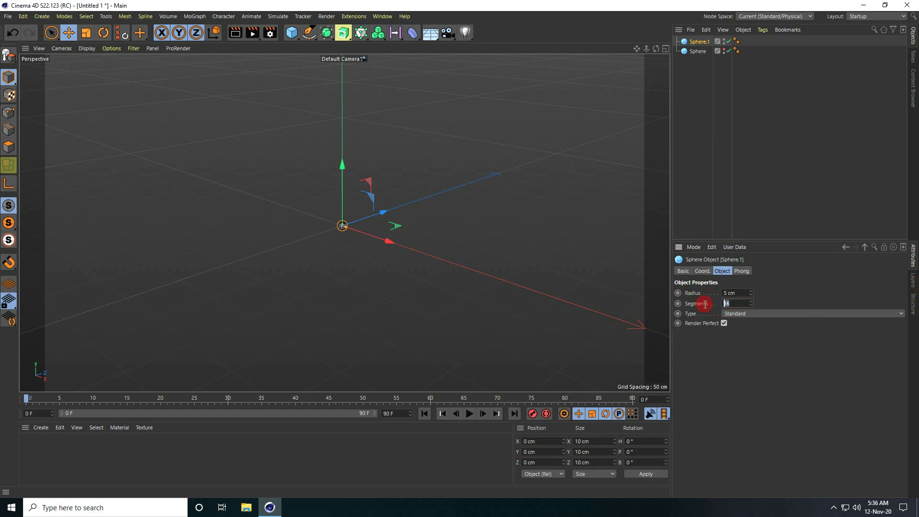
pyautogui.write('24')
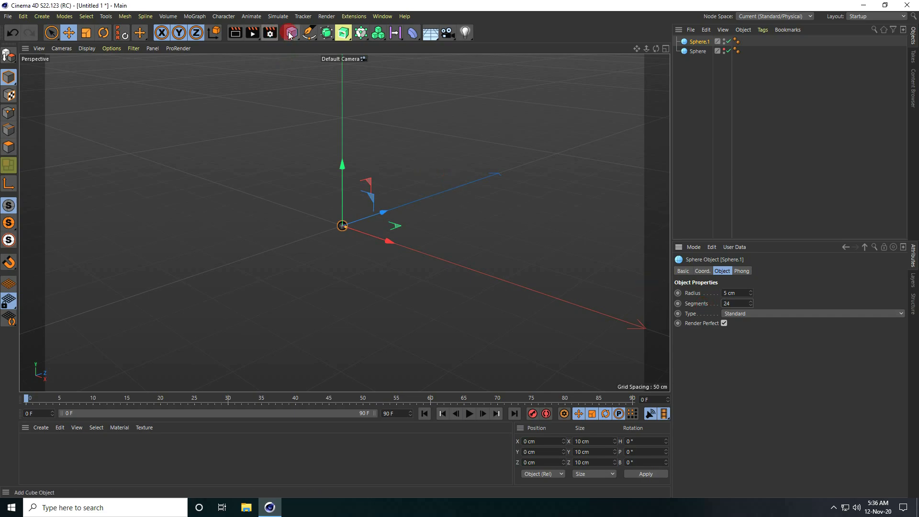
# Step: Add a 10 cm Cube with Fillet enabled and Fillet Subdivision set to 5
pyautogui.click(291, 33)
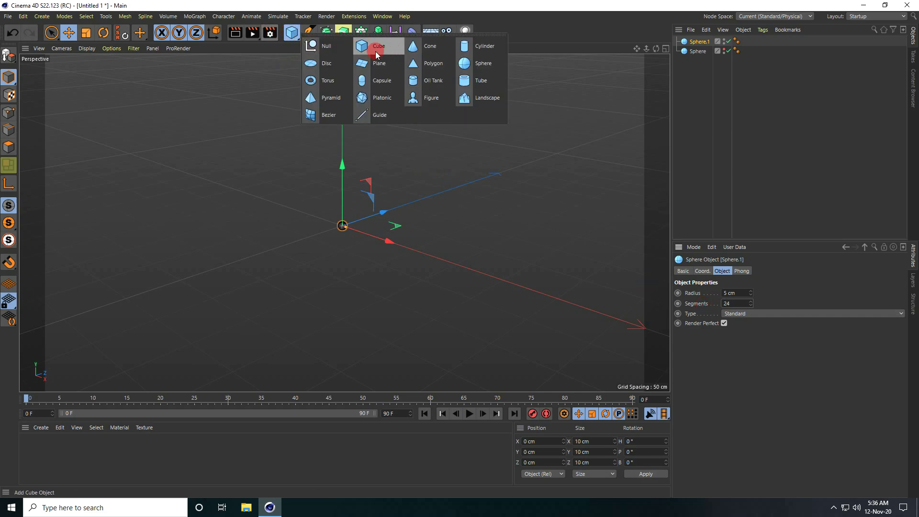
pyautogui.click(379, 45)
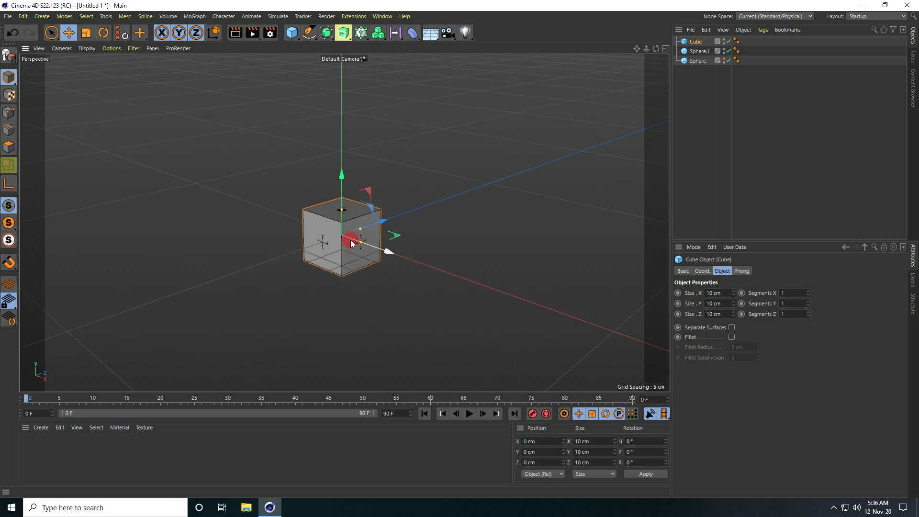
pyautogui.click(730, 337)
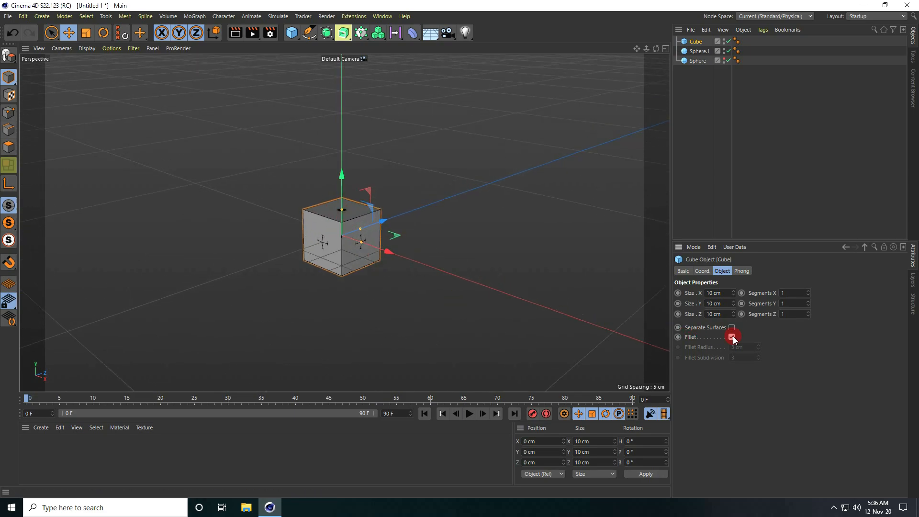
pyautogui.click(730, 336)
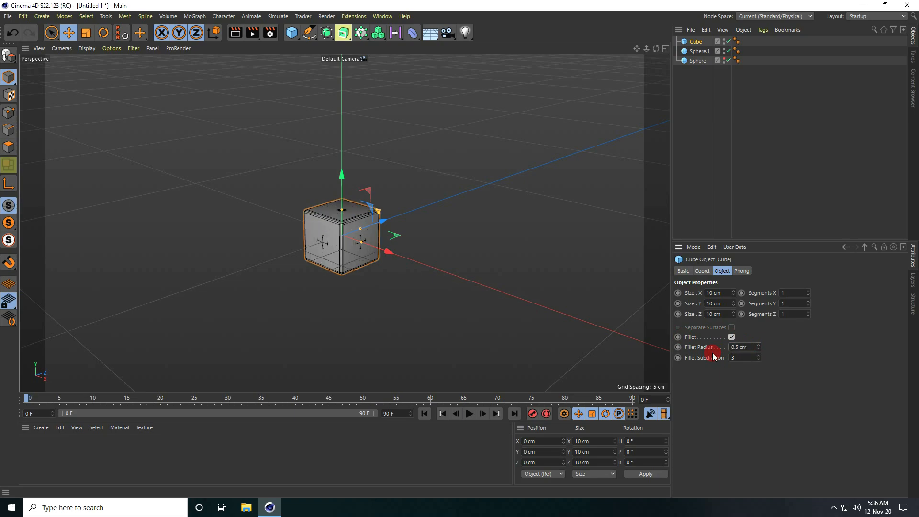
pyautogui.click(743, 357)
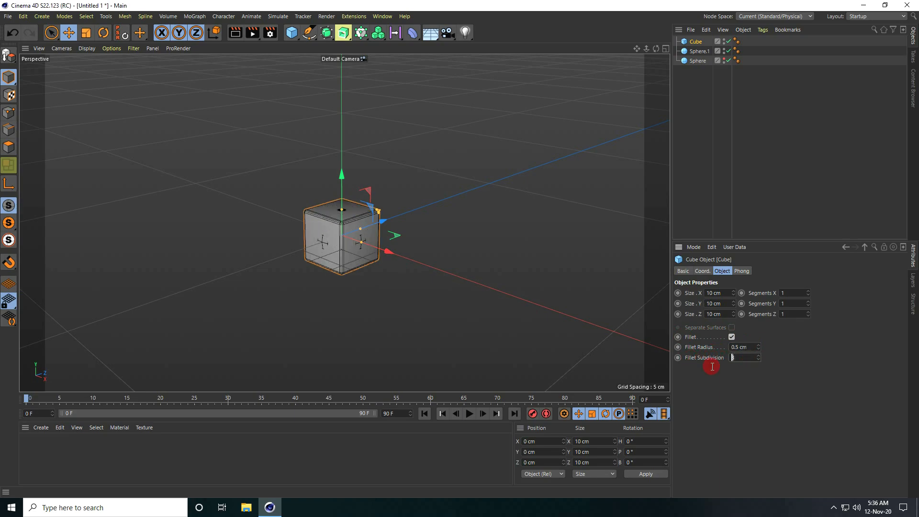
pyautogui.write('5')
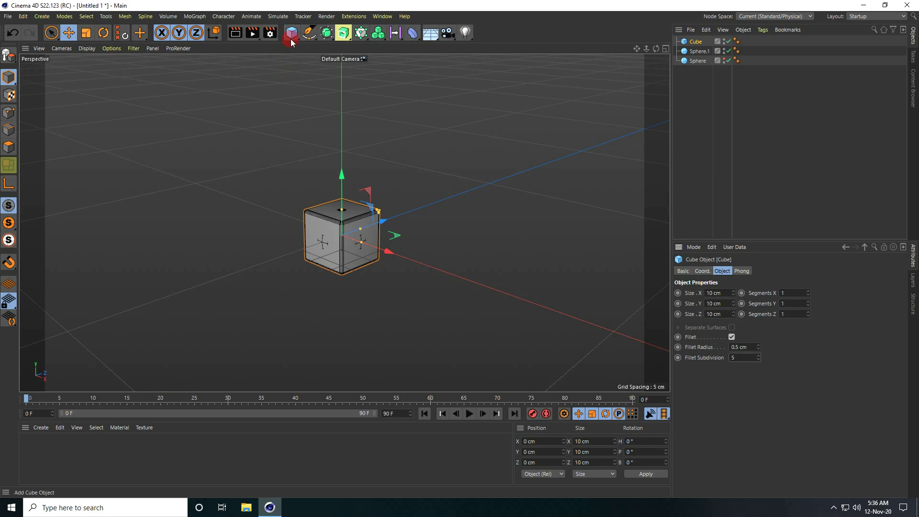
# Step: Add a Platonic solid with Radius 5 cm and move it beside the cube
pyautogui.click(291, 33)
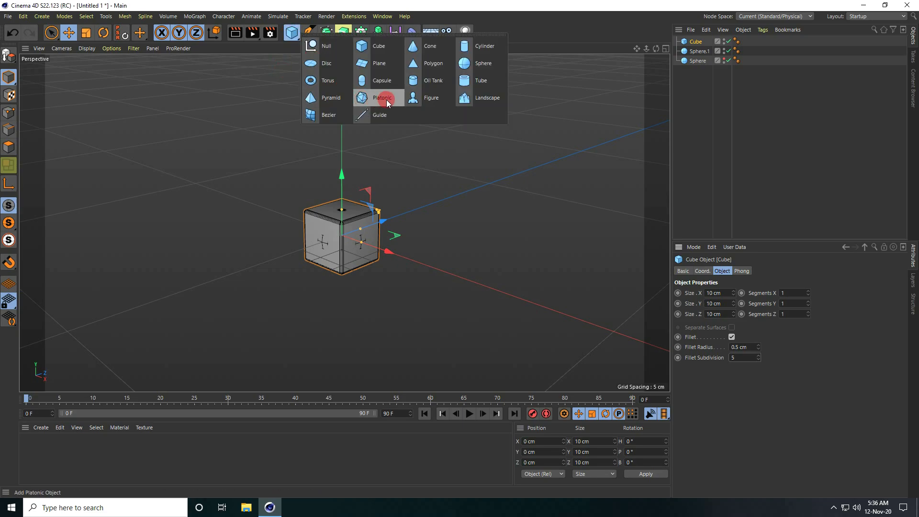
pyautogui.click(382, 98)
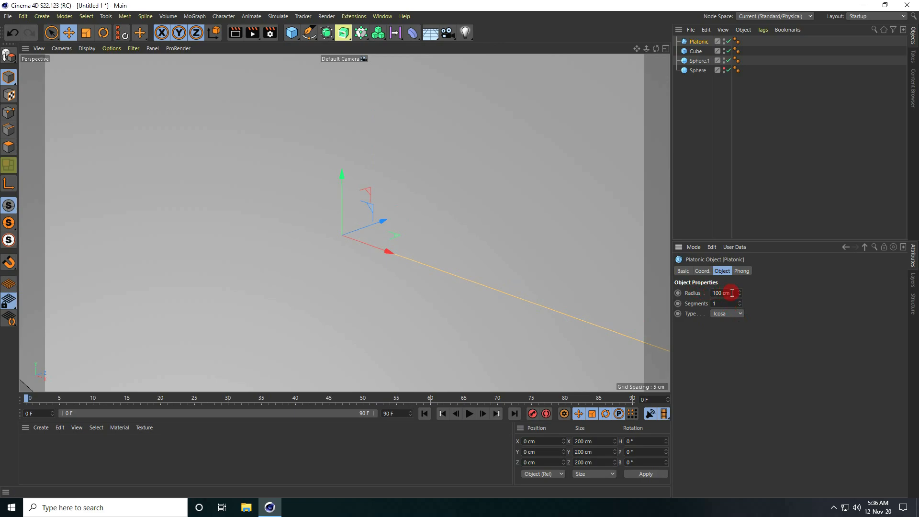
pyautogui.write('5 cm')
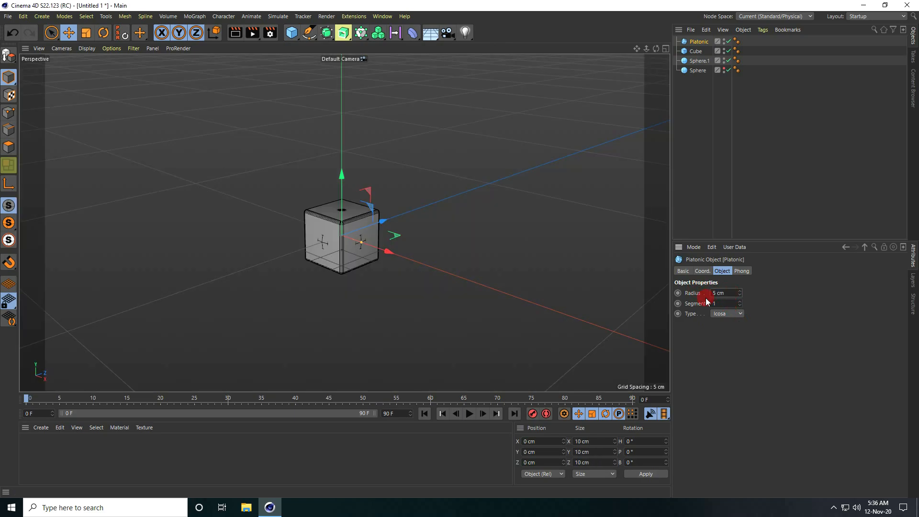
pyautogui.moveTo(383, 252); pyautogui.dragTo(513, 279)
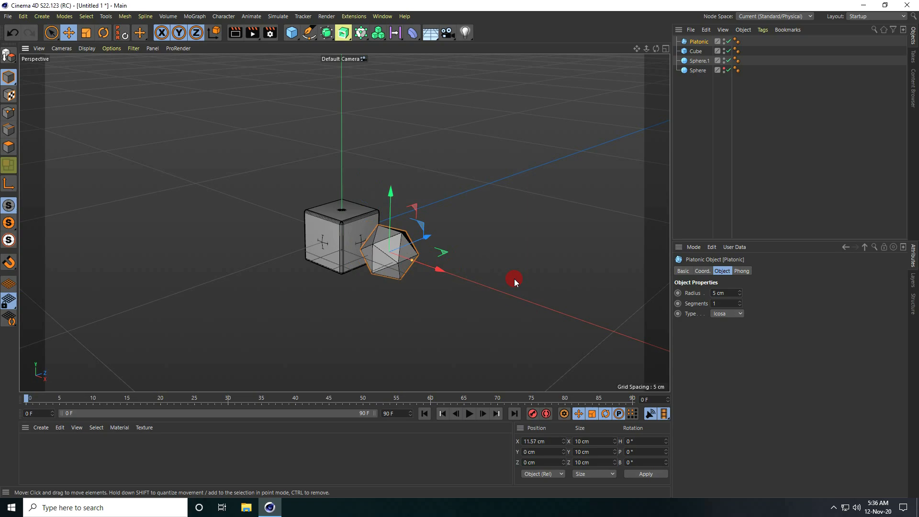
# Step: Add a Torus, scale it down to the cube's size and adjust its Pipe Radius
pyautogui.click(289, 33)
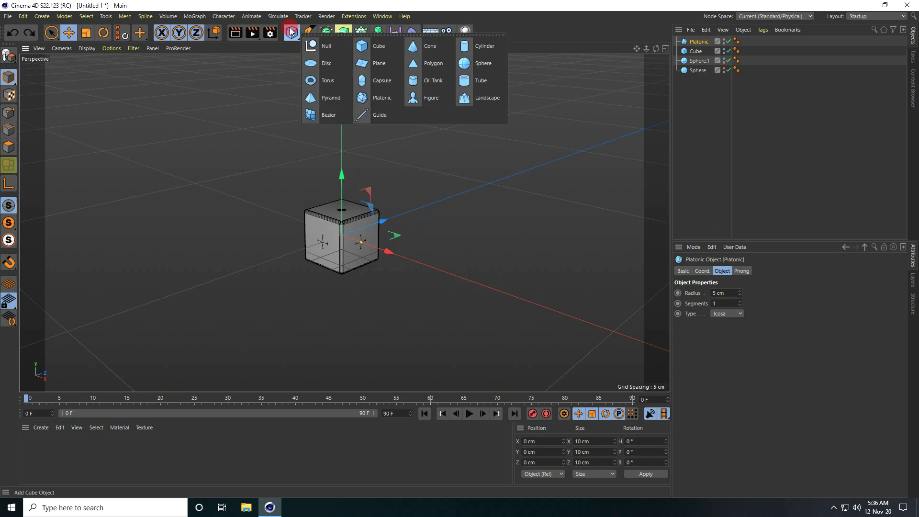
pyautogui.moveTo(327, 81)
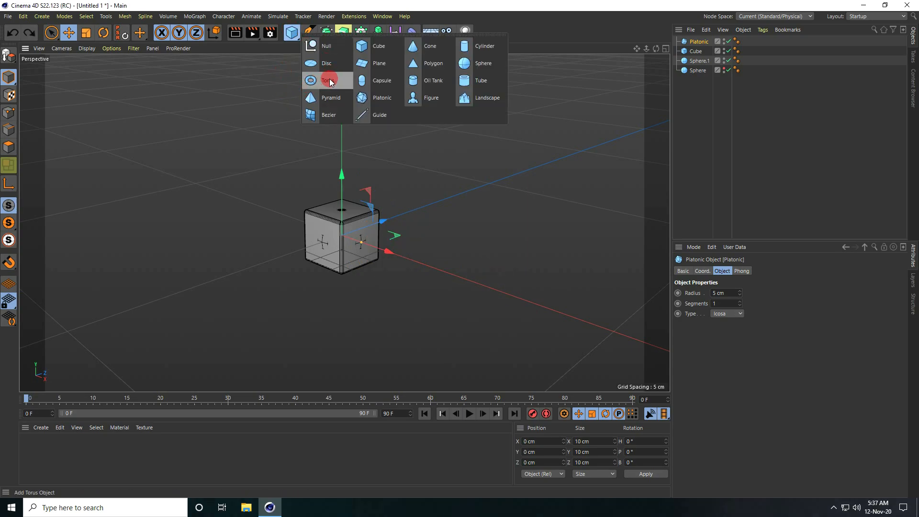
pyautogui.click(327, 81)
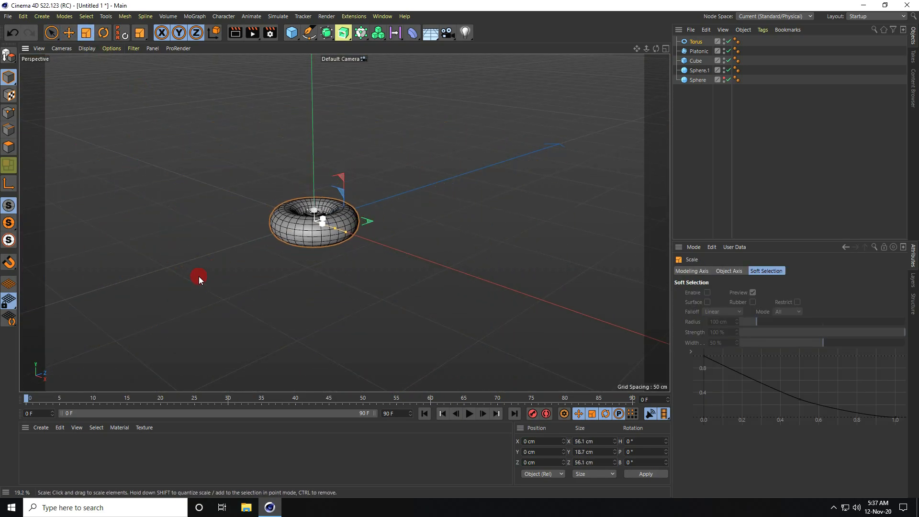
pyautogui.moveTo(199, 278); pyautogui.dragTo(304, 210)
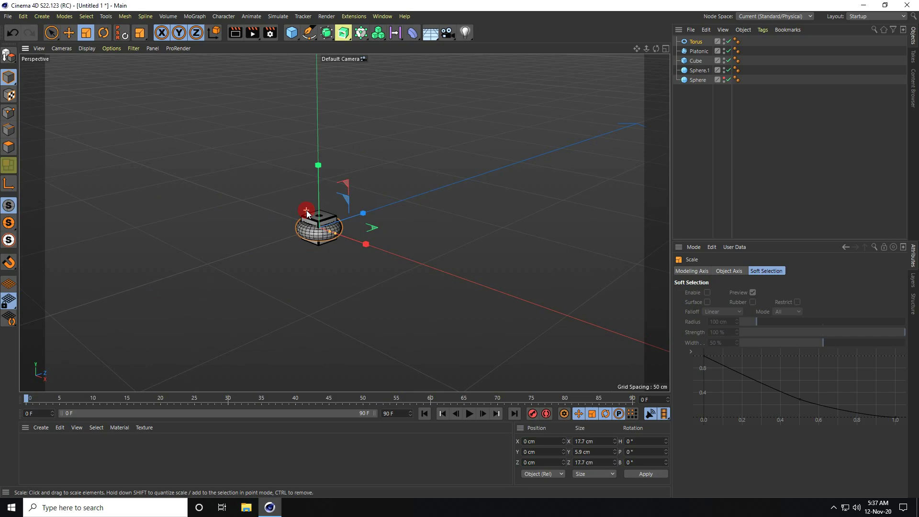
pyautogui.click(695, 42)
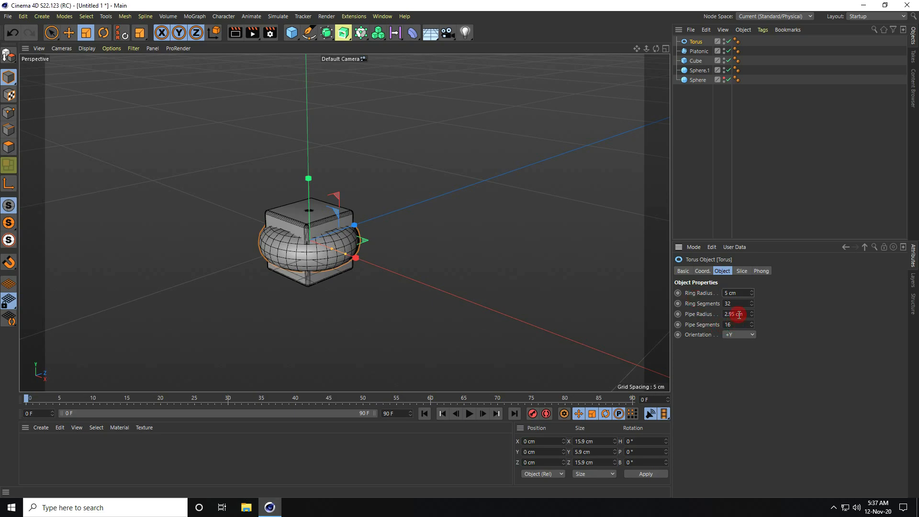
pyautogui.click(735, 314)
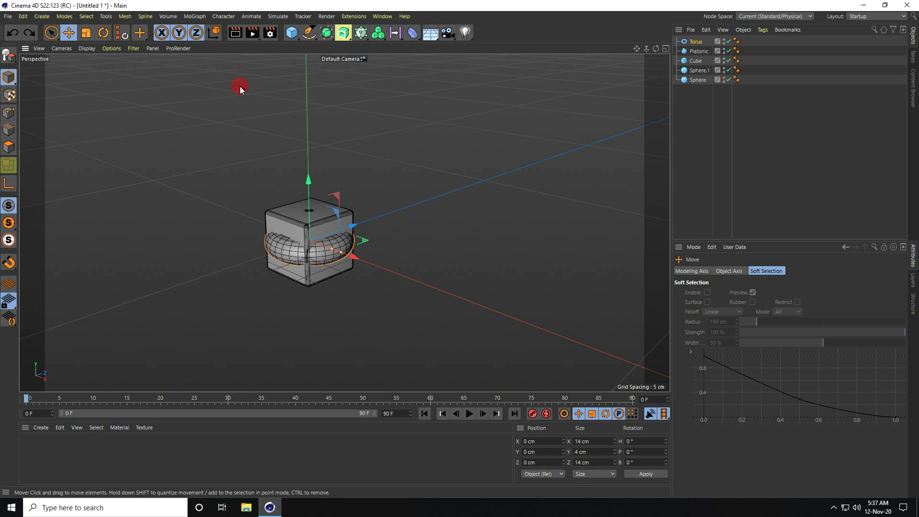
# Step: Add a MoGraph Cloner holding the four objects in an 8×8×8 Grid Array at 50 cm Per-Step spacing
pyautogui.click(194, 17)
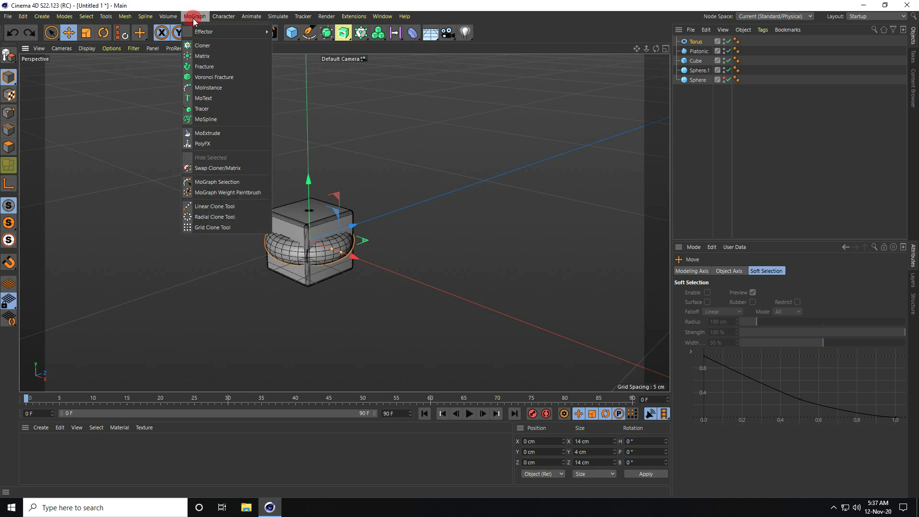
pyautogui.click(202, 45)
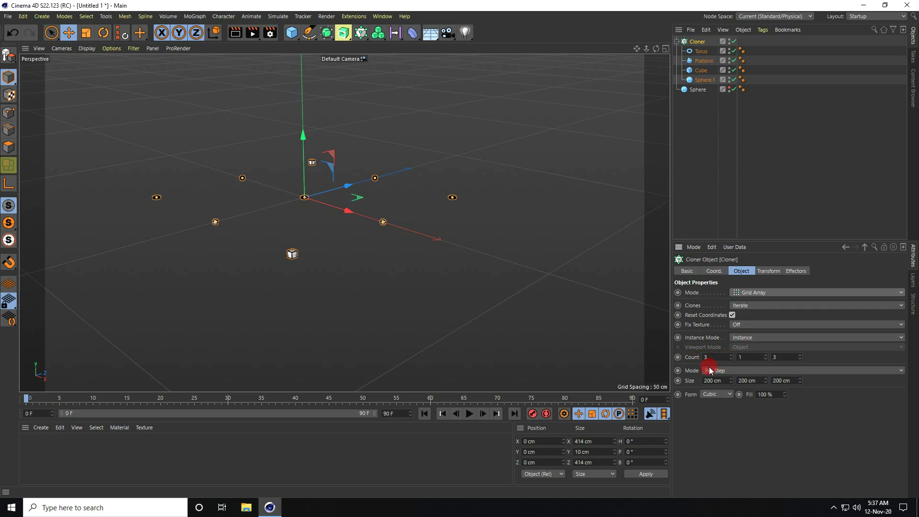
pyautogui.click(712, 369)
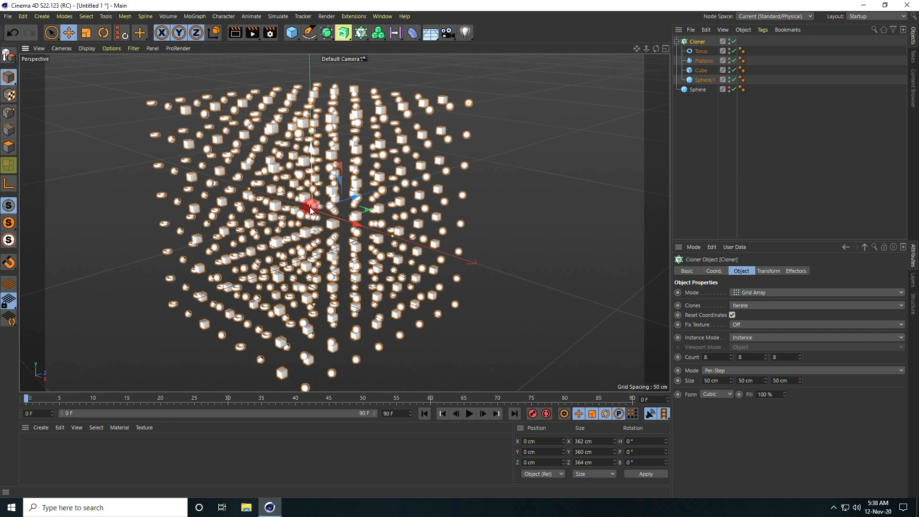
pyautogui.click(86, 47)
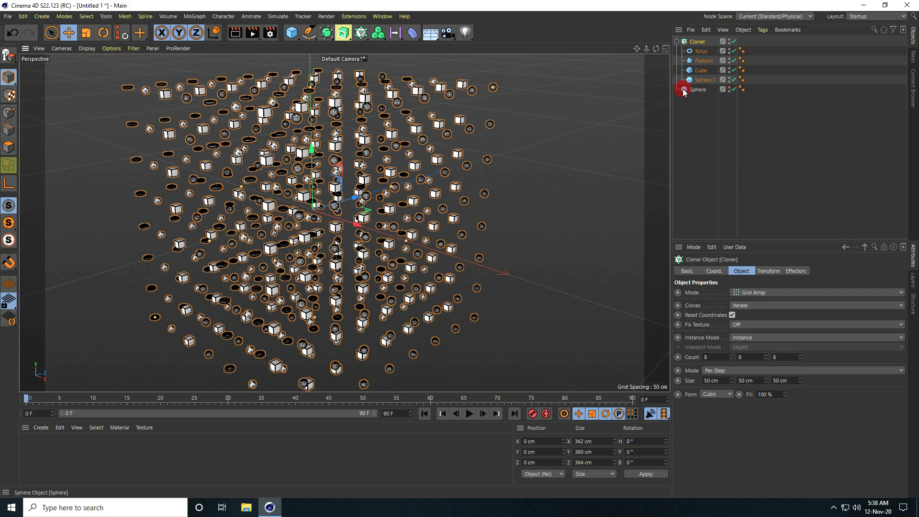
# Step: Add an Attractor force under the large sphere and preview the animation
pyautogui.click(698, 89)
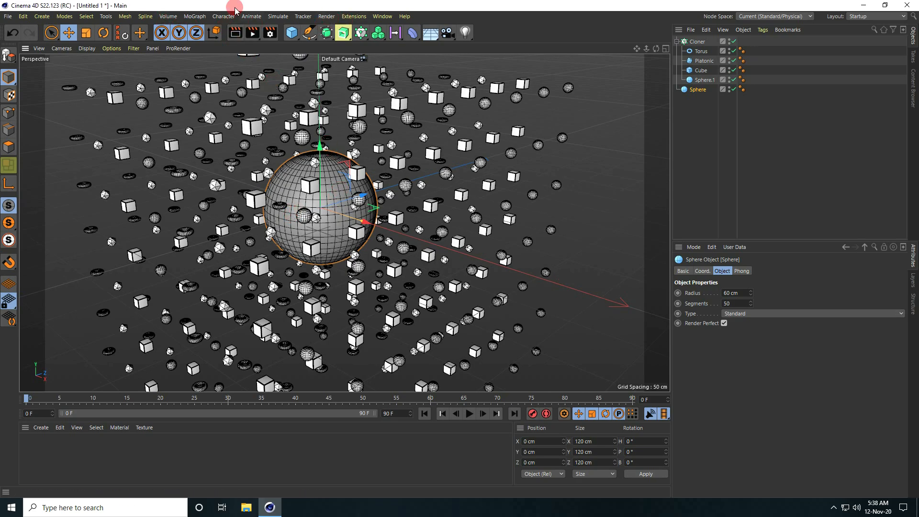
pyautogui.click(278, 17)
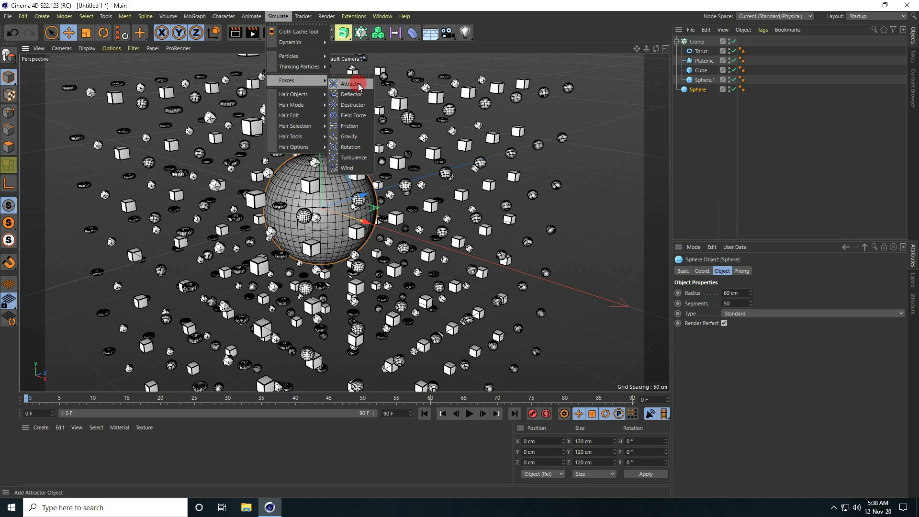
pyautogui.click(351, 84)
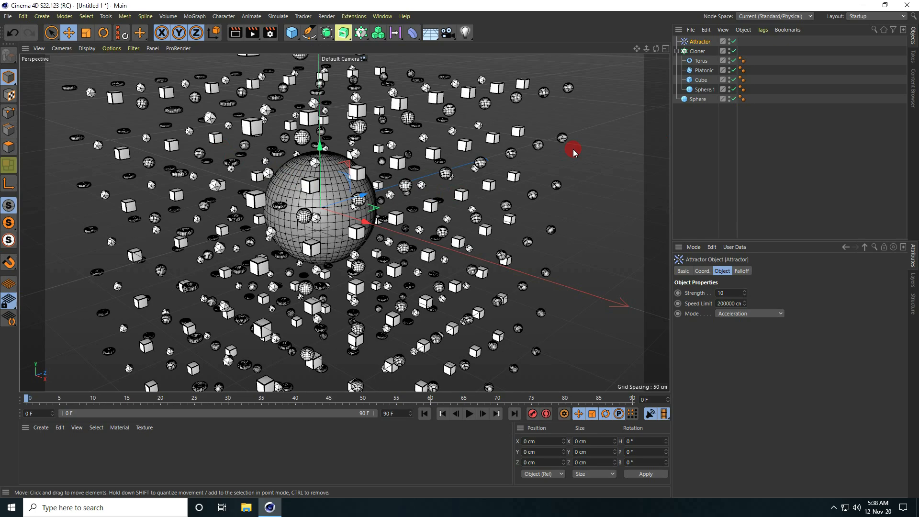
pyautogui.click(700, 41)
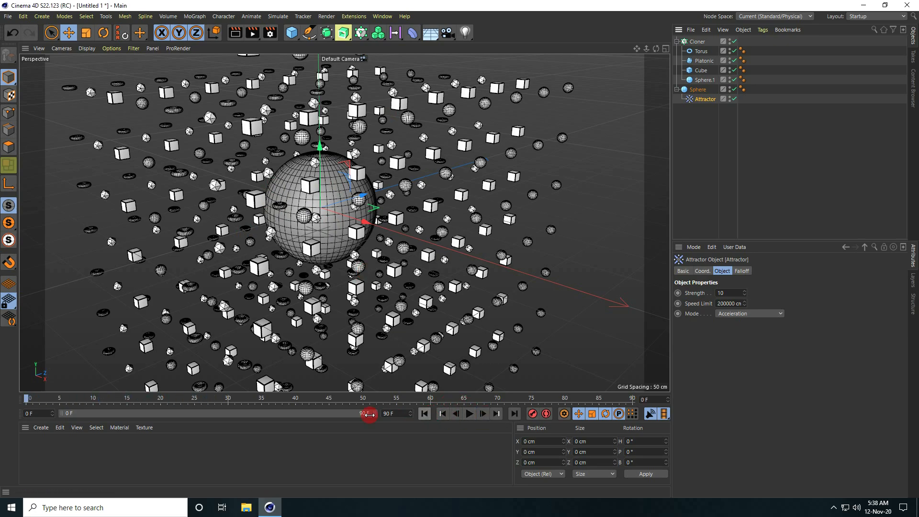
pyautogui.click(469, 414)
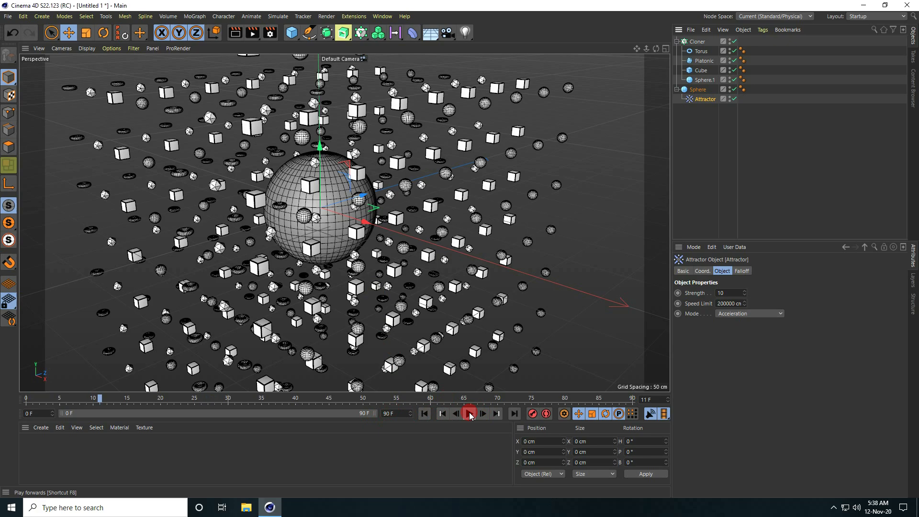
pyautogui.click(469, 414)
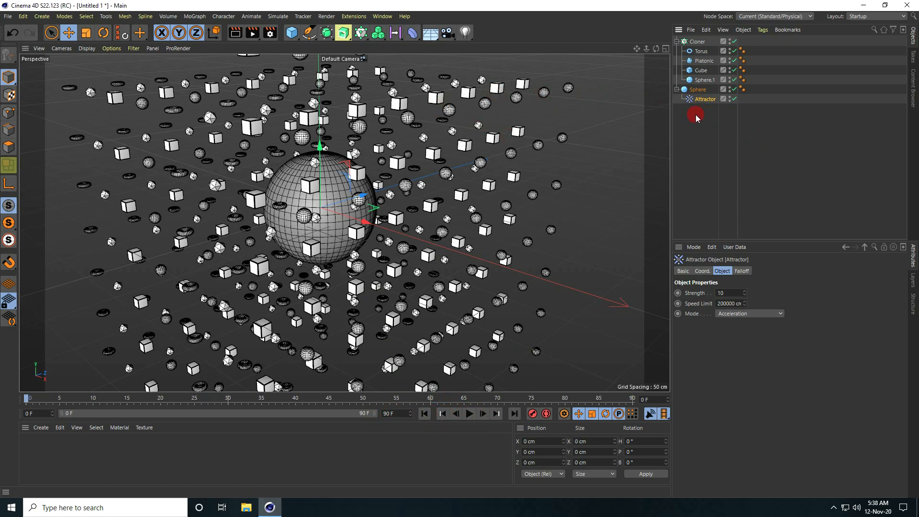
# Step: Give the large sphere a Collider Body tag and show its Collision settings
pyautogui.click(698, 89)
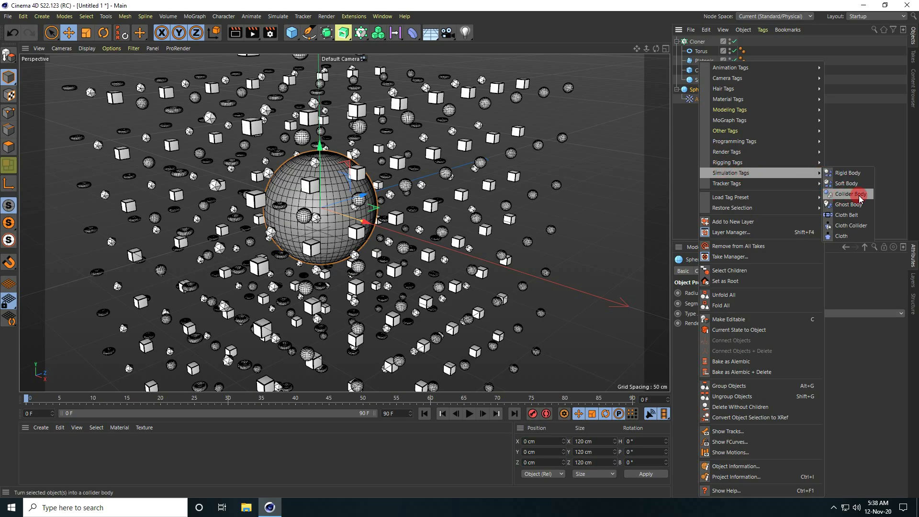
pyautogui.click(847, 193)
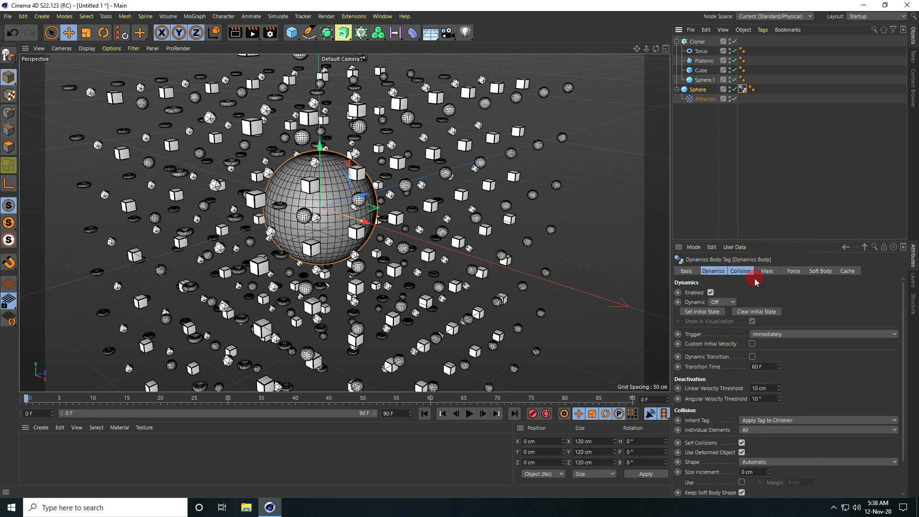
pyautogui.click(739, 270)
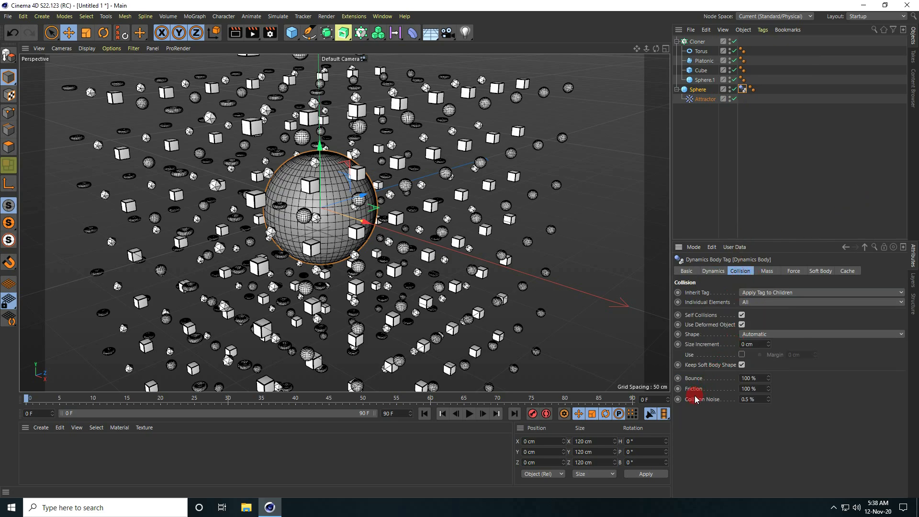
# Step: Give the Cloner a dynamics body with Bounce 20% and Friction 90%, then preview the simulation
pyautogui.click(698, 89)
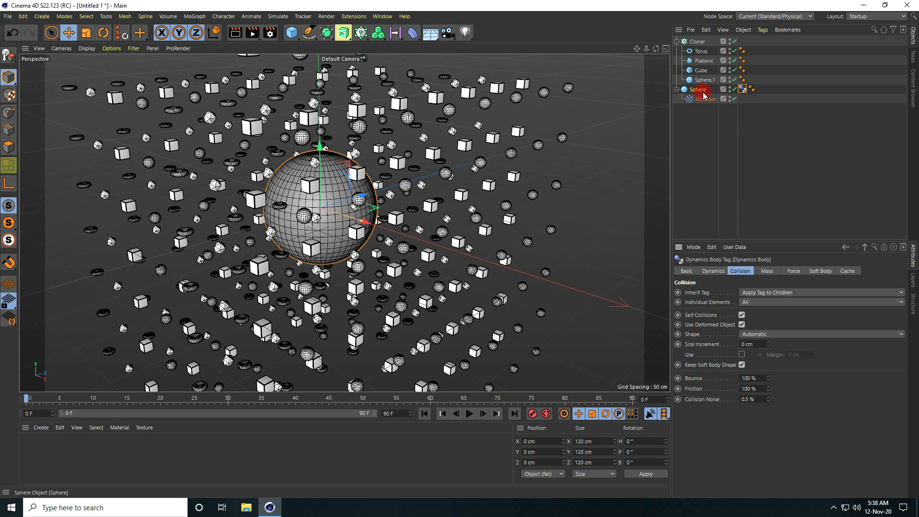
pyautogui.click(697, 41)
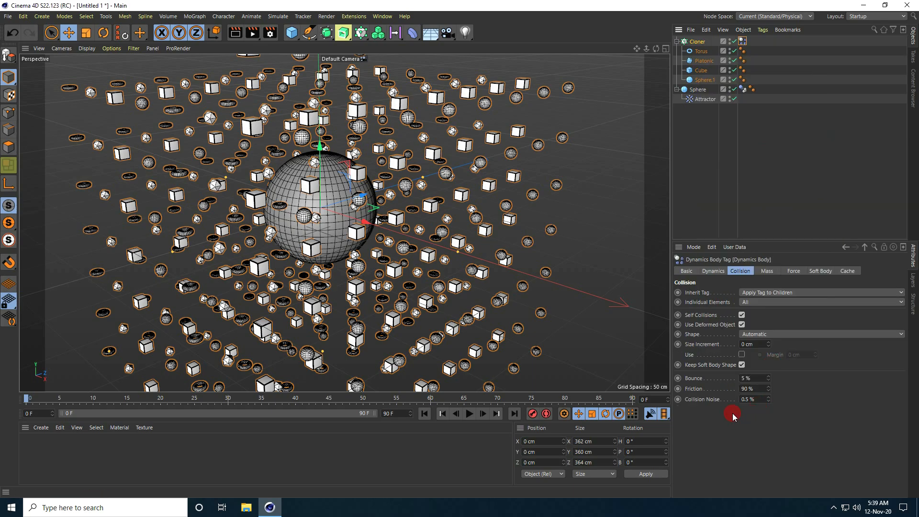
pyautogui.click(752, 378)
pyautogui.write('20')
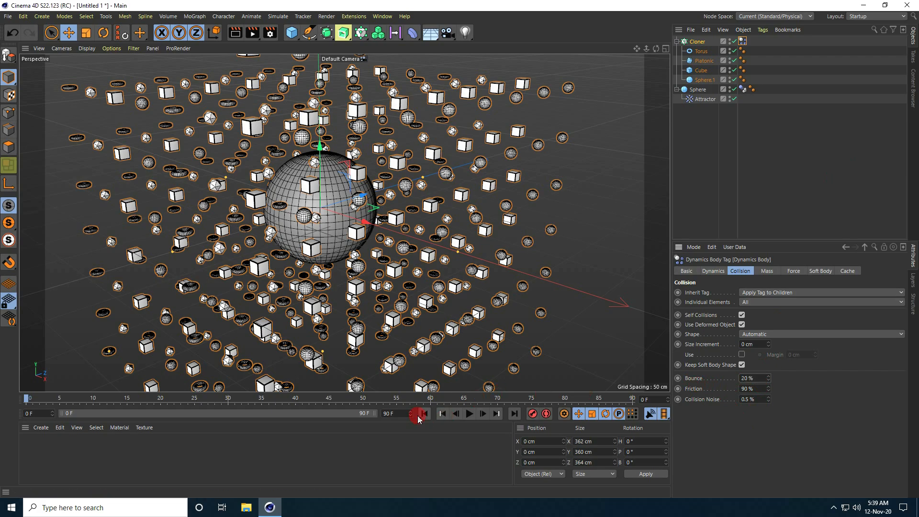
pyautogui.click(469, 413)
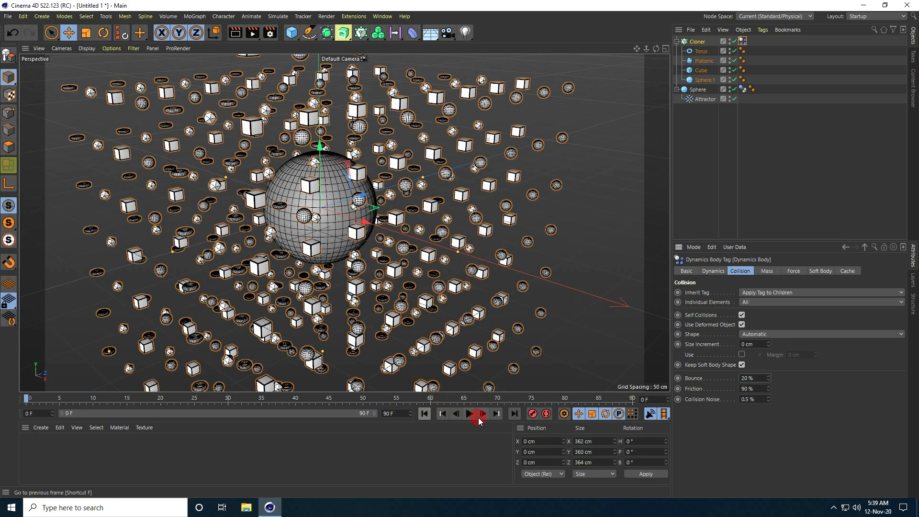
pyautogui.click(425, 414)
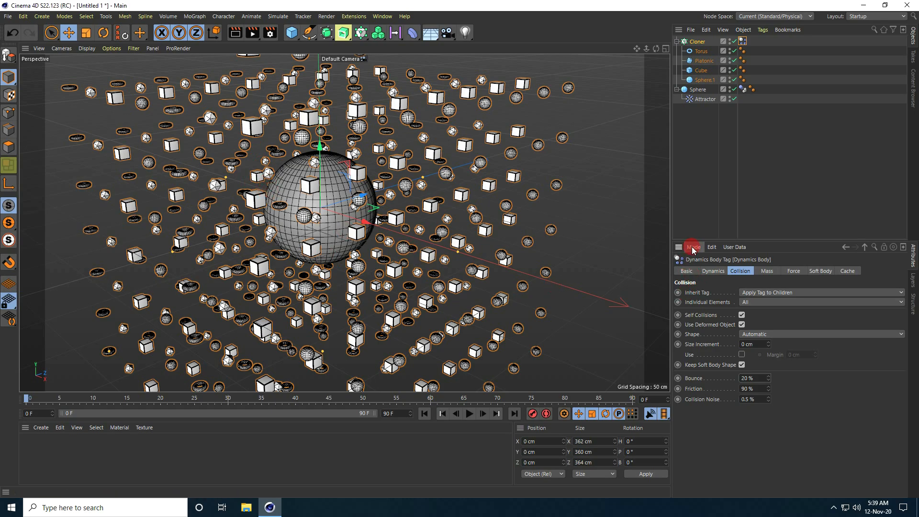
# Step: Set the project's Dynamics Gravity to 50 cm and preview the simulation, then rewind
pyautogui.click(693, 247)
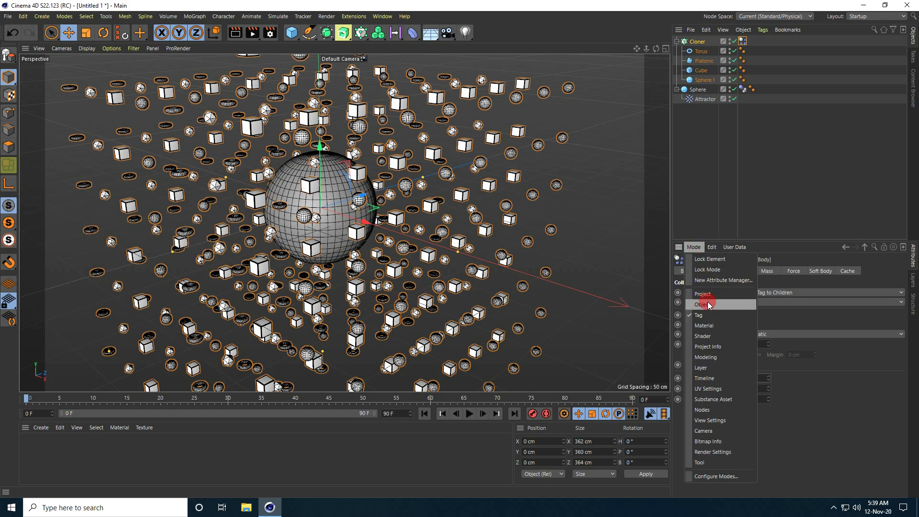
pyautogui.click(702, 294)
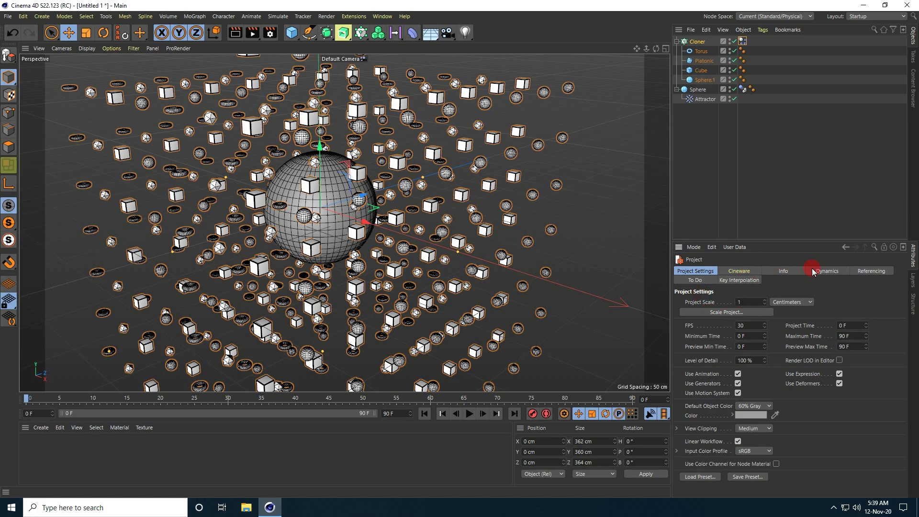
pyautogui.click(827, 269)
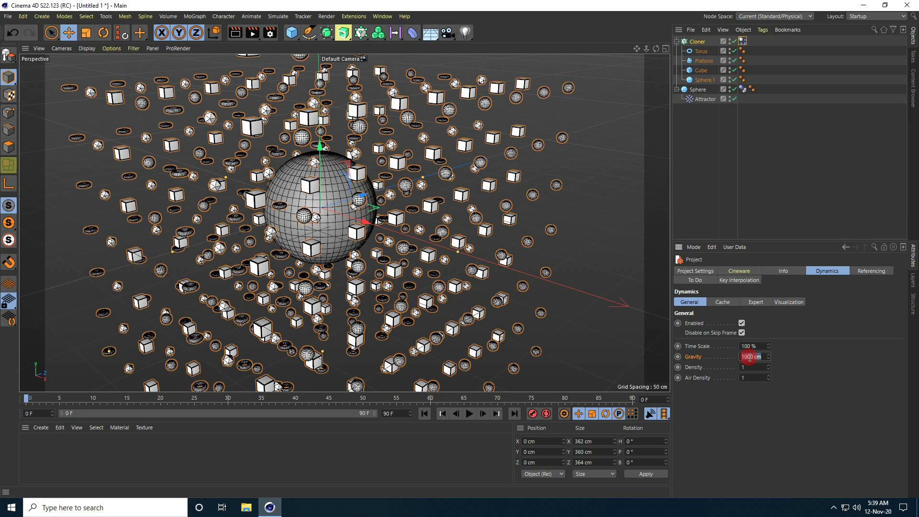
pyautogui.write('50')
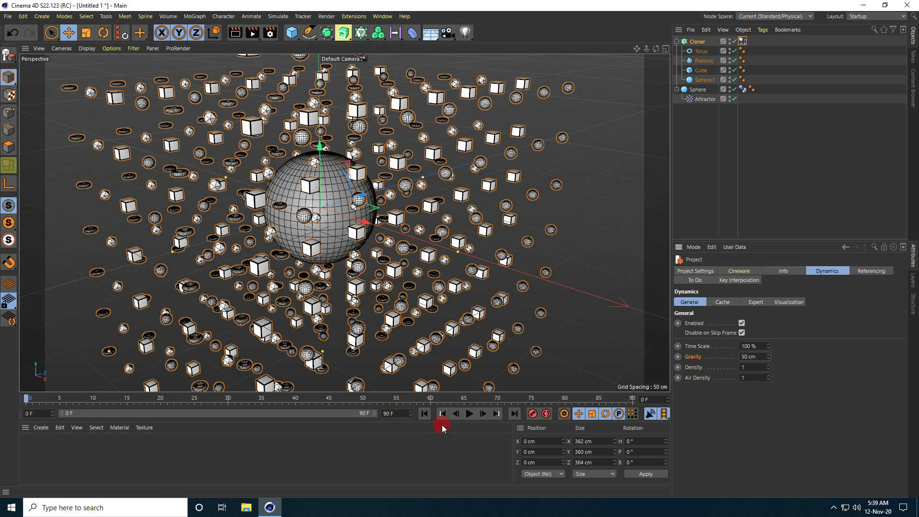
pyautogui.click(468, 414)
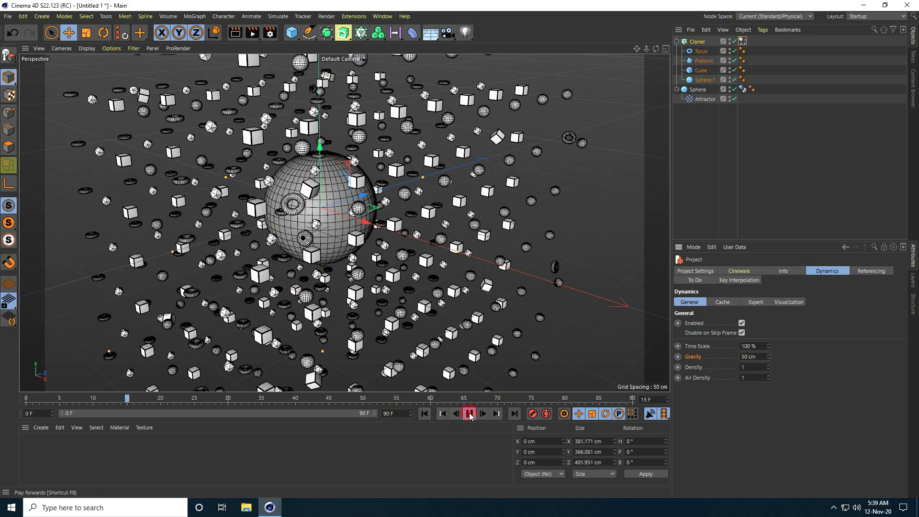
pyautogui.click(483, 413)
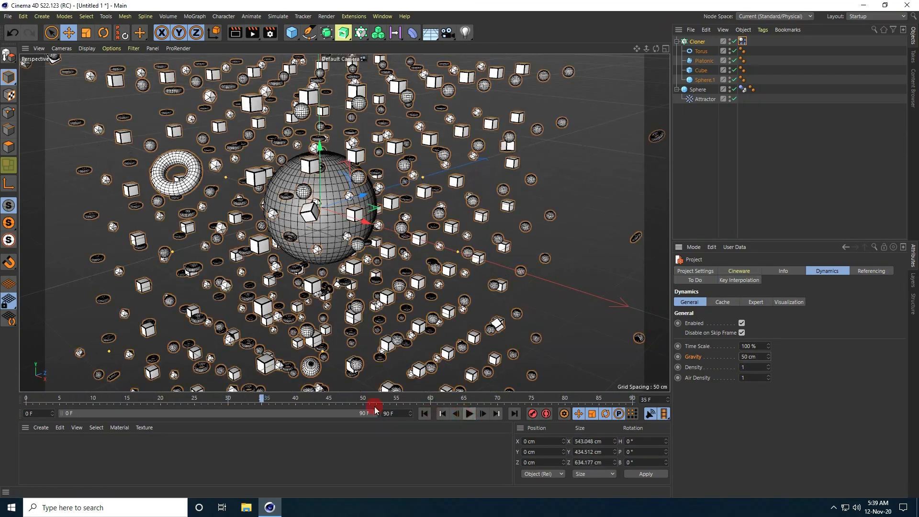
pyautogui.click(424, 414)
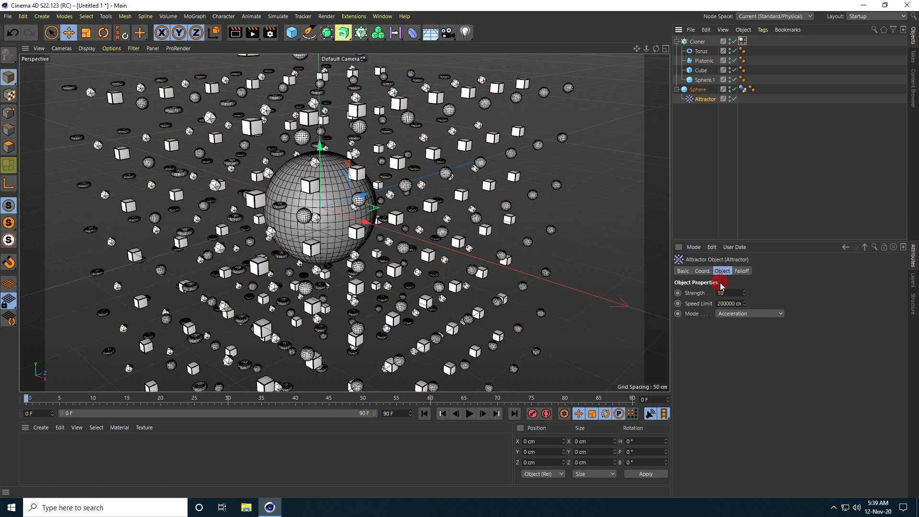
# Step: Set the Attractor's Strength to 500 and preview the clones gathering
pyautogui.click(730, 293)
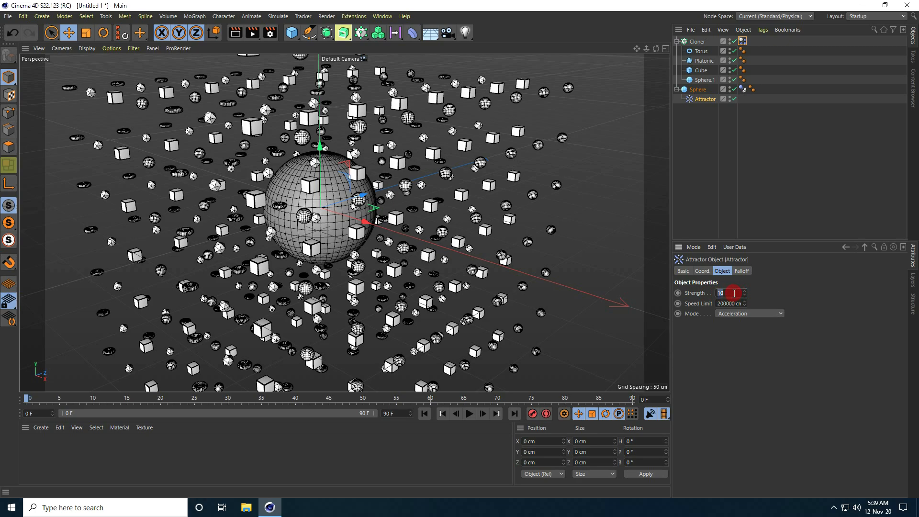
pyautogui.write('500')
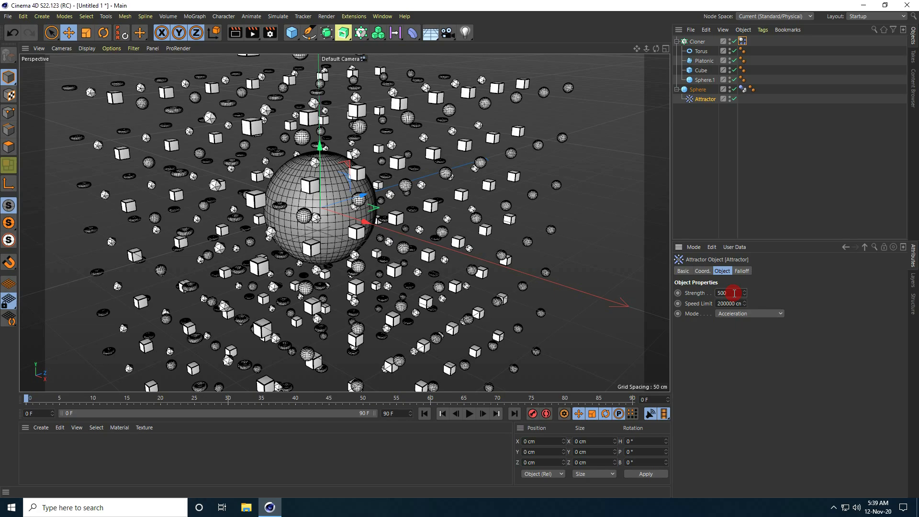
pyautogui.click(469, 414)
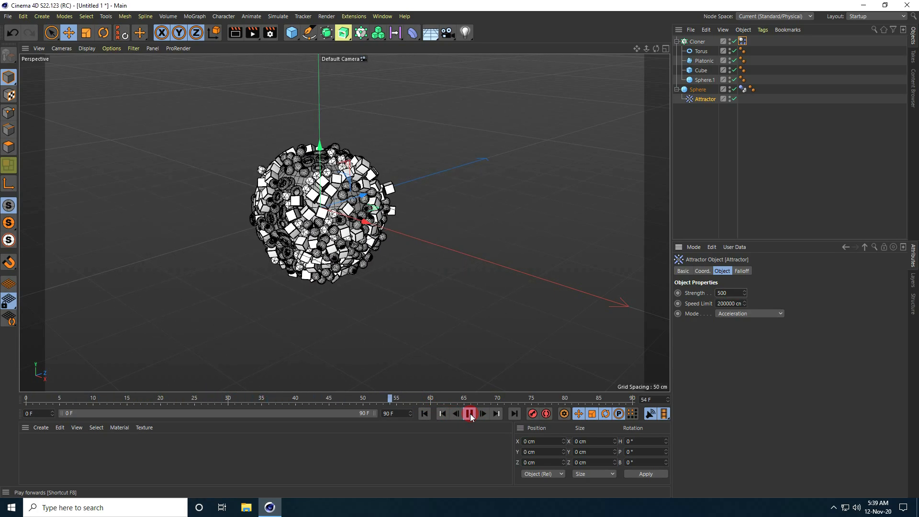
pyautogui.click(469, 413)
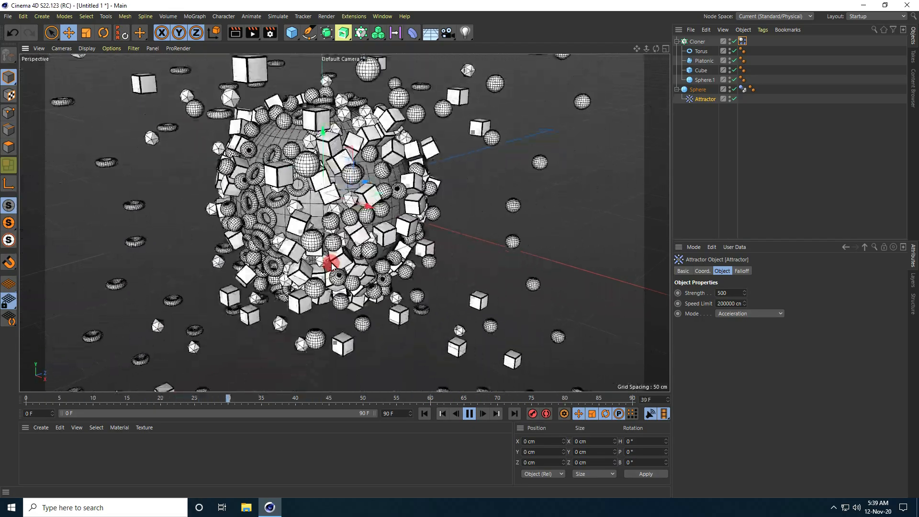
# Step: Cap the Attractor's Speed Limit at 1000 cm and replay the animation several times to check the attraction
pyautogui.click(482, 413)
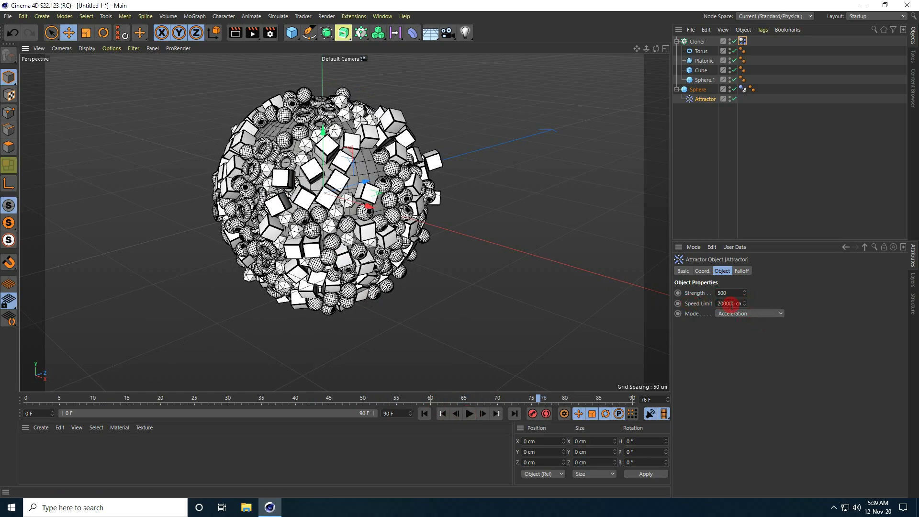
pyautogui.write('10')
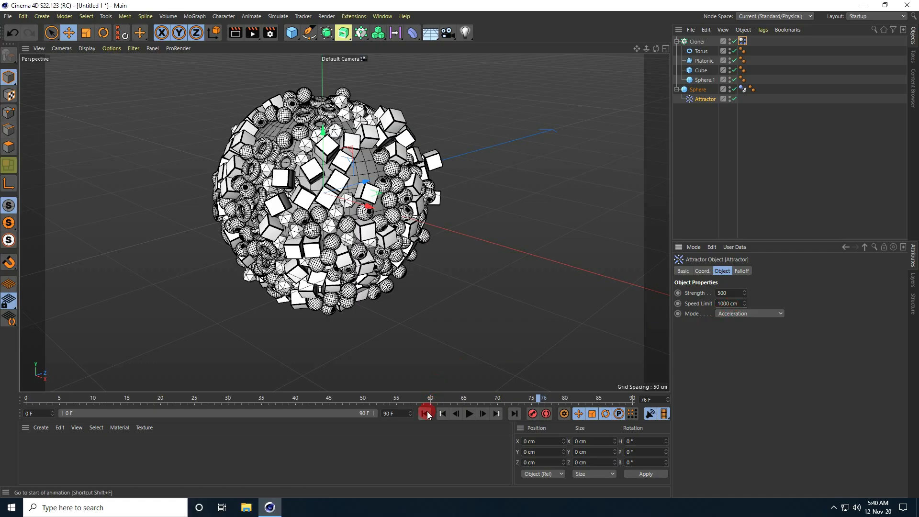
pyautogui.click(469, 413)
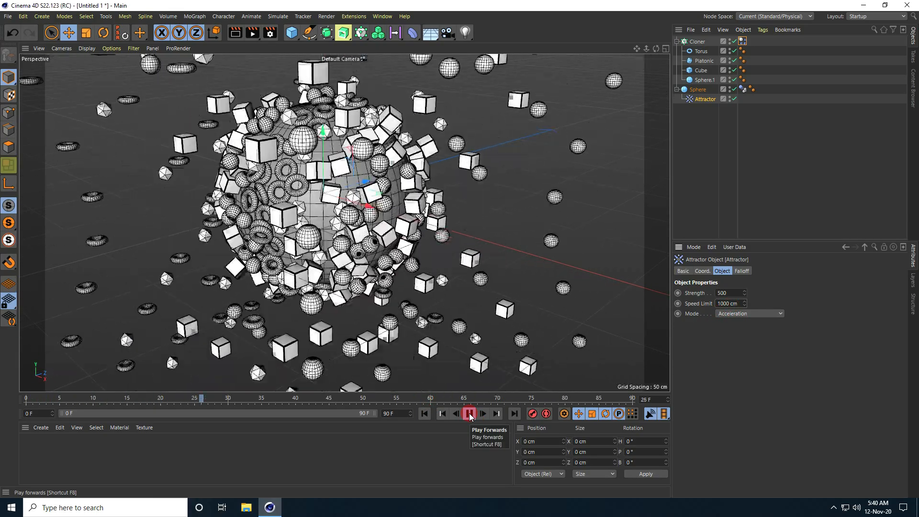
pyautogui.click(469, 413)
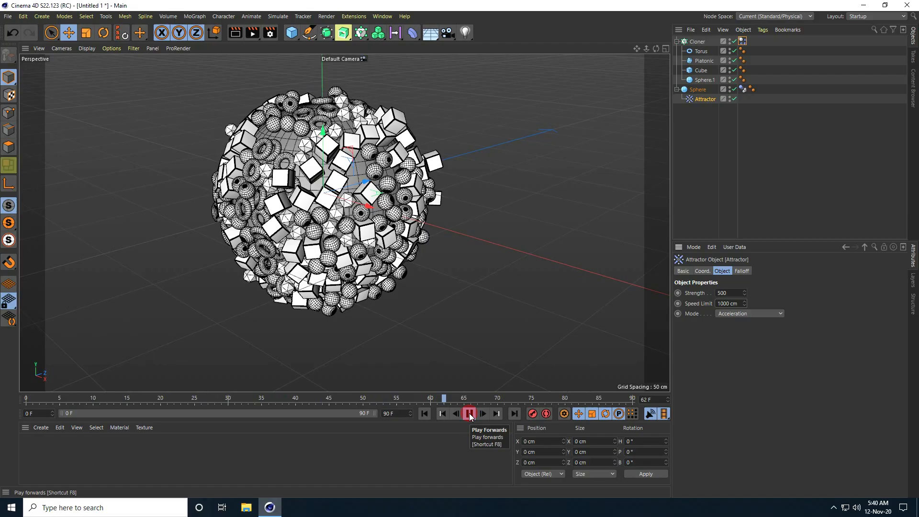
pyautogui.click(469, 414)
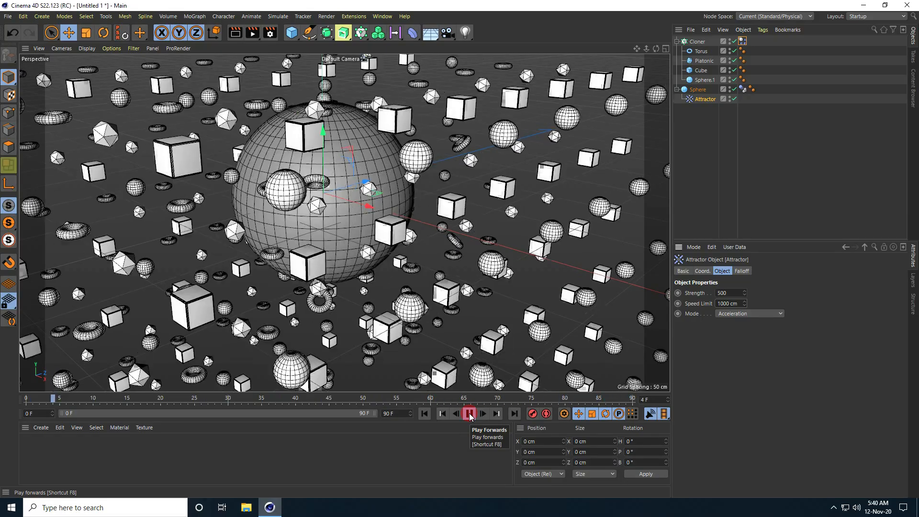
pyautogui.click(469, 413)
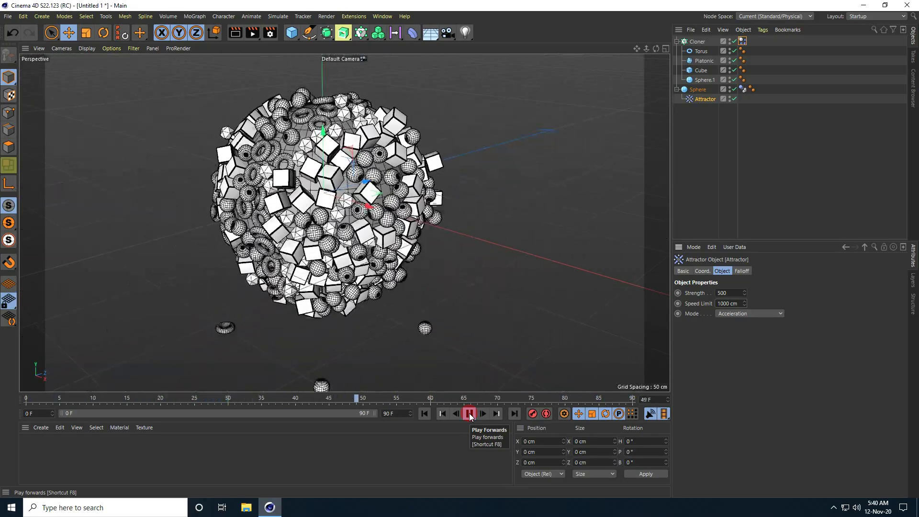
pyautogui.click(468, 413)
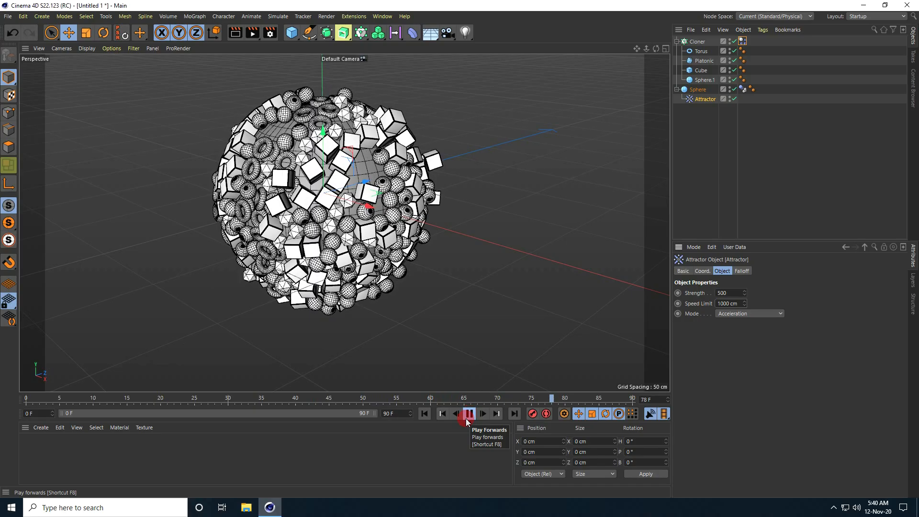
pyautogui.click(469, 413)
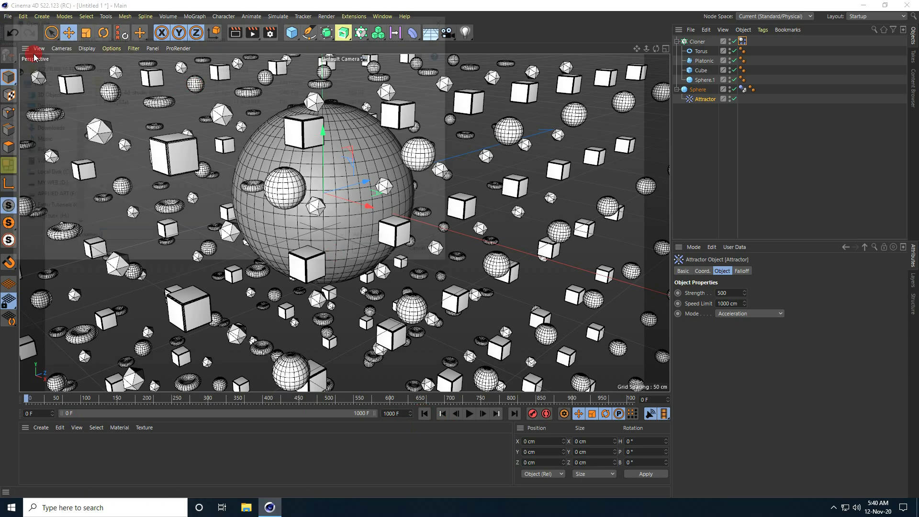
# Step: Merge the cinema-4d-studio lights scene into the project, dismissing the C.O.F.F.E.E. warning
pyautogui.click(8, 16)
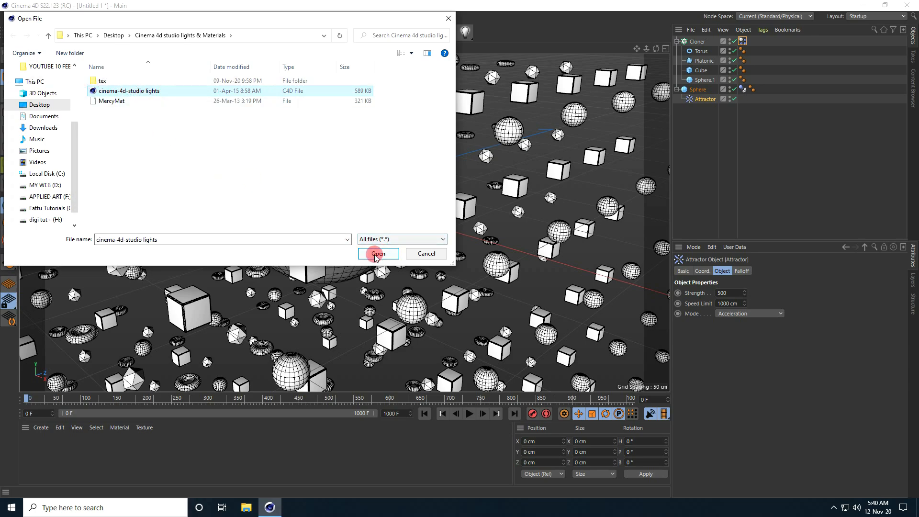
pyautogui.click(377, 252)
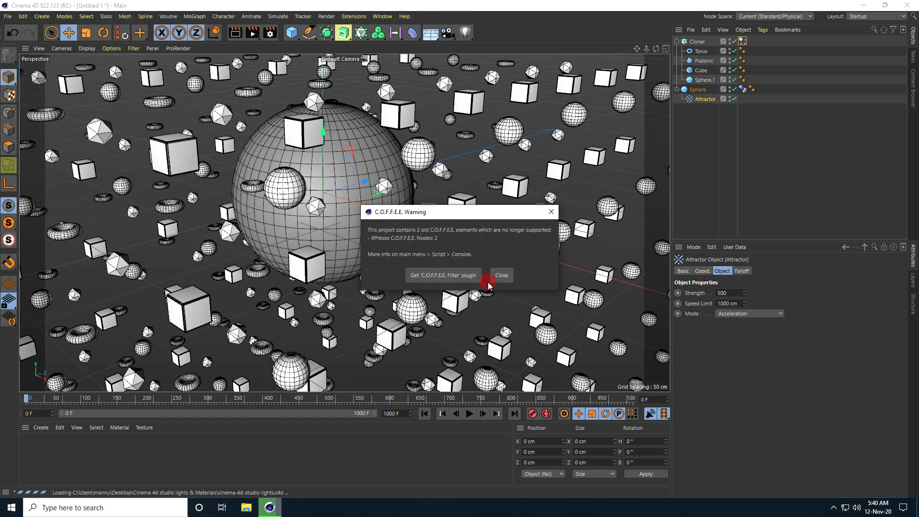
pyautogui.click(500, 274)
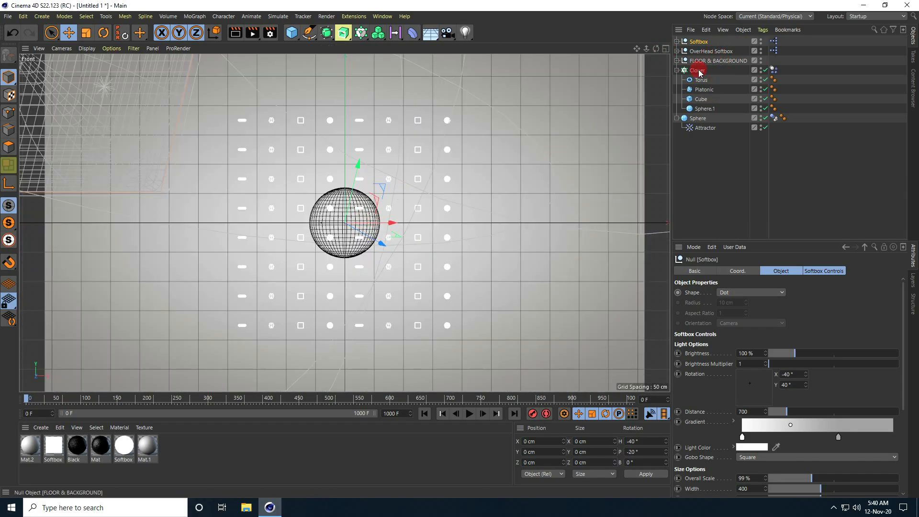
# Step: Lower the FLOOR & BACKGROUND group beneath the clones and reselect the Cloner
pyautogui.click(679, 60)
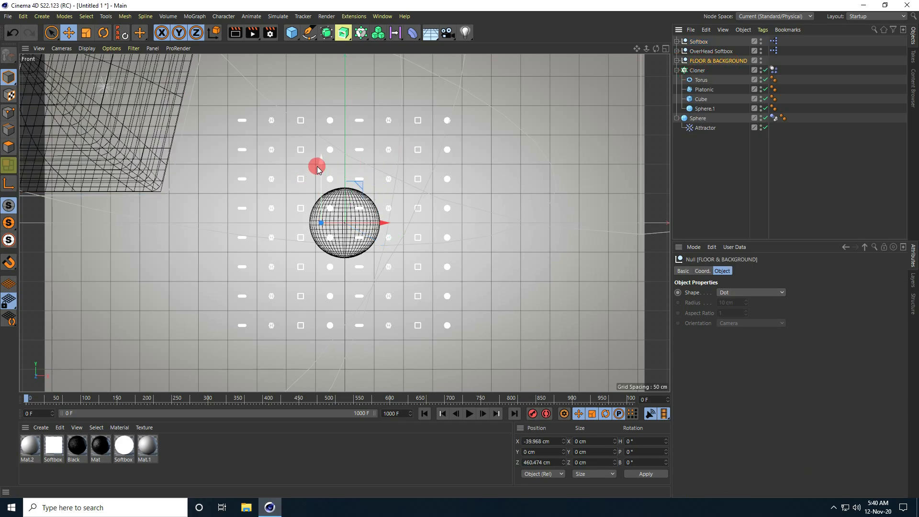
pyautogui.moveTo(320, 166); pyautogui.dragTo(321, 251)
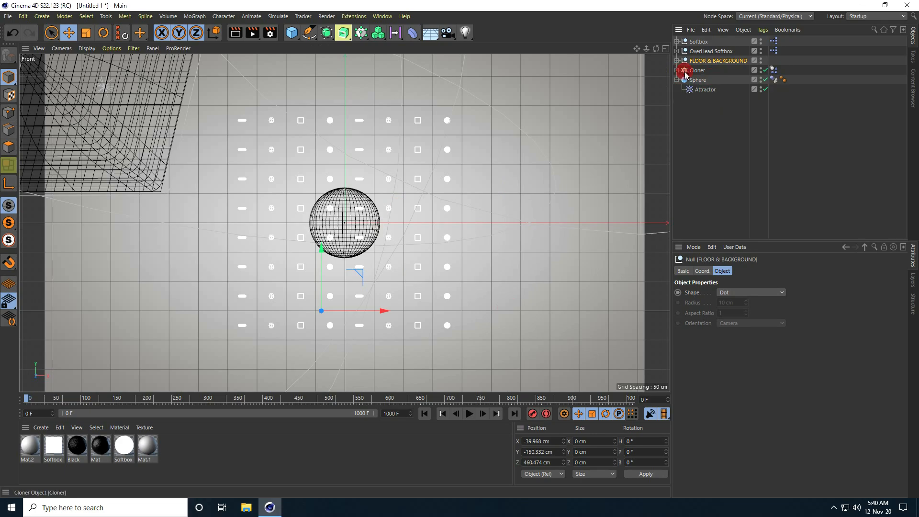
pyautogui.click(696, 70)
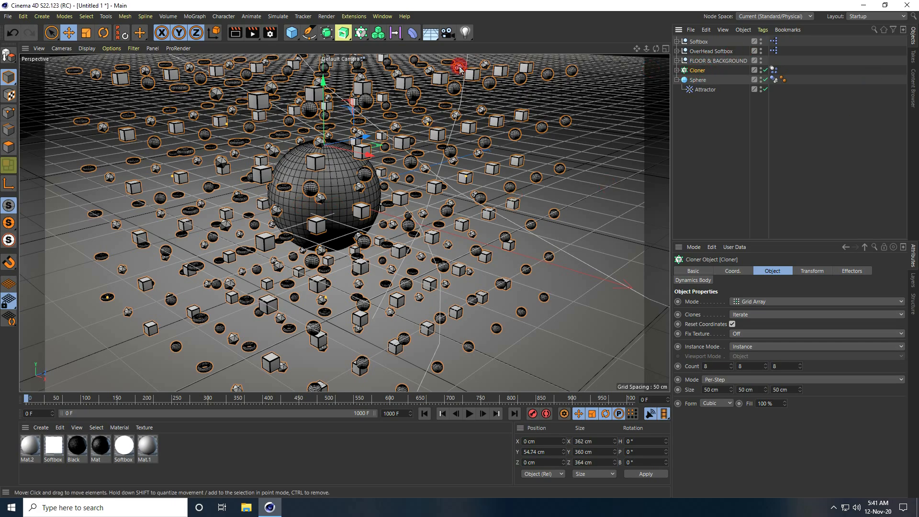
# Step: Add a Random effector to the cloner with 200 cm random position offset
pyautogui.click(195, 16)
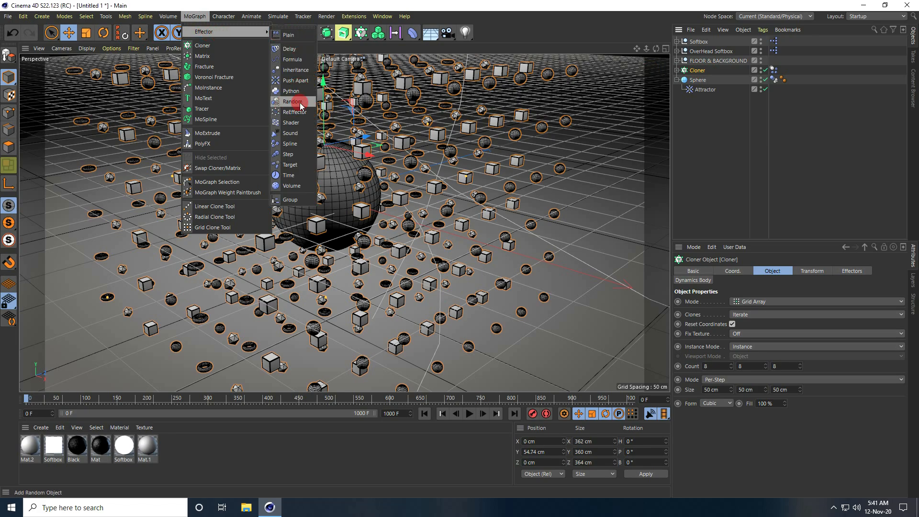
pyautogui.click(292, 102)
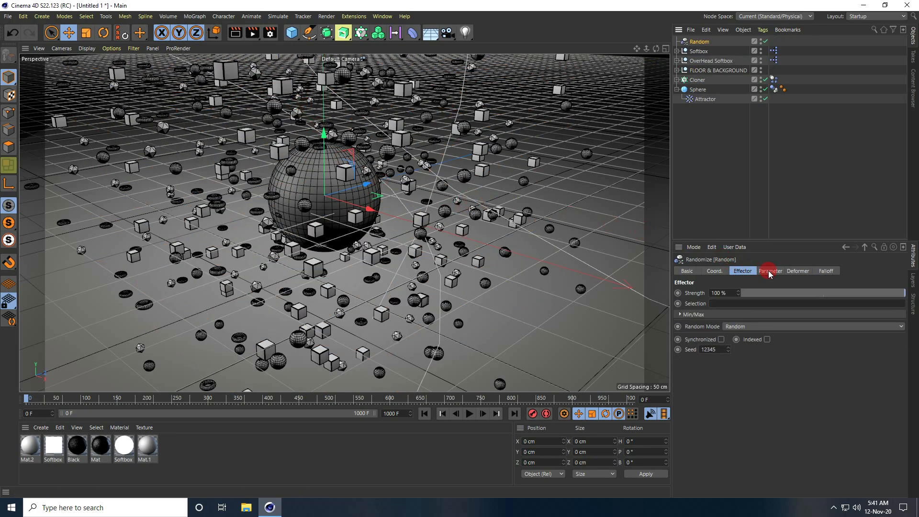
pyautogui.click(769, 271)
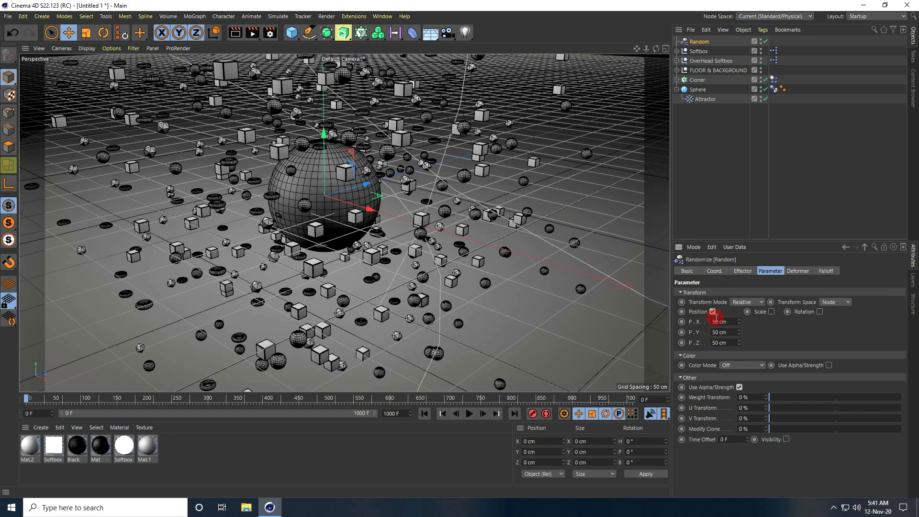
pyautogui.click(723, 322)
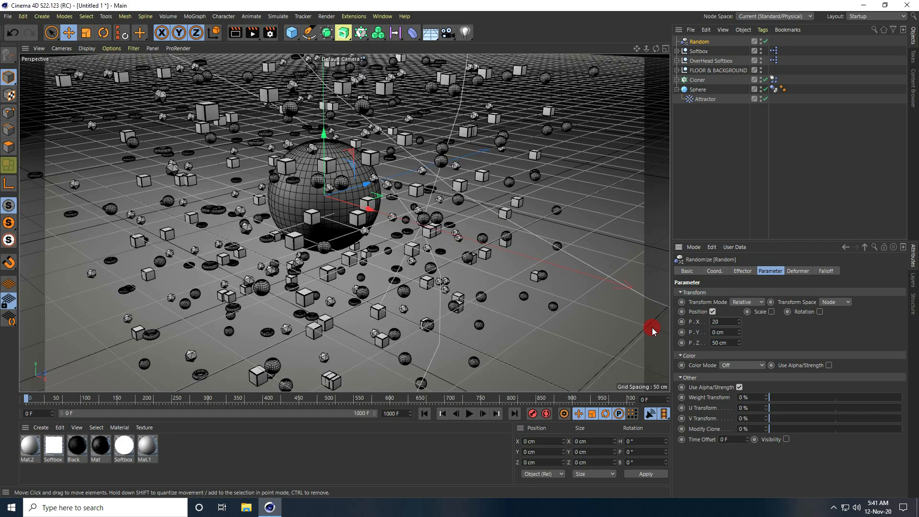
pyautogui.write('200 cm')
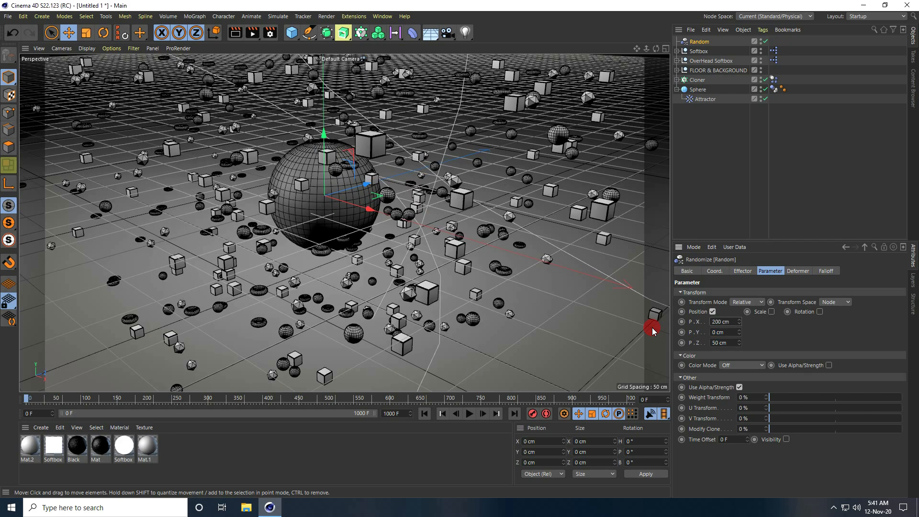
pyautogui.click(722, 343)
pyautogui.write('200')
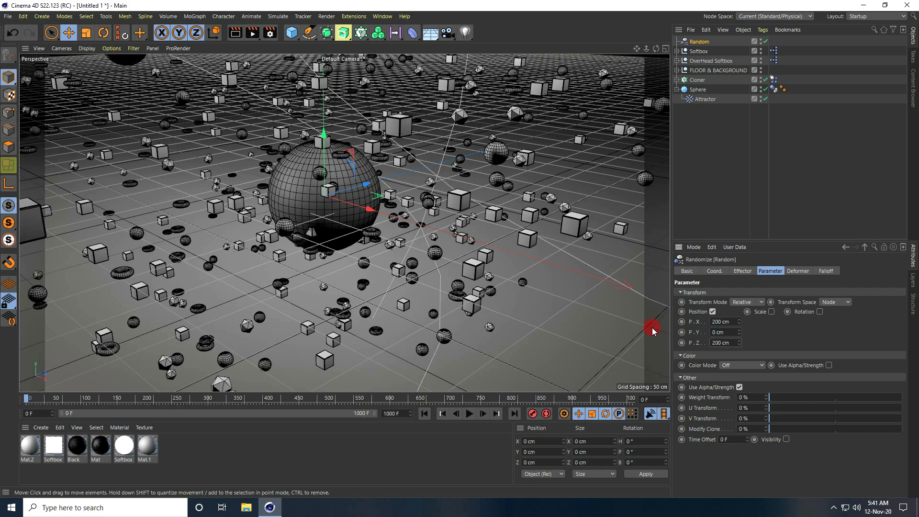
# Step: Enable uniform random scale 2 and 360° random rotation, then replay from frame 0
pyautogui.click(775, 311)
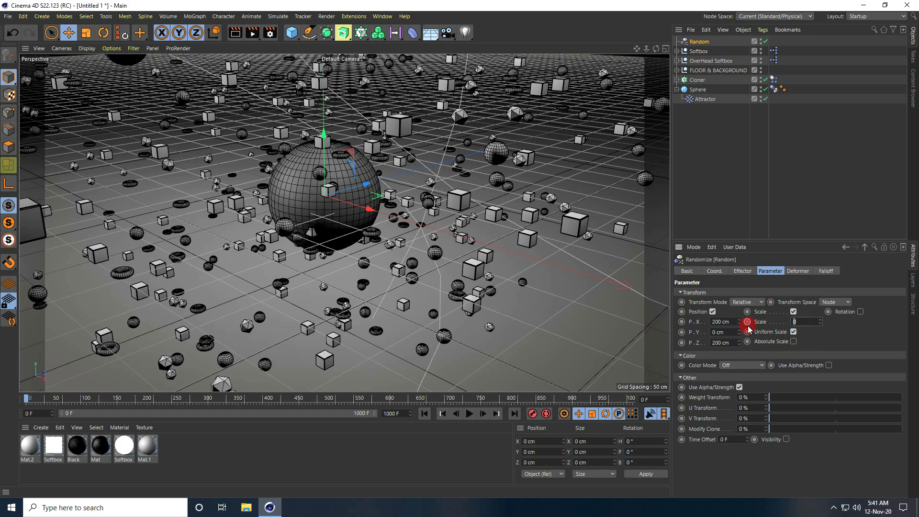
pyautogui.write('2')
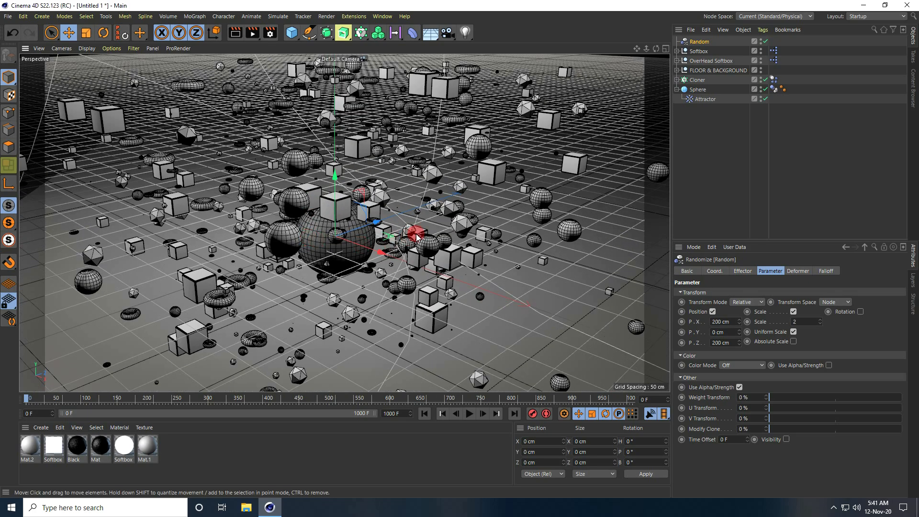
pyautogui.click(861, 311)
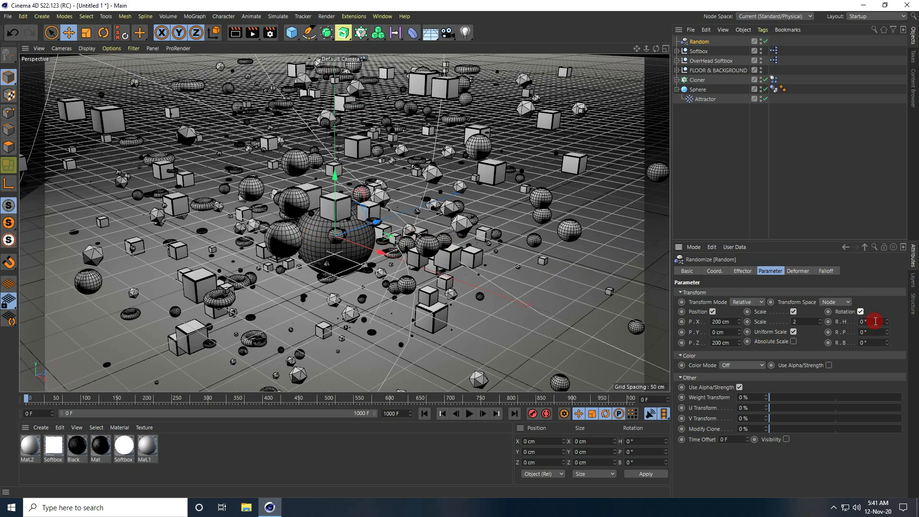
pyautogui.write('360')
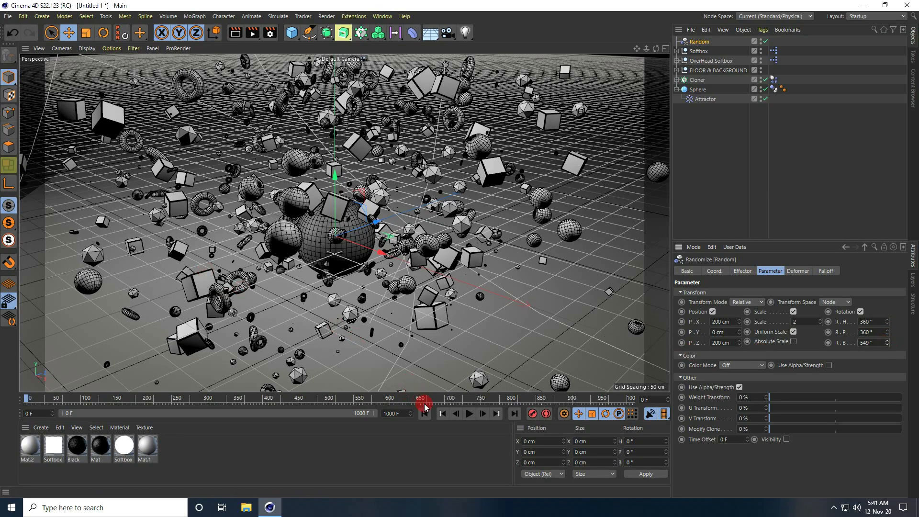
pyautogui.click(469, 413)
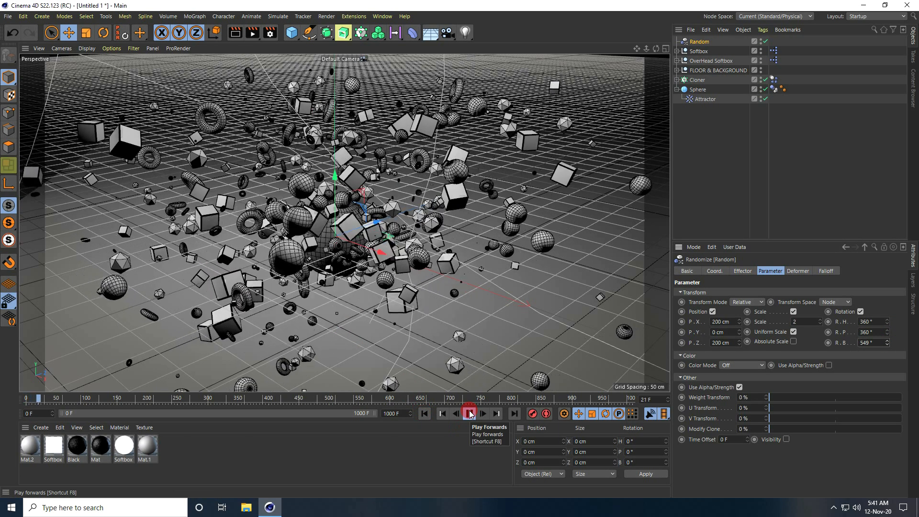
pyautogui.click(469, 414)
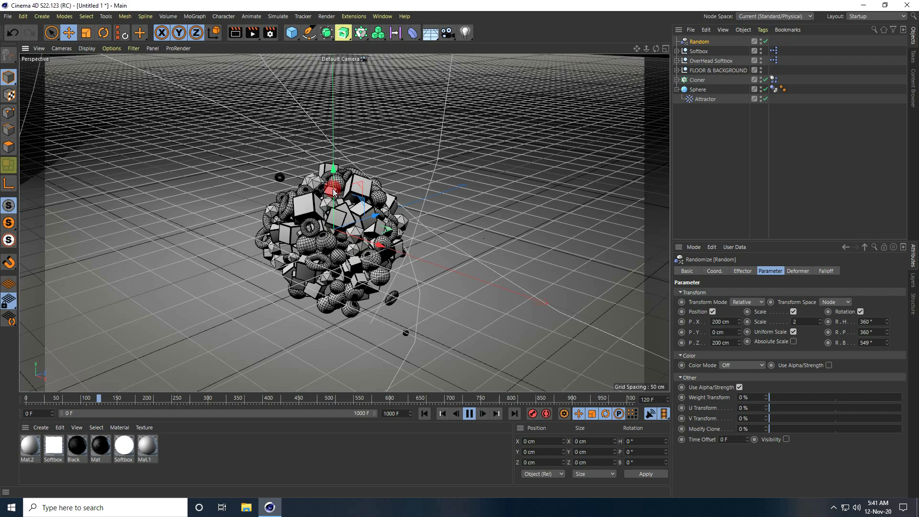
# Step: Stop playback and expand the FLOOR & BACKGROUND group to show its children
pyautogui.click(468, 414)
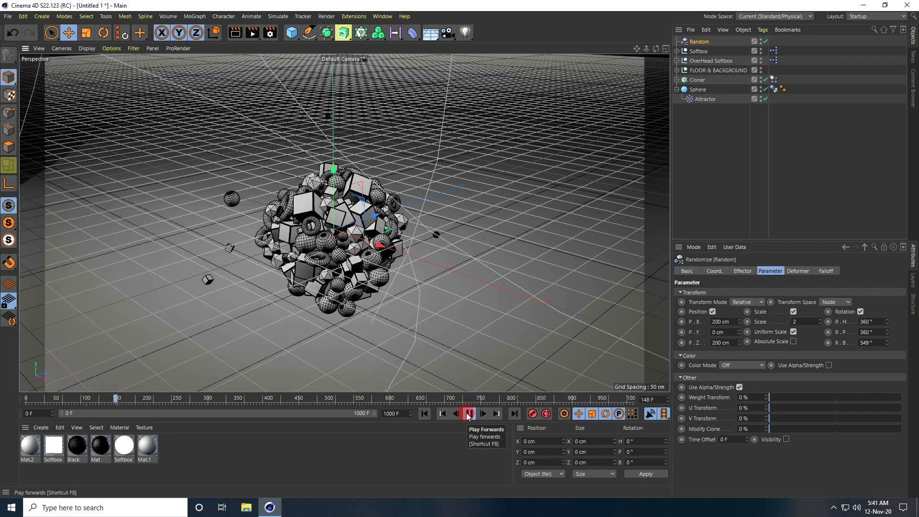
pyautogui.click(468, 413)
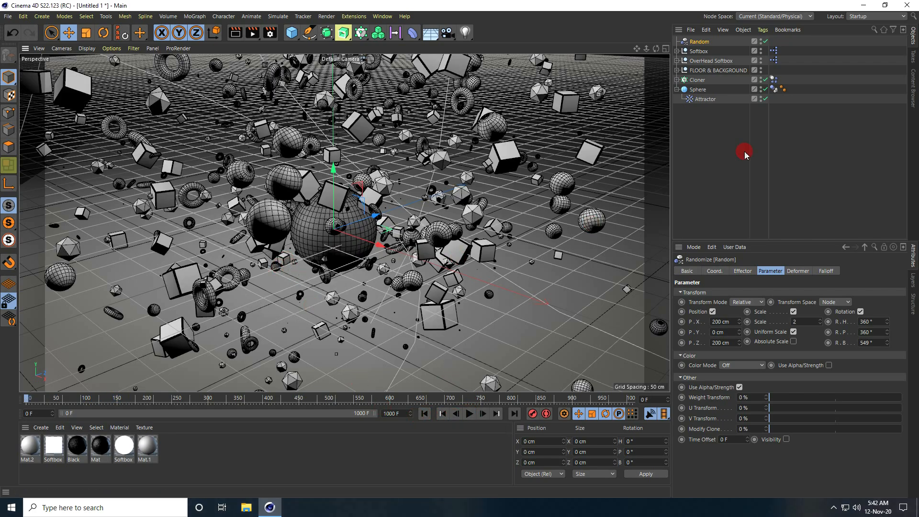
pyautogui.click(676, 70)
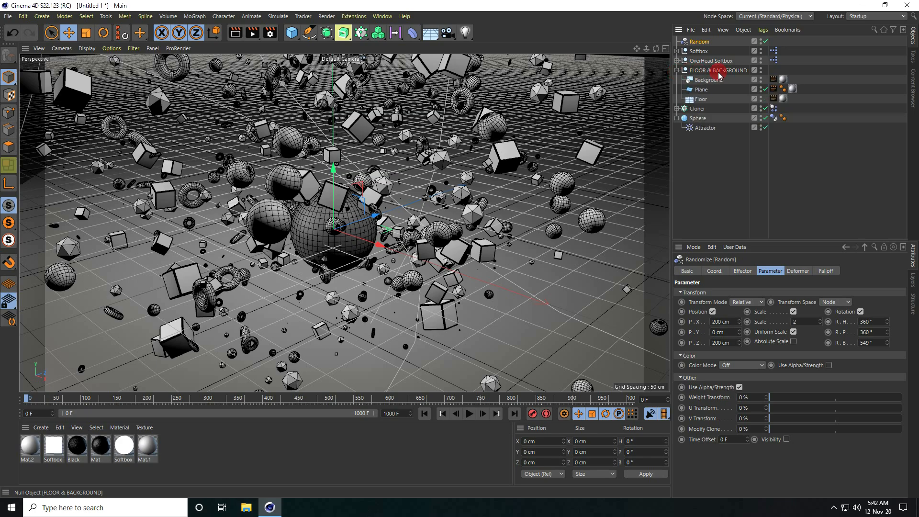
# Step: Give the Floor a Collider Body tag and play the simulation so clones land on it
pyautogui.click(700, 99)
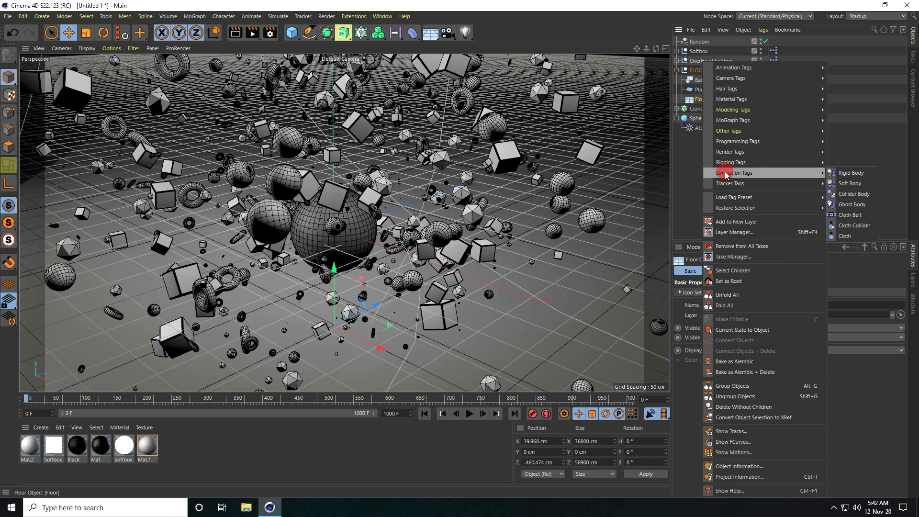
pyautogui.moveTo(850, 193)
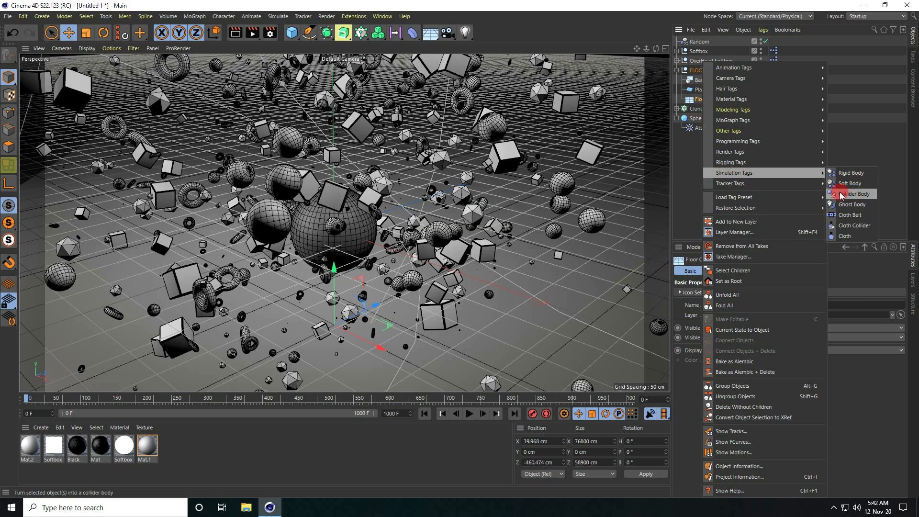
pyautogui.click(853, 194)
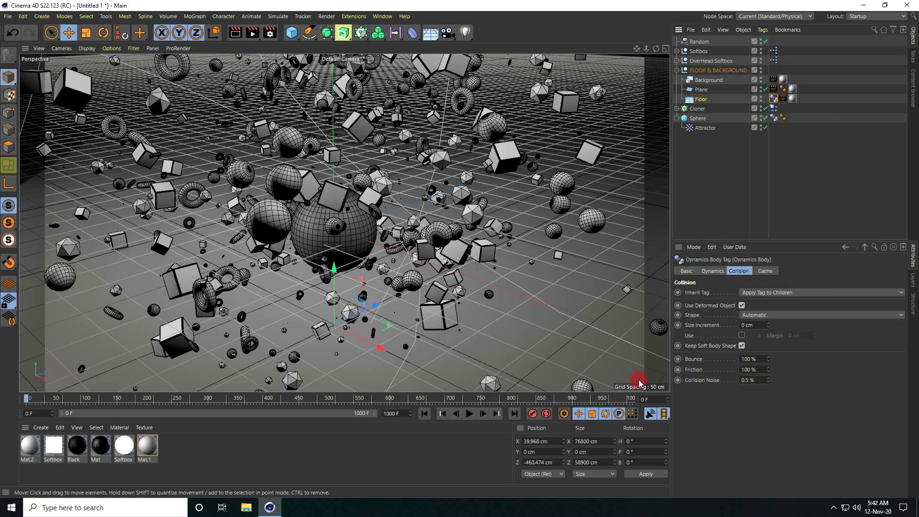
pyautogui.click(468, 413)
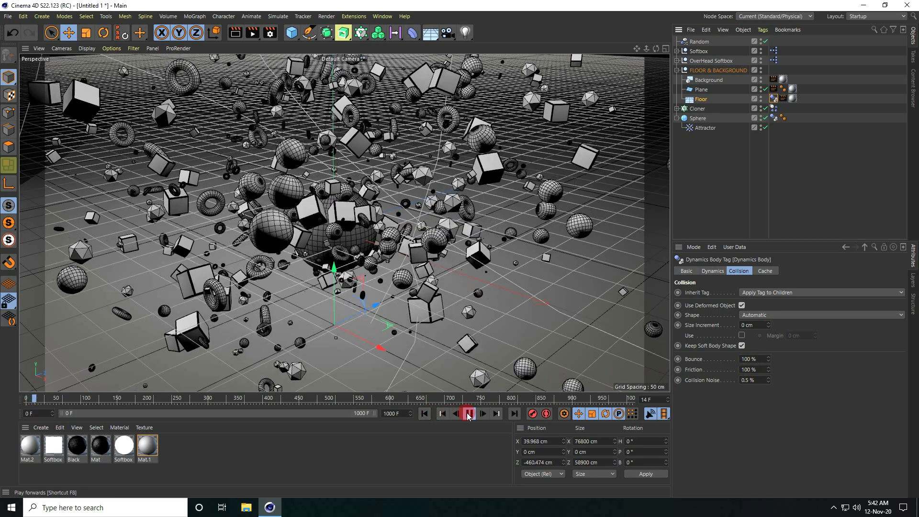
pyautogui.click(468, 413)
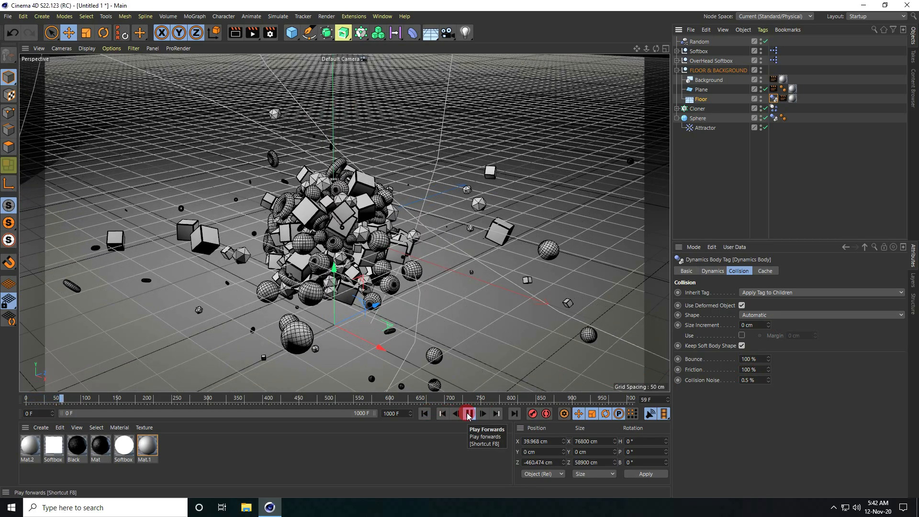
pyautogui.click(467, 414)
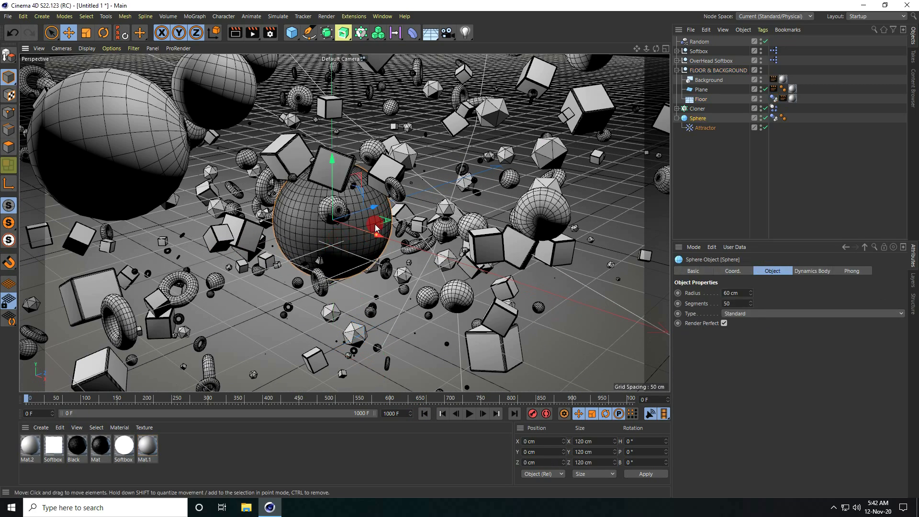
# Step: Add a Vibrate tag to the Sphere with 500 cm position amplitude at 0.5 frequency
pyautogui.click(698, 118)
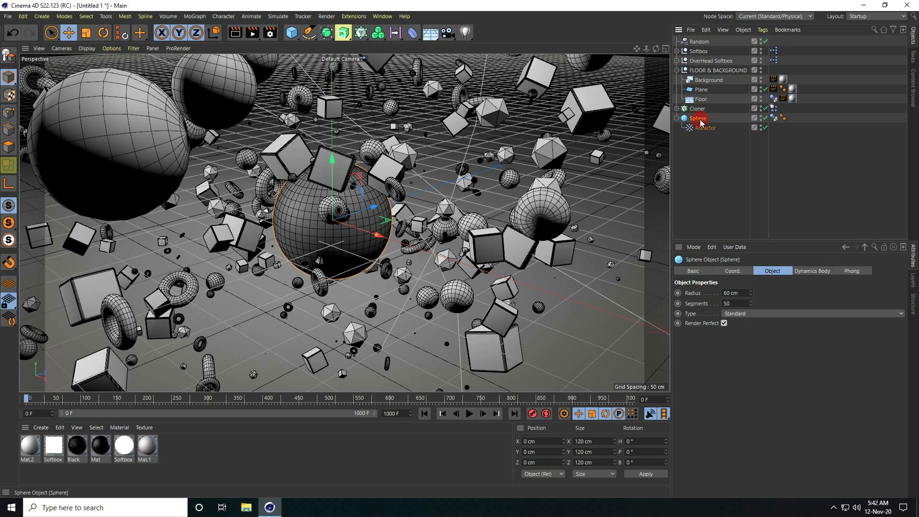
pyautogui.rightClick(699, 122)
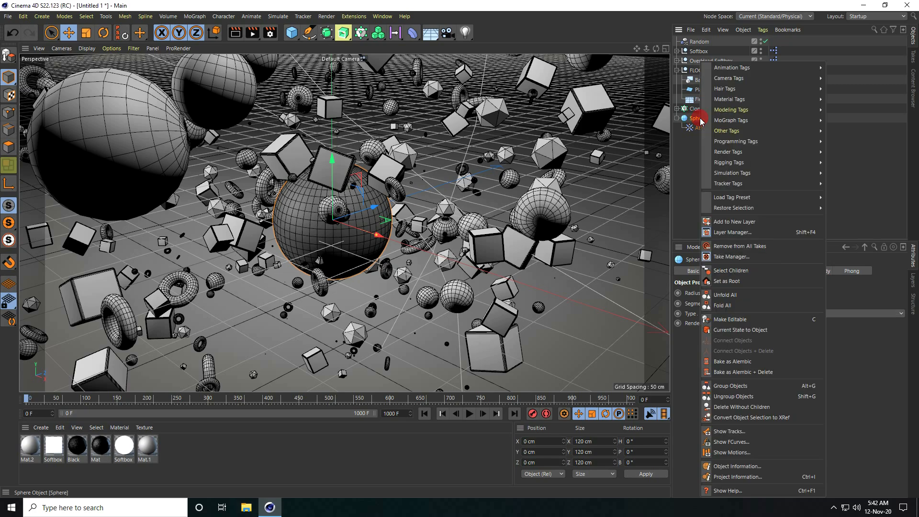
pyautogui.moveTo(751, 67)
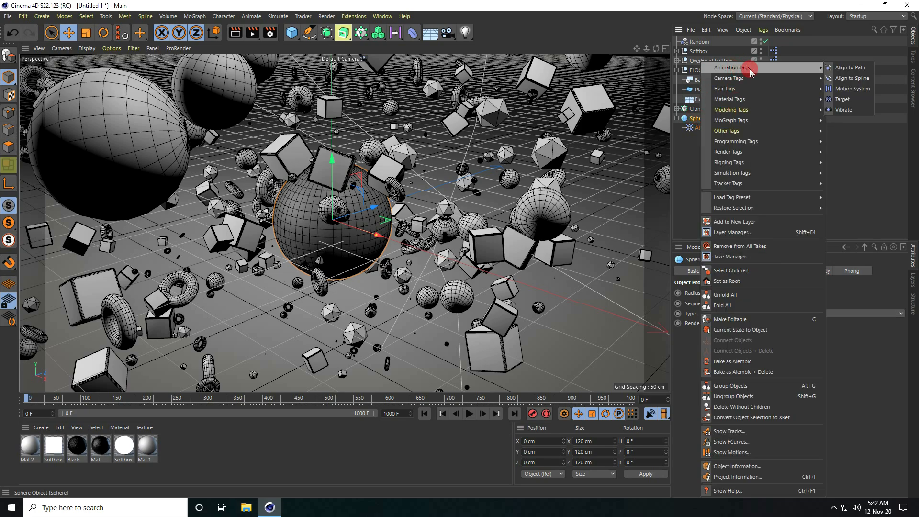
pyautogui.moveTo(844, 109)
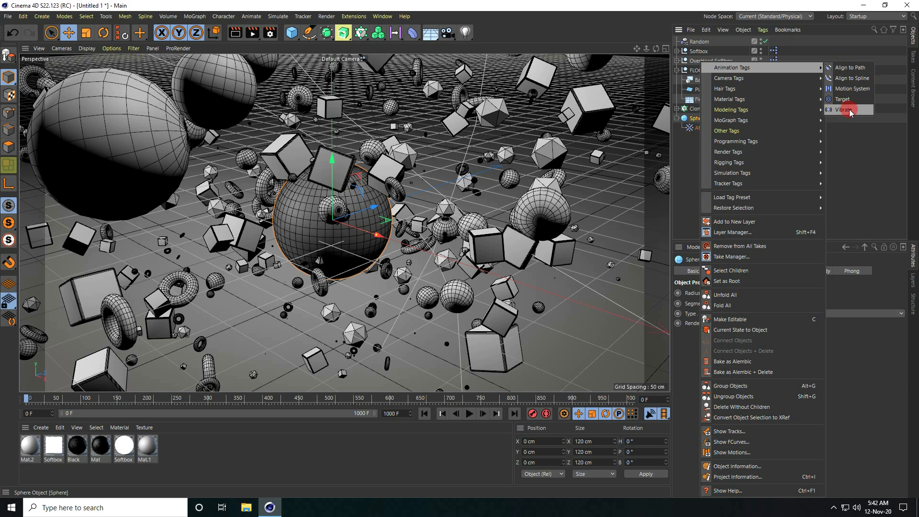
pyautogui.click(845, 110)
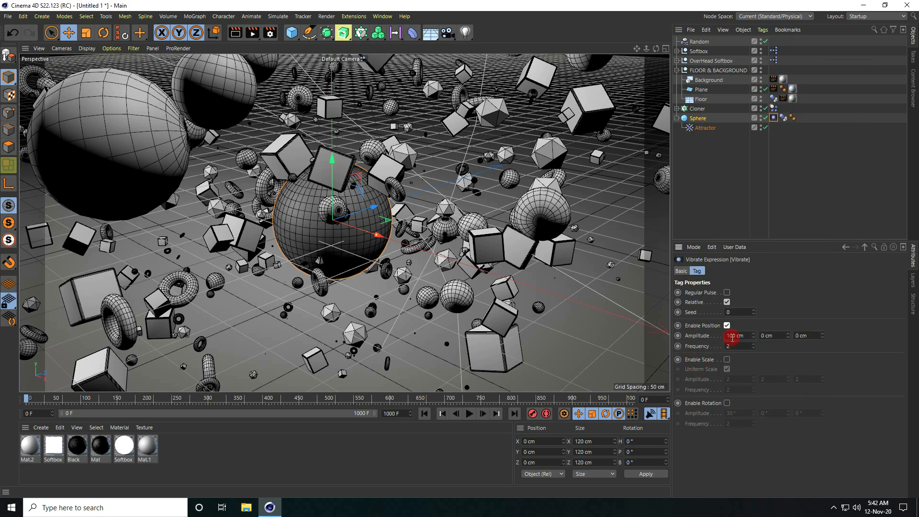
pyautogui.write('500')
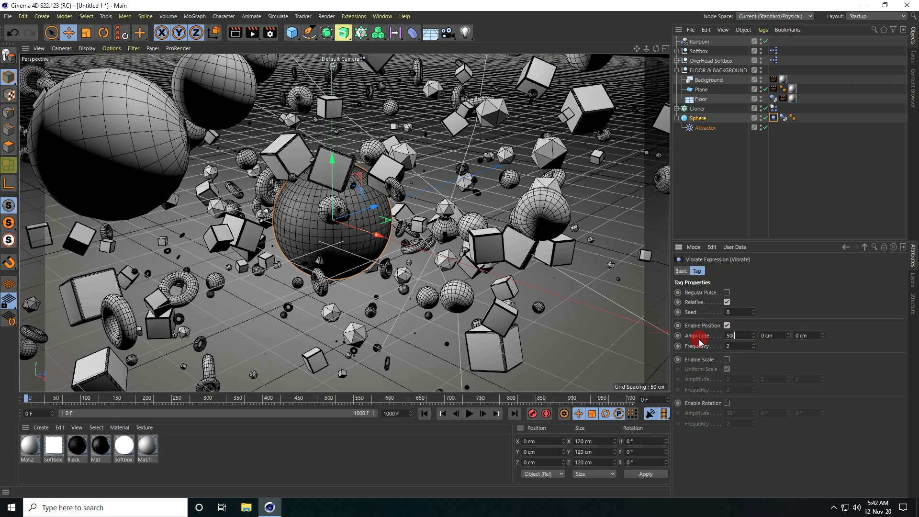
pyautogui.write('500')
pyautogui.click(739, 346)
pyautogui.write('0.5')
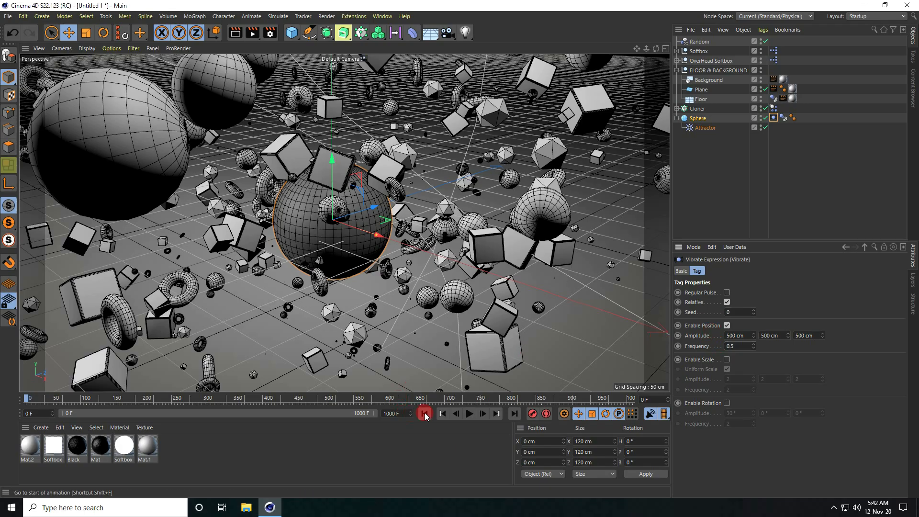
# Step: Rewind and play the animation to preview the wandering sphere, then stop
pyautogui.click(469, 413)
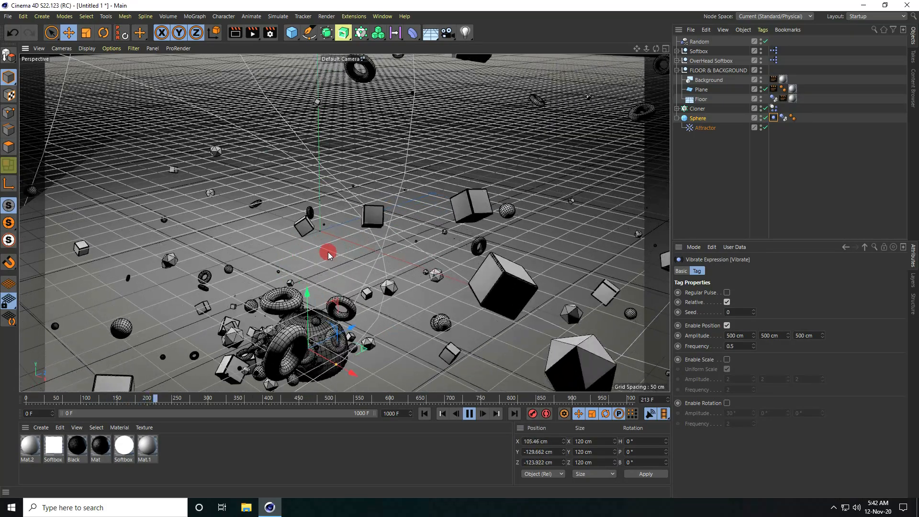
pyautogui.click(468, 414)
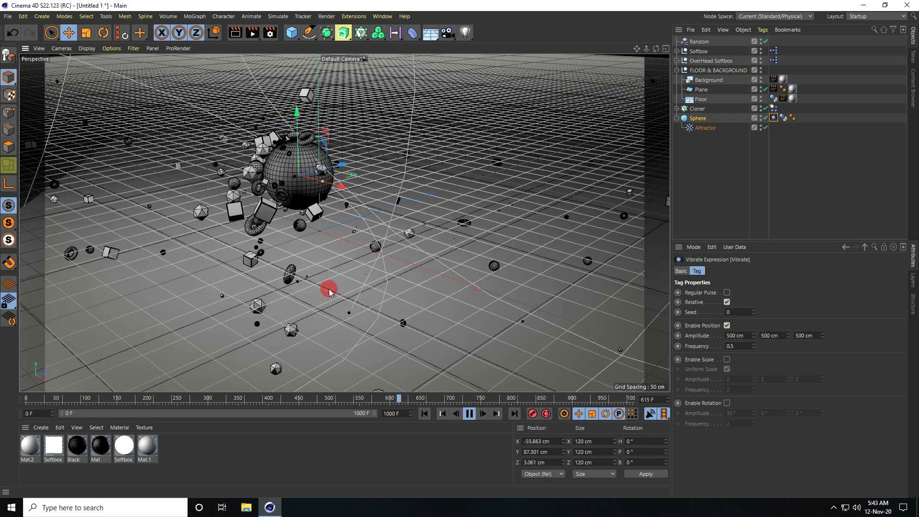
pyautogui.click(469, 413)
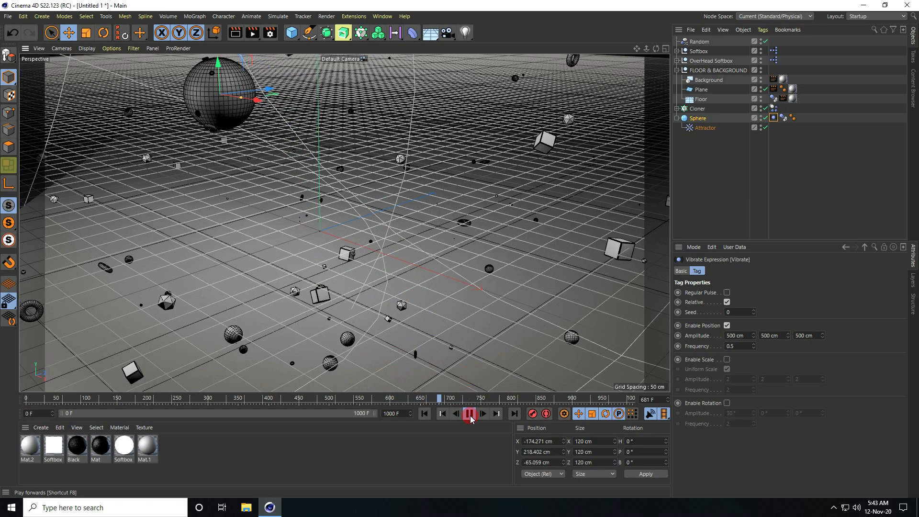
# Step: Reduce the Vibrate tag's Y amplitude to 300 cm, keeping 500 cm on X and Z
pyautogui.click(469, 414)
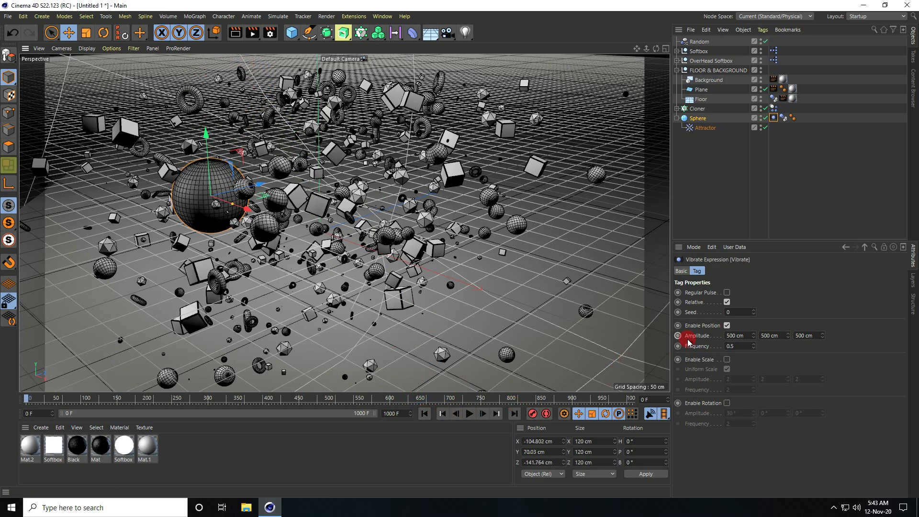
pyautogui.click(772, 335)
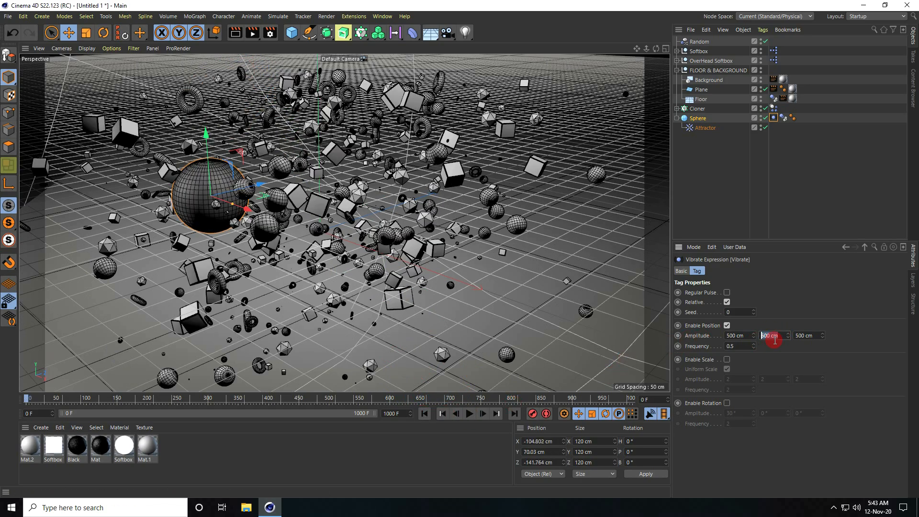
pyautogui.write('300')
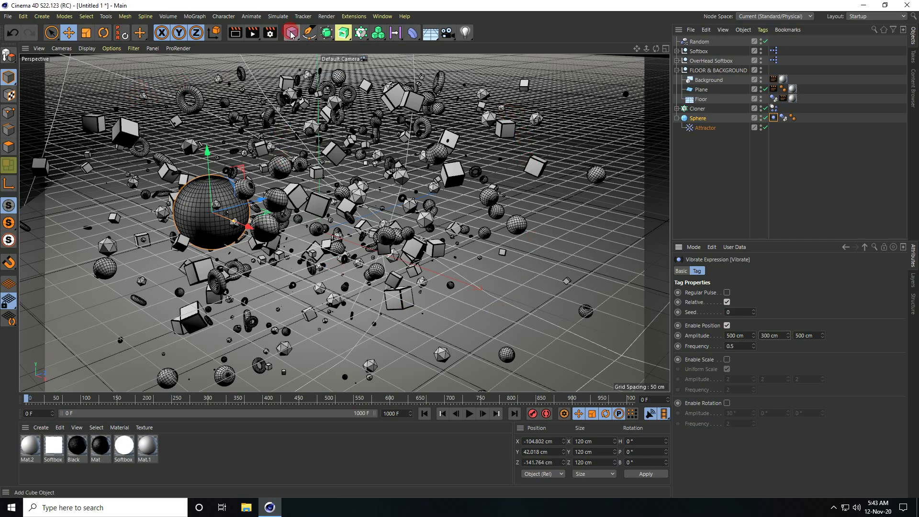
# Step: Add a 1000 × 600 × 1000 cm cube and raise it about 135 cm to enclose the clones
pyautogui.click(290, 32)
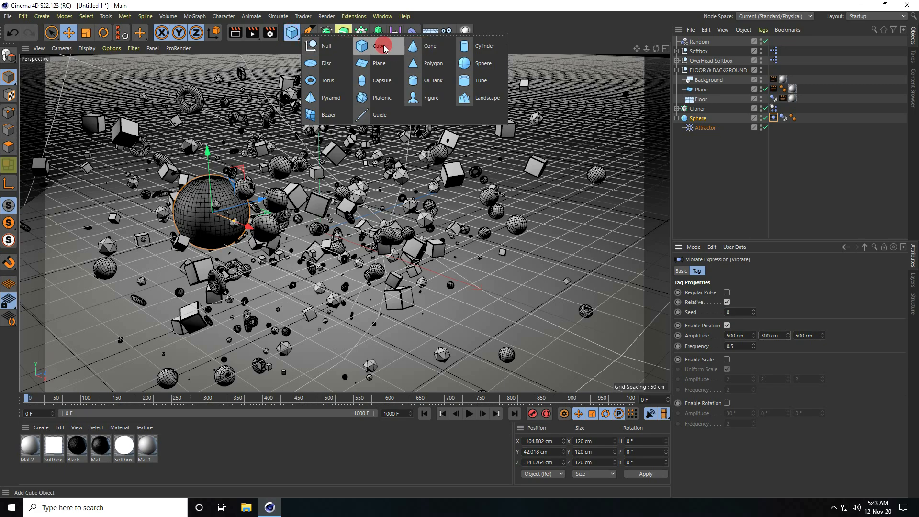
pyautogui.click(380, 46)
pyautogui.write('1000')
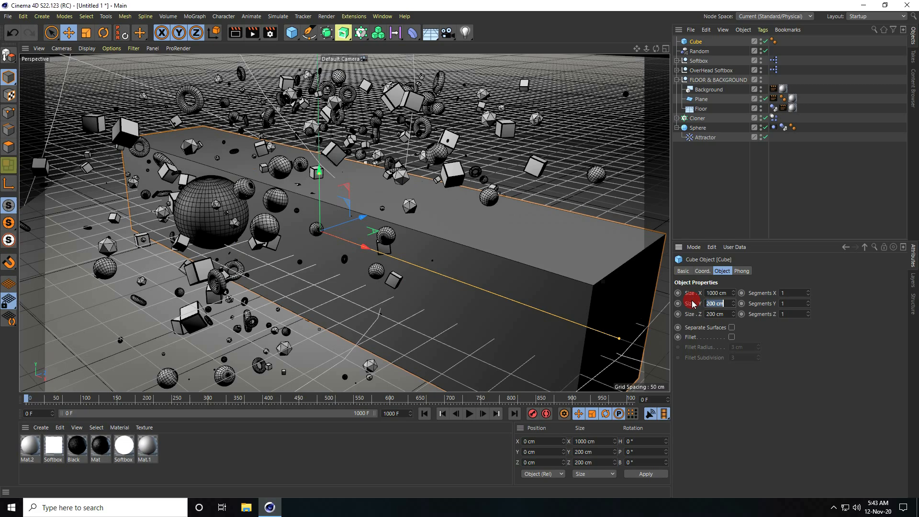
pyautogui.write('5')
pyautogui.click(719, 313)
pyautogui.write('1000')
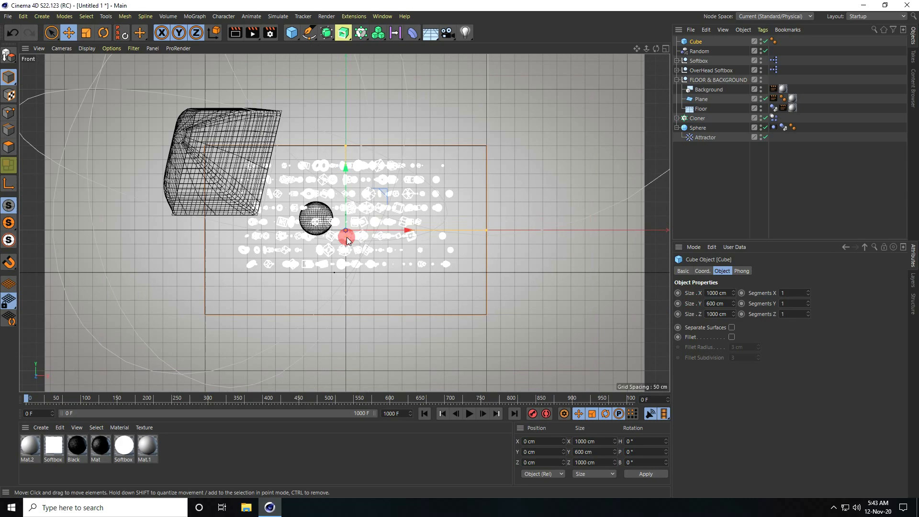
pyautogui.moveTo(346, 237); pyautogui.dragTo(346, 149)
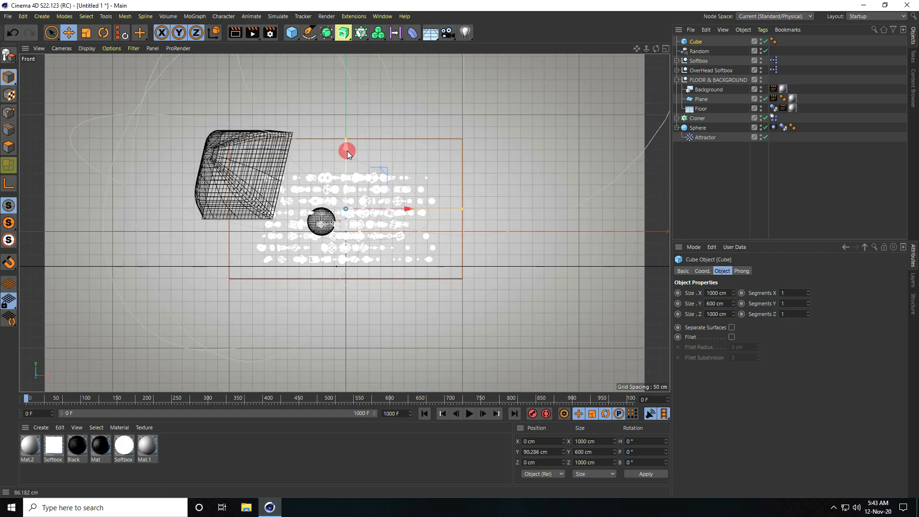
pyautogui.moveTo(346, 150); pyautogui.dragTo(346, 143)
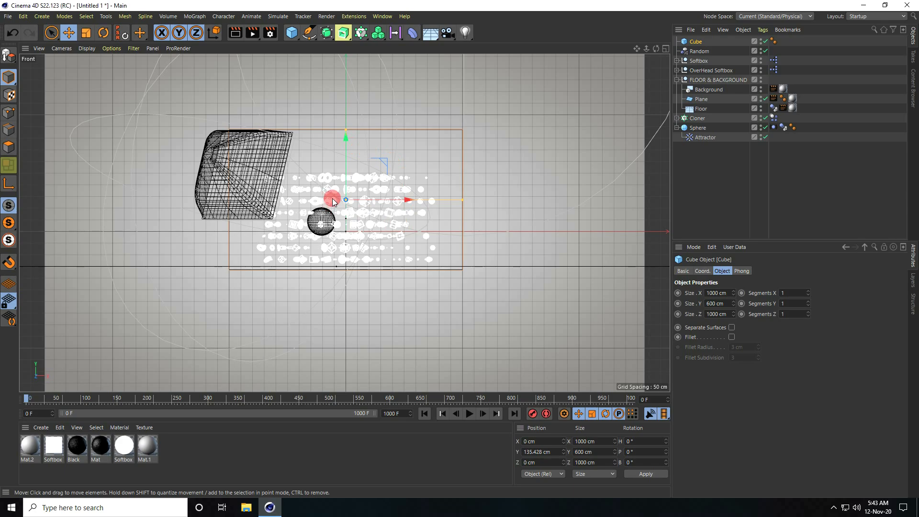
pyautogui.click(753, 63)
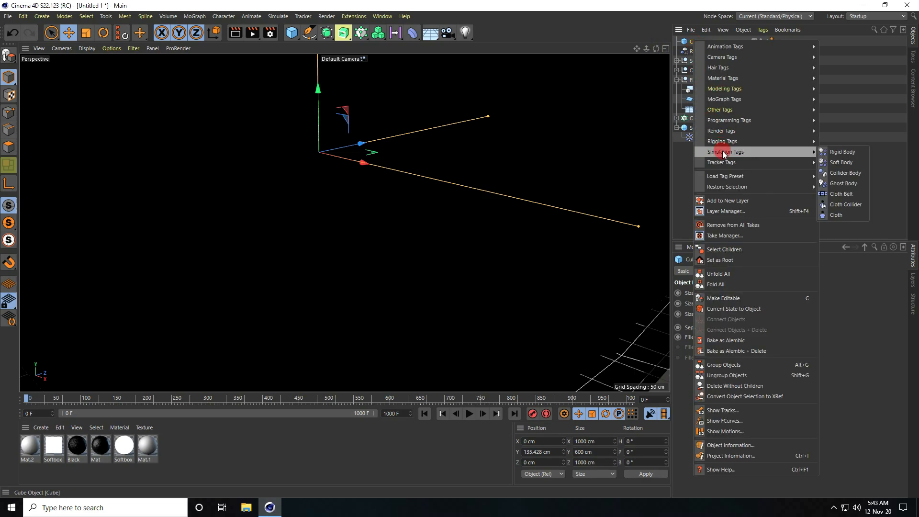
pyautogui.moveTo(844, 173)
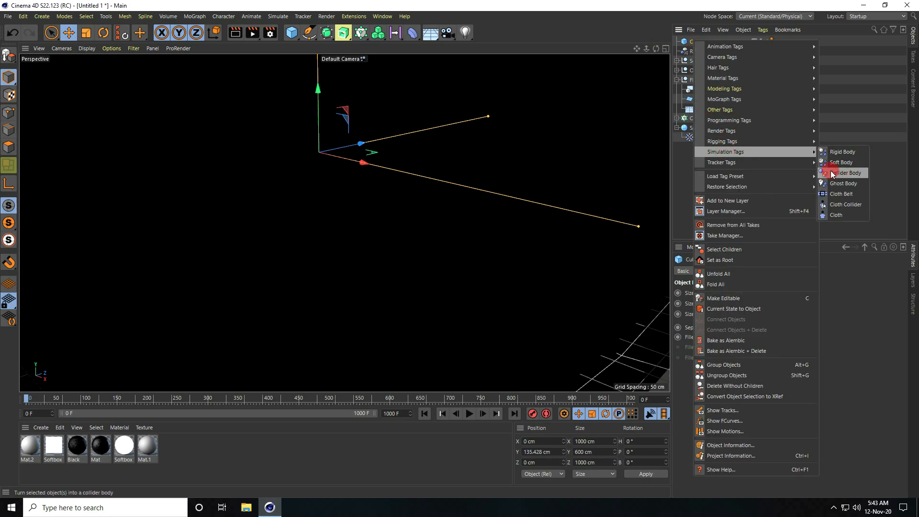
# Step: Set the cube's dynamics collision shape to Static Mesh and hide it in the viewport
pyautogui.click(843, 174)
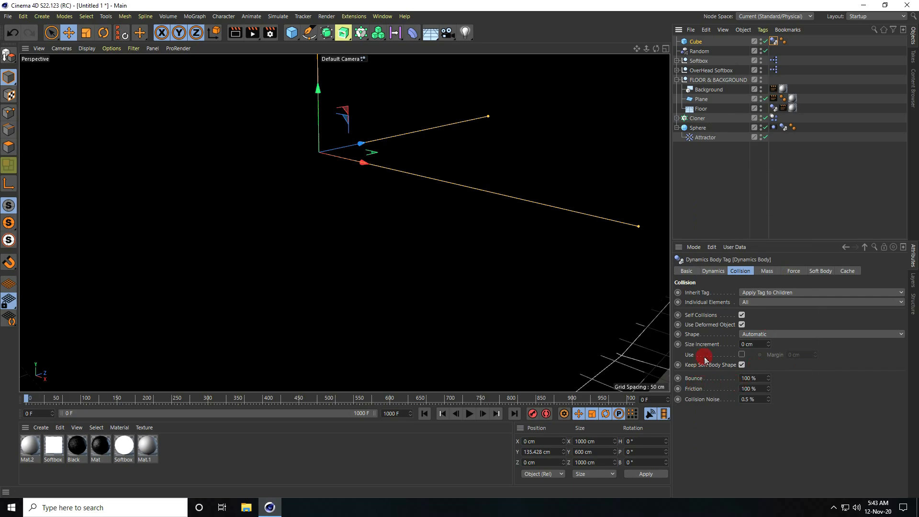
pyautogui.moveTo(776, 342)
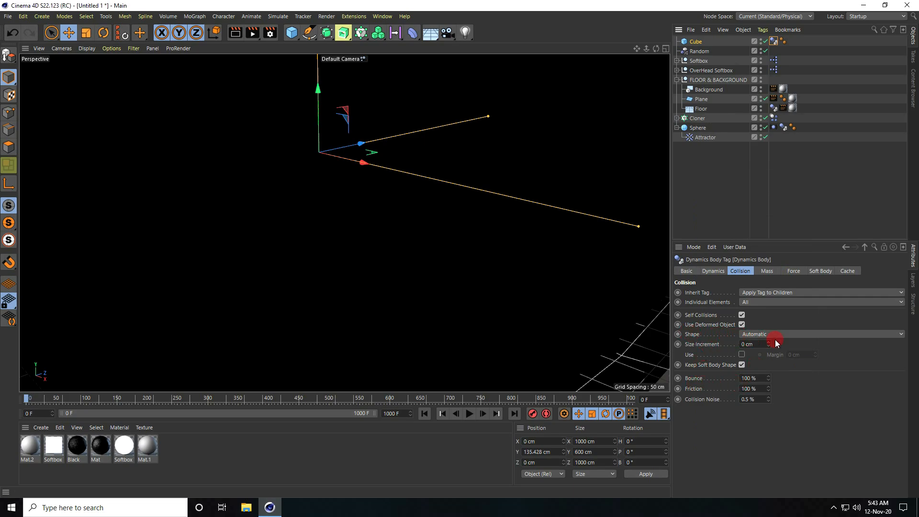
pyautogui.click(820, 334)
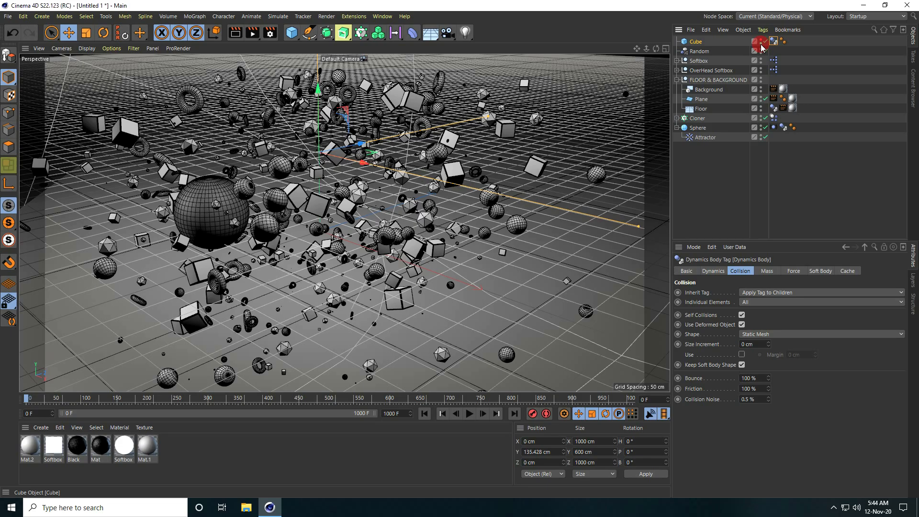
pyautogui.click(468, 413)
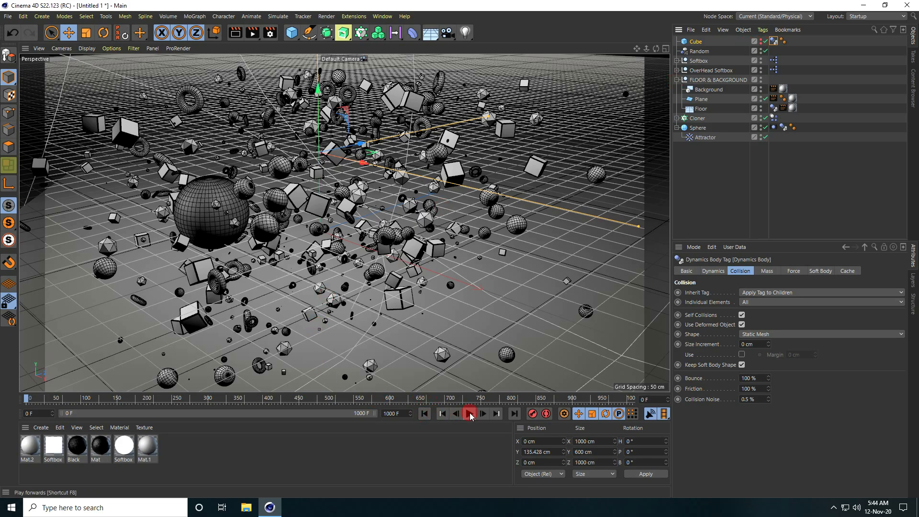
# Step: Play the clone simulation inside the hidden container cube
pyautogui.click(469, 414)
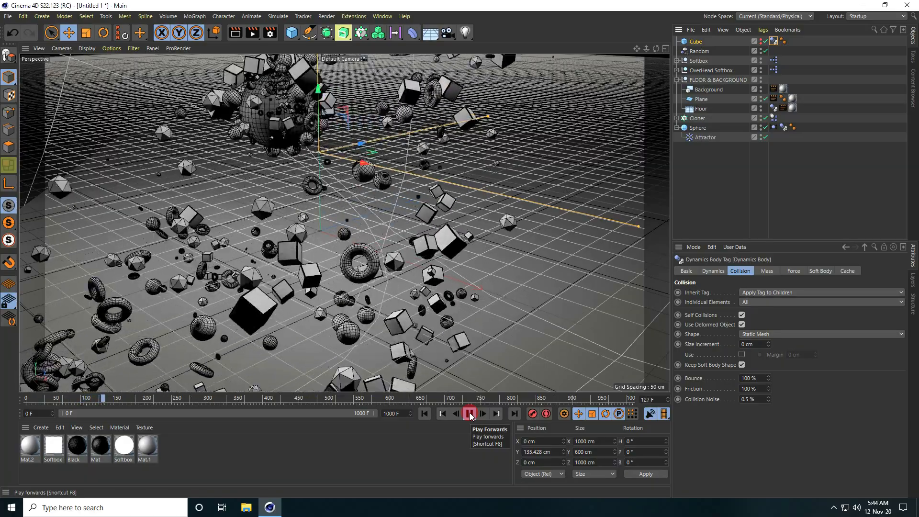
pyautogui.click(469, 413)
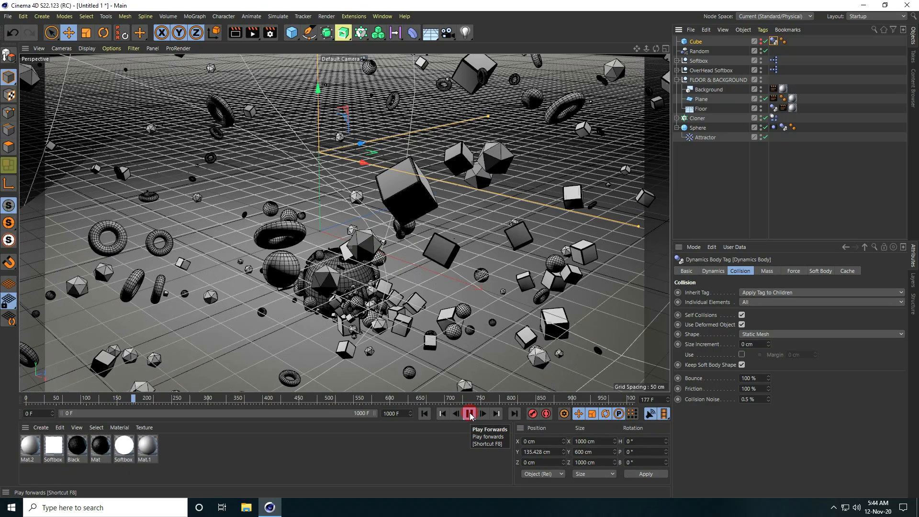
pyautogui.click(469, 413)
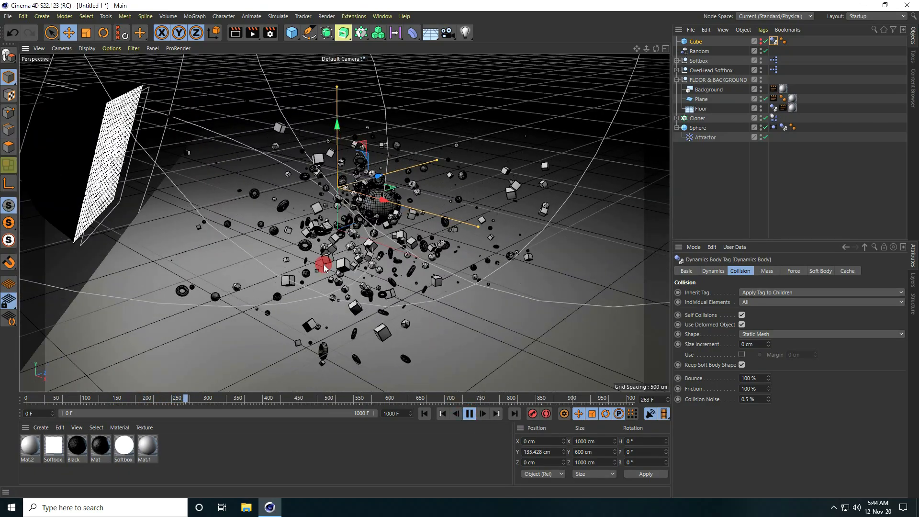
pyautogui.click(468, 414)
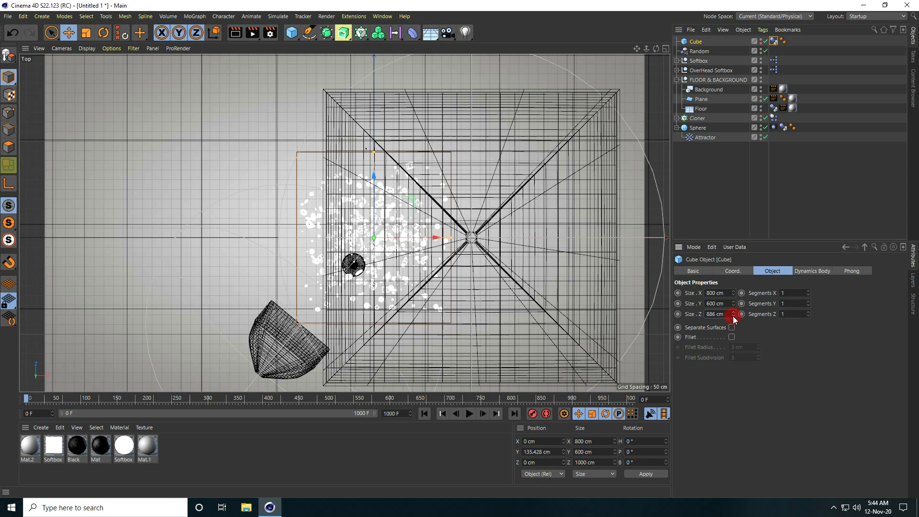
# Step: Shrink the cube to 800 × 600 × 800 cm, hide it and replay the simulation from the start
pyautogui.click(733, 315)
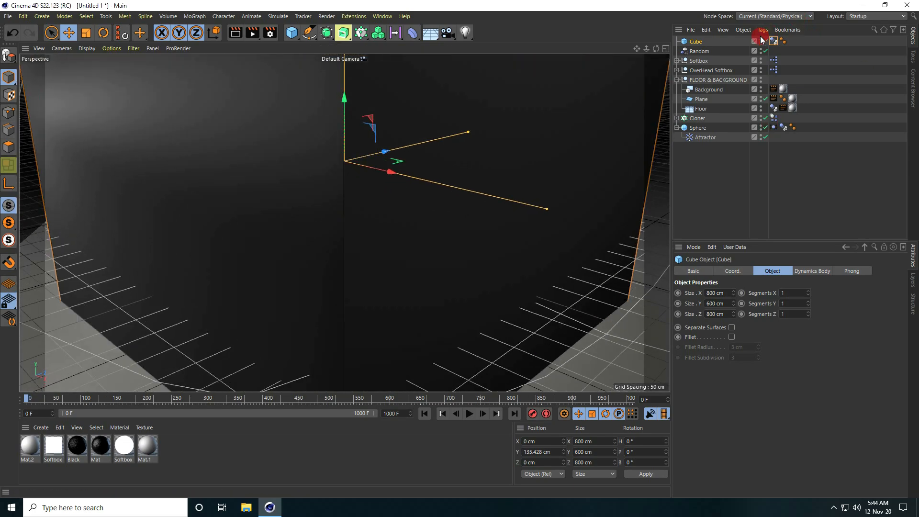
pyautogui.click(424, 413)
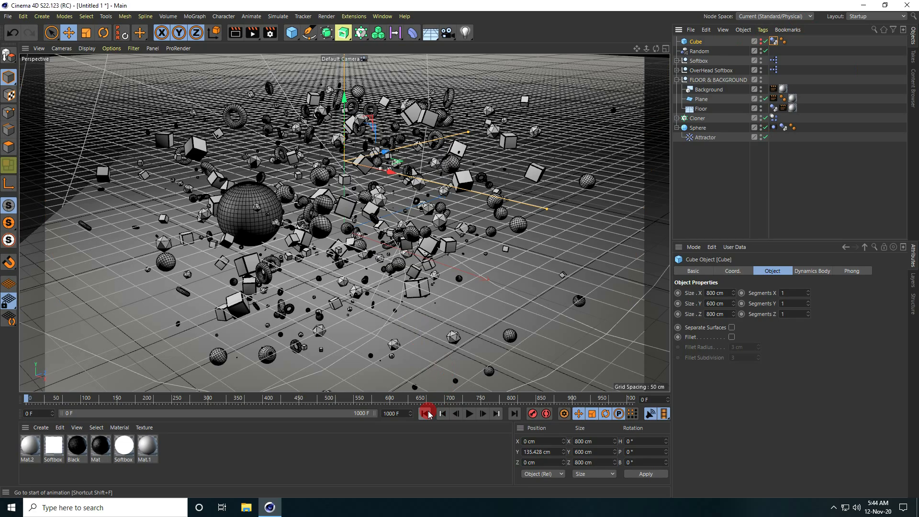
pyautogui.click(469, 413)
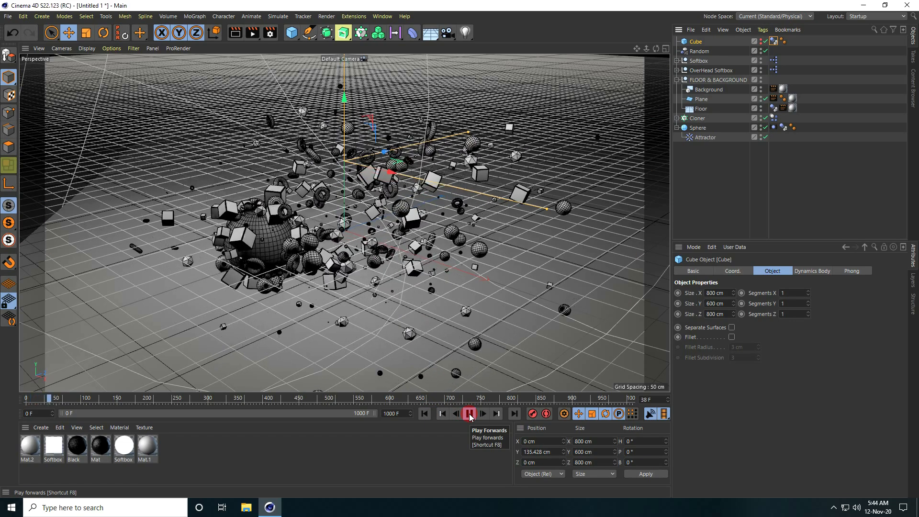
pyautogui.click(469, 413)
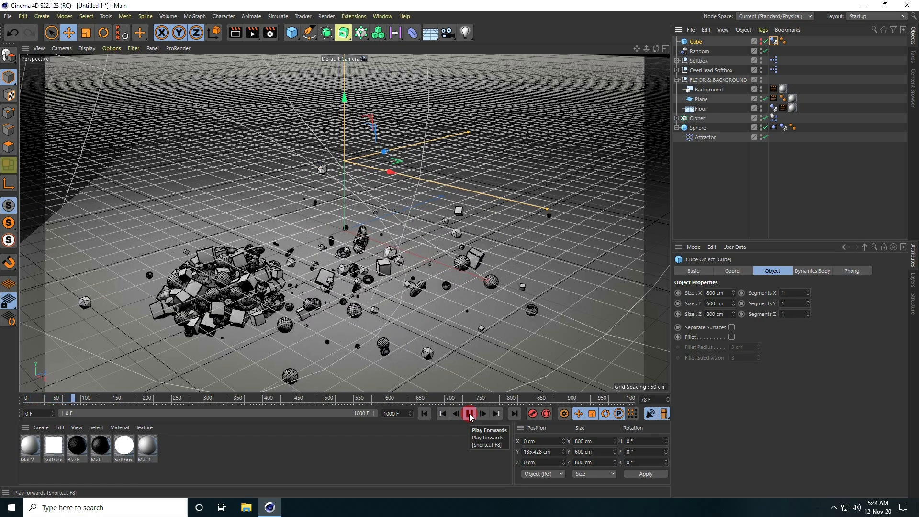
pyautogui.click(469, 414)
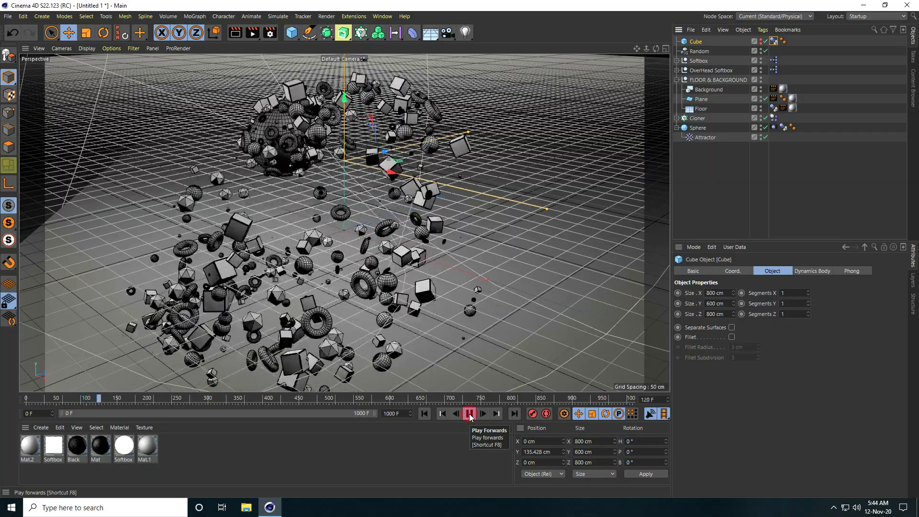
pyautogui.click(469, 414)
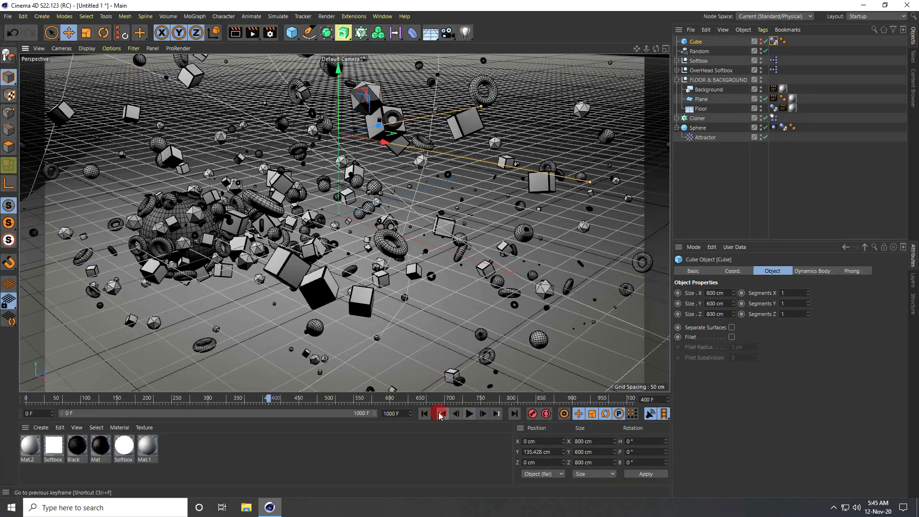
# Step: Show the cloner's 10 × 10 × 10 grid settings and replay the simulation from frame 0
pyautogui.click(424, 414)
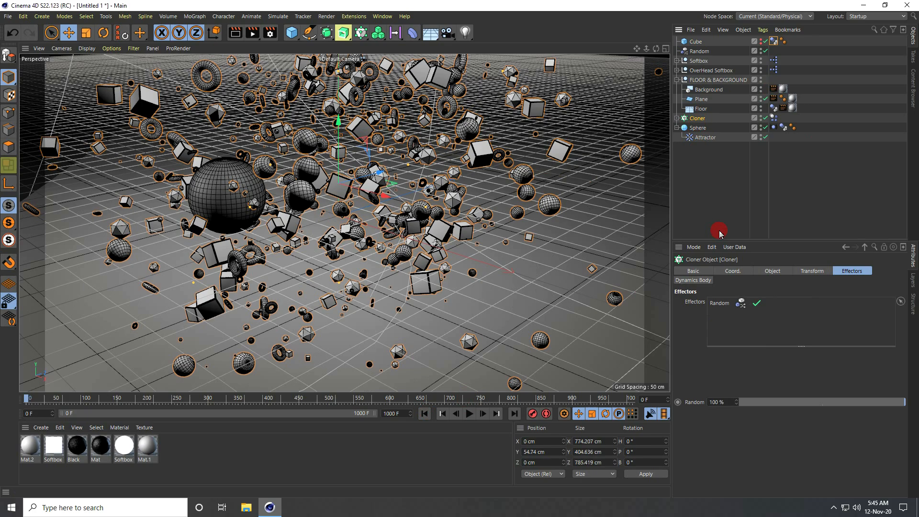
pyautogui.click(771, 270)
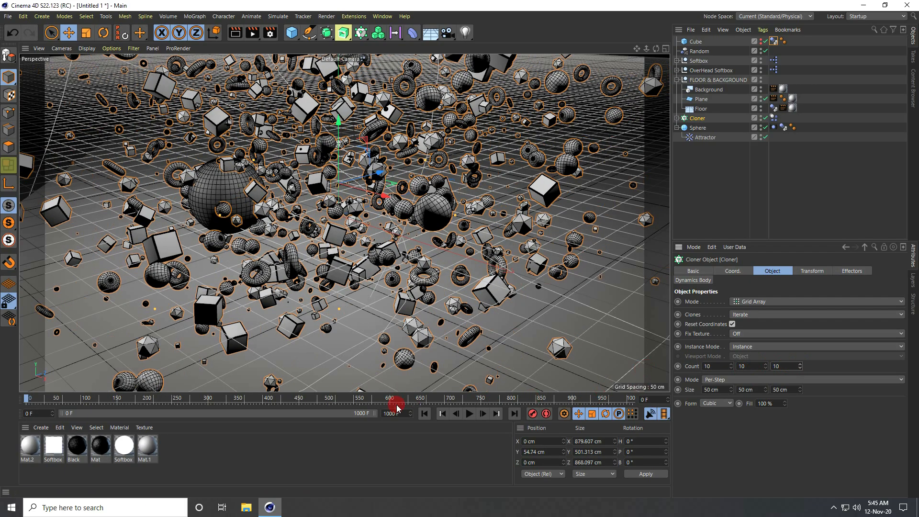
pyautogui.moveTo(462, 413)
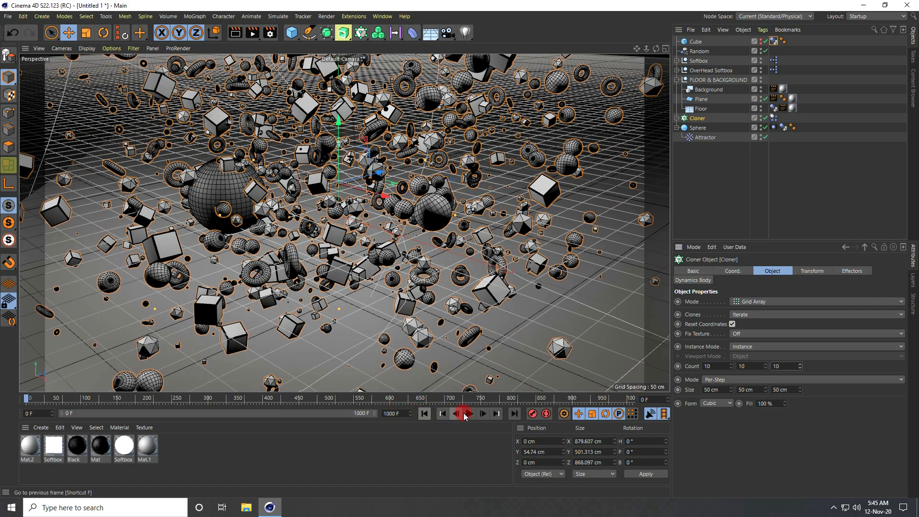
pyautogui.click(467, 413)
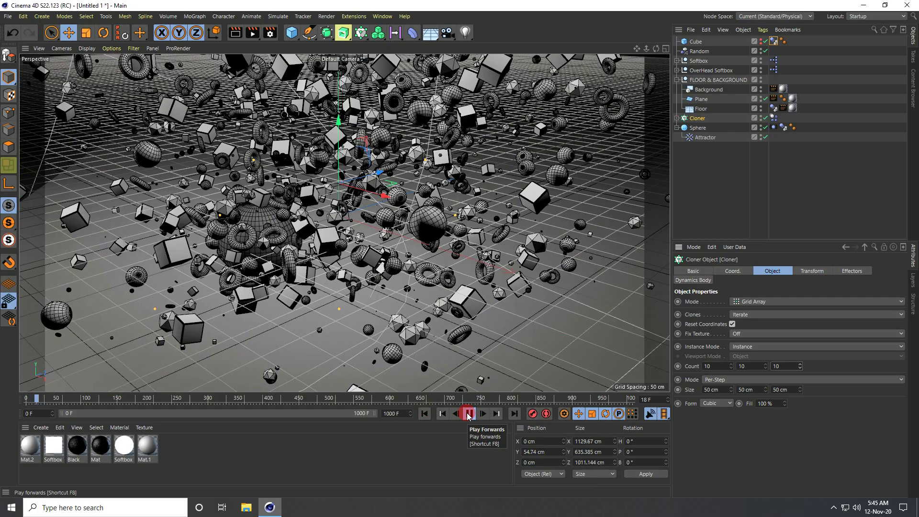
pyautogui.click(468, 414)
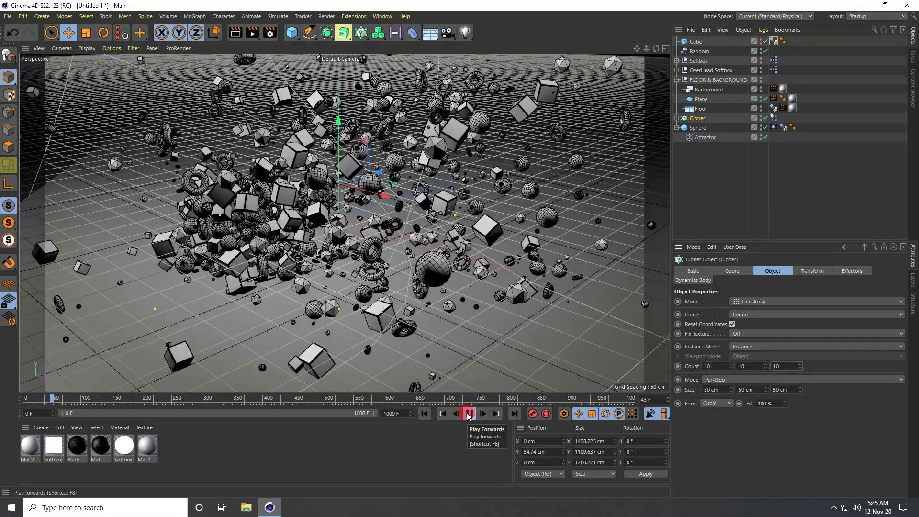
pyautogui.click(468, 413)
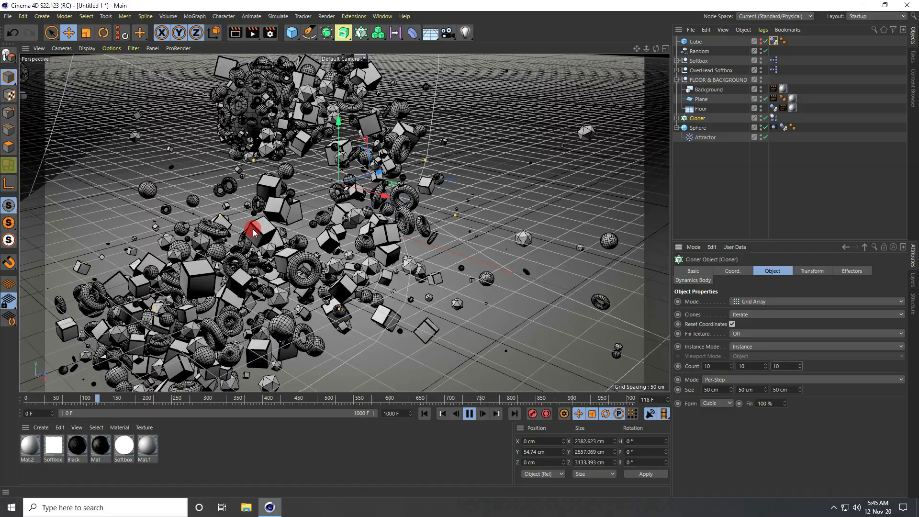
pyautogui.click(469, 414)
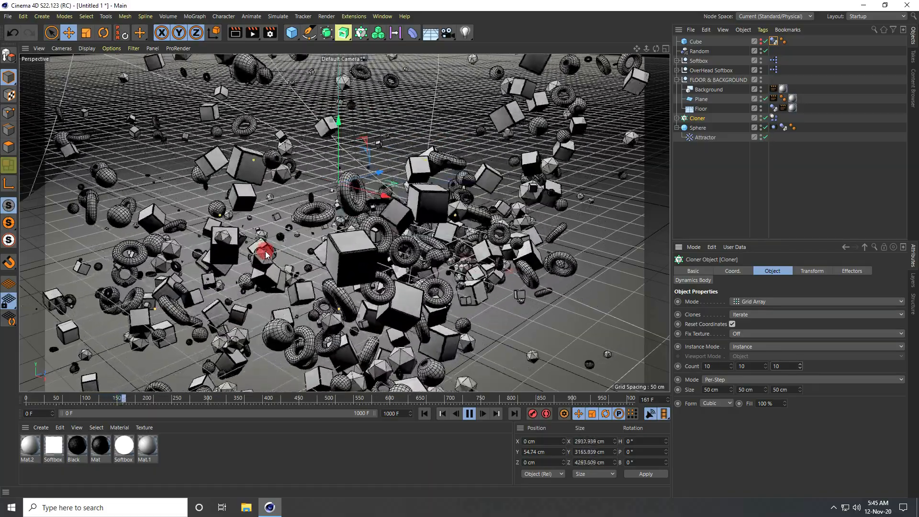
pyautogui.click(468, 414)
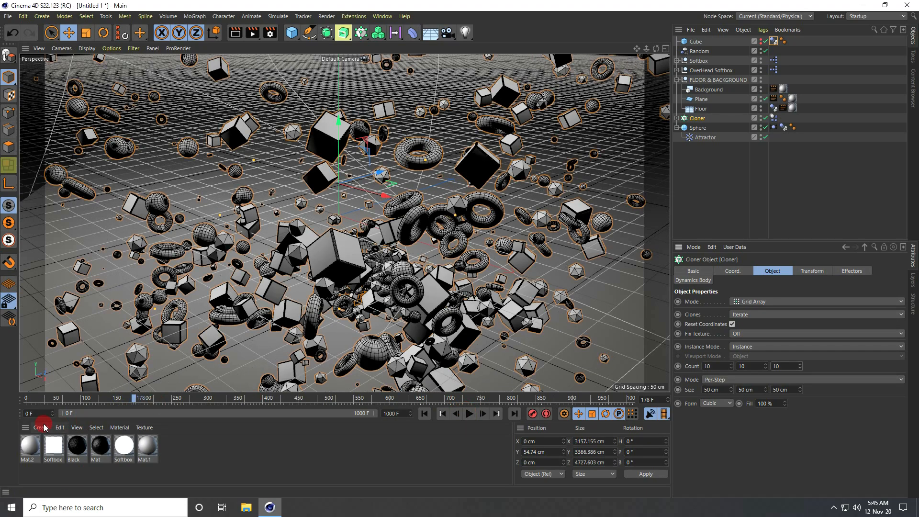
# Step: Load the coloured material set onto the torus, platonic, cube and spheres, then rewind to frame 0
pyautogui.click(39, 427)
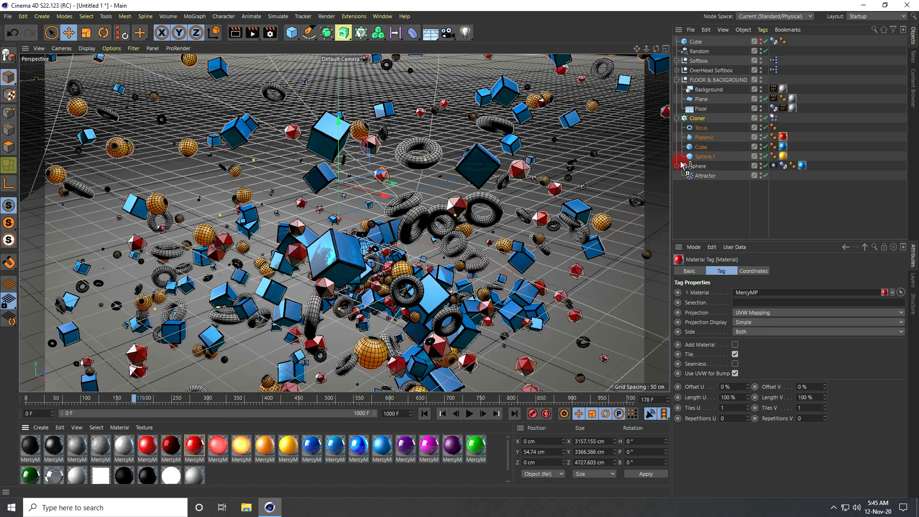
pyautogui.click(424, 413)
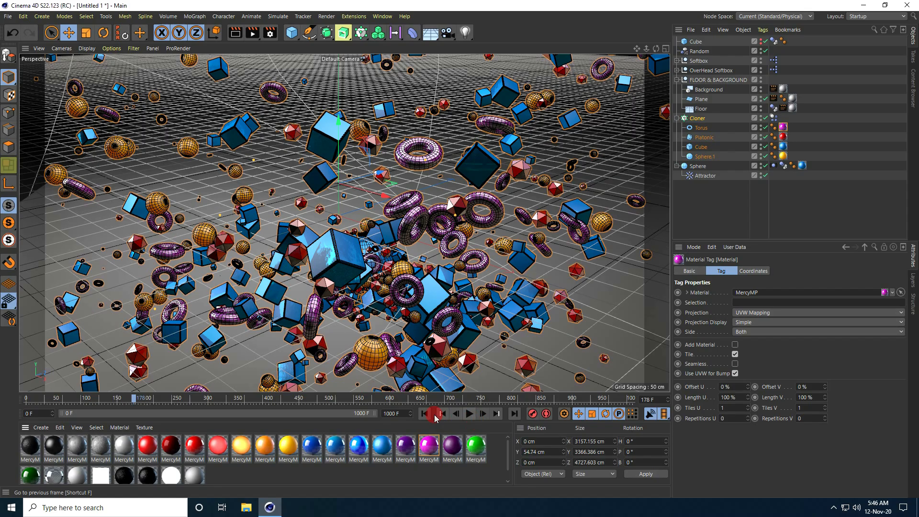
pyautogui.click(441, 413)
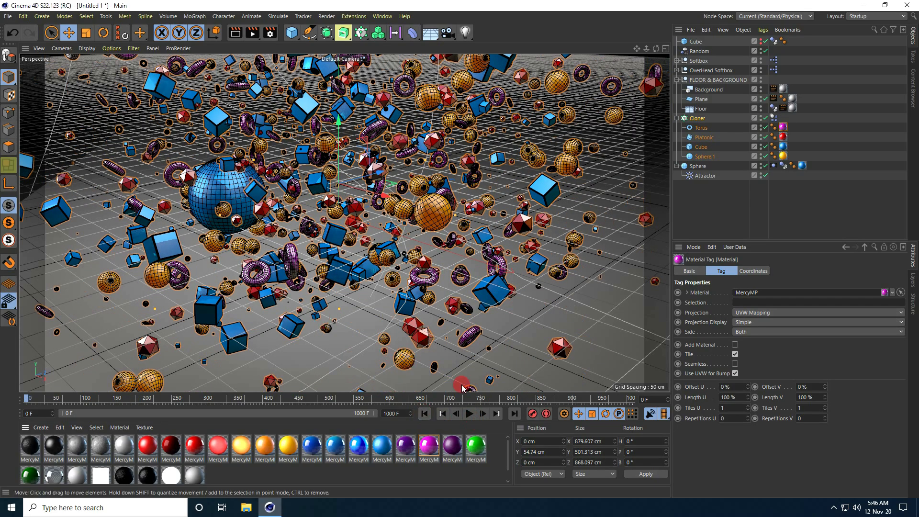
# Step: Play the simulation to see the coloured clones move
pyautogui.click(469, 413)
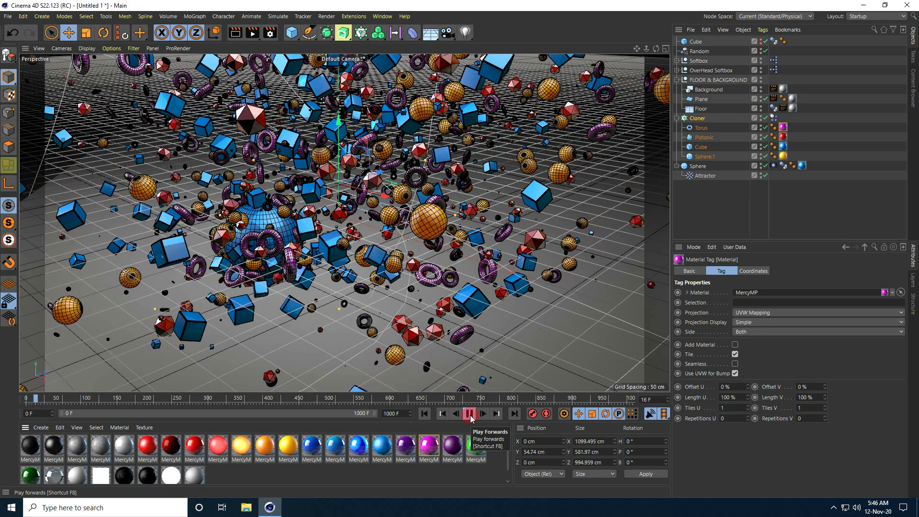
pyautogui.click(469, 413)
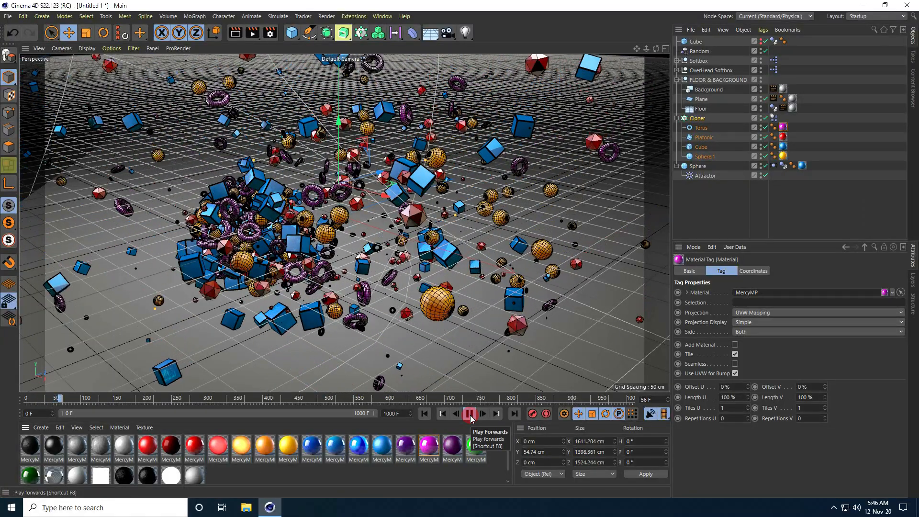
pyautogui.click(469, 413)
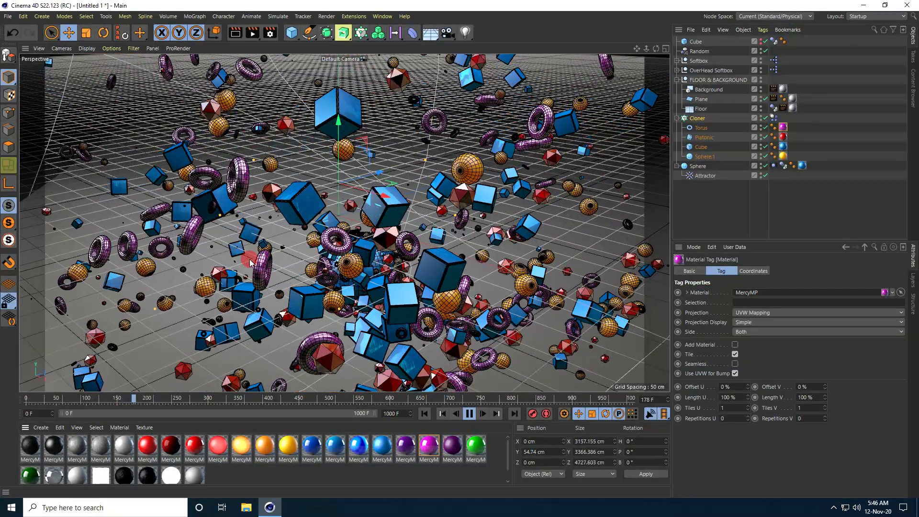
# Step: Enable saving renders as JPG images into the Desktop/ren folder
pyautogui.click(468, 413)
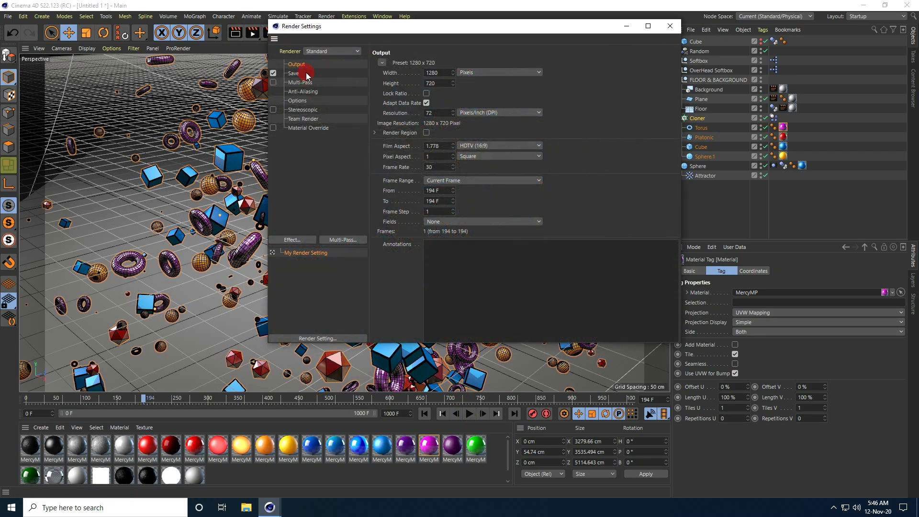
pyautogui.click(480, 181)
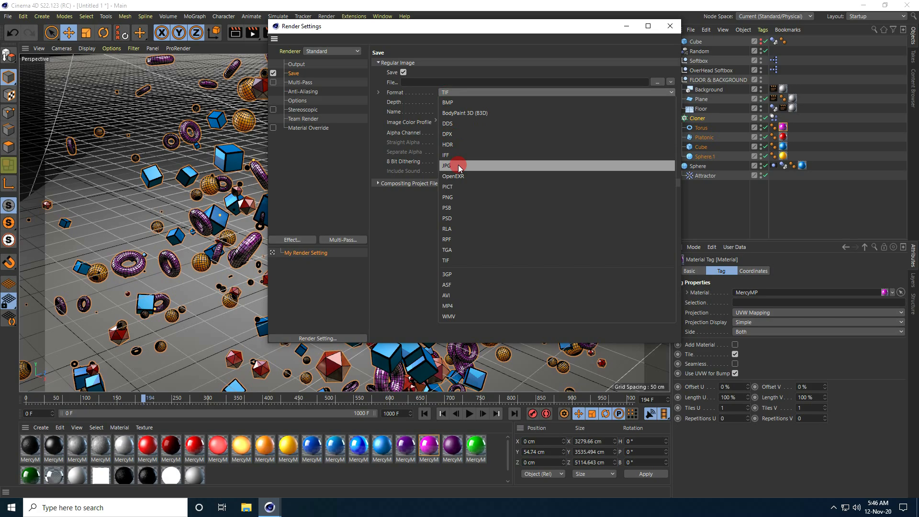
pyautogui.click(446, 165)
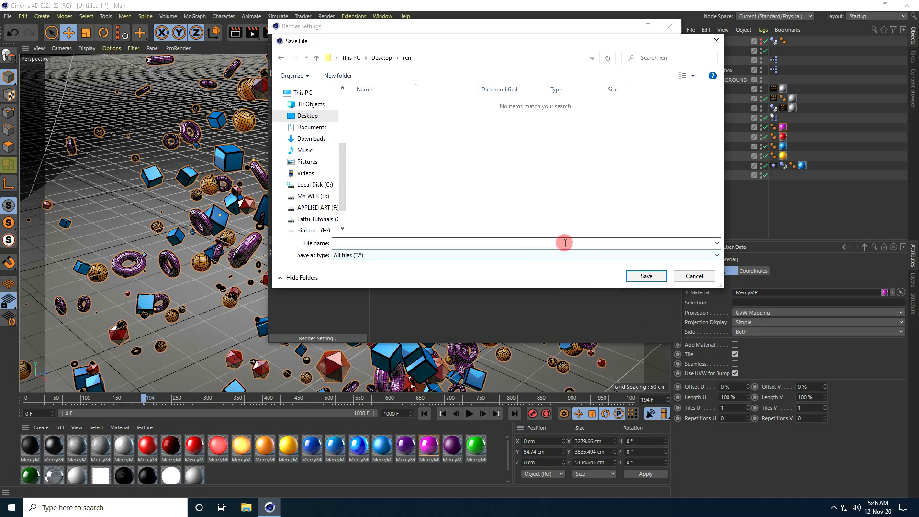
pyautogui.write('a')
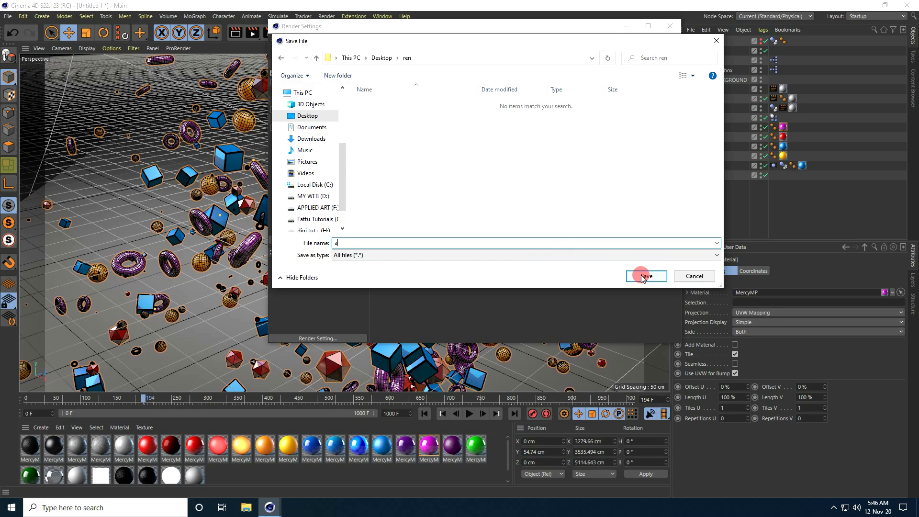
pyautogui.click(644, 275)
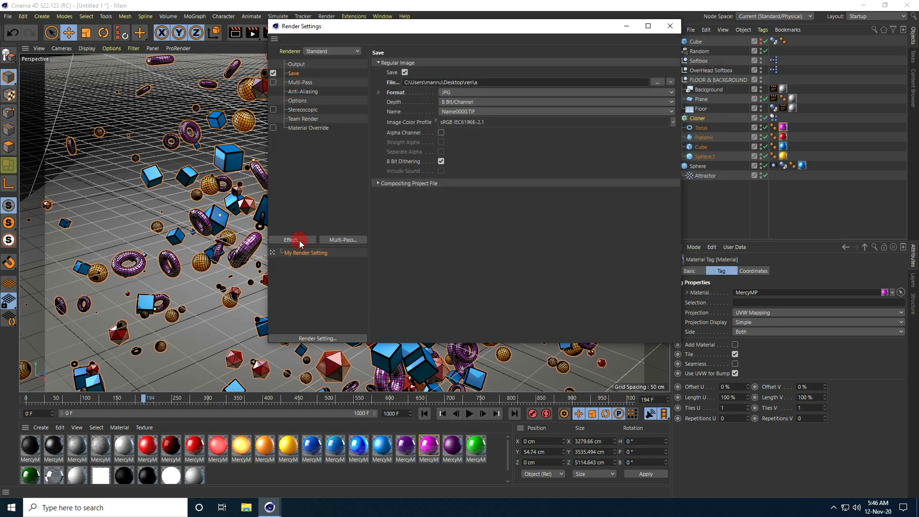
# Step: Add Global Illumination with Low record density and Ambient Occlusion as render effects
pyautogui.click(292, 239)
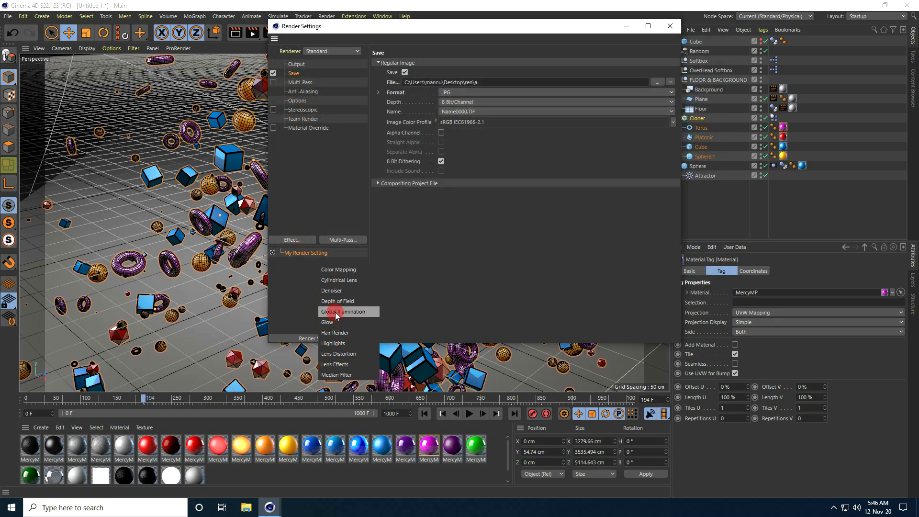
pyautogui.click(343, 311)
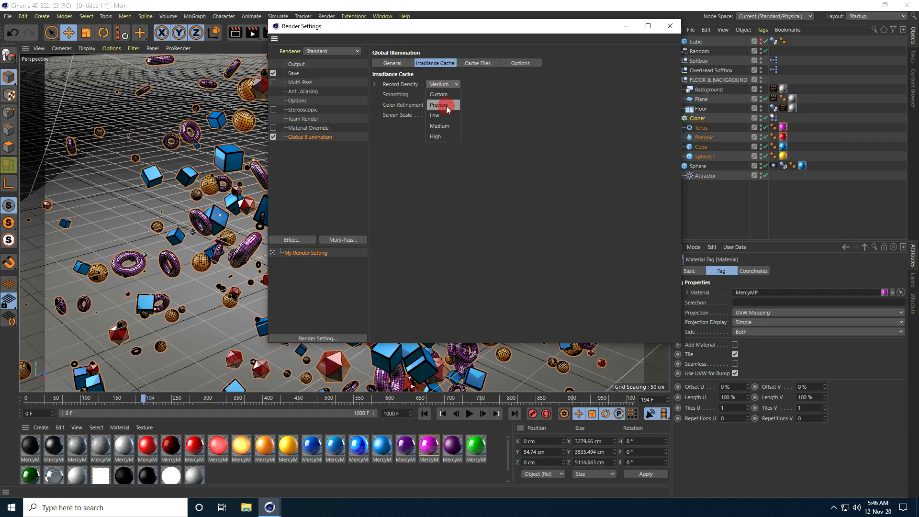
pyautogui.click(435, 115)
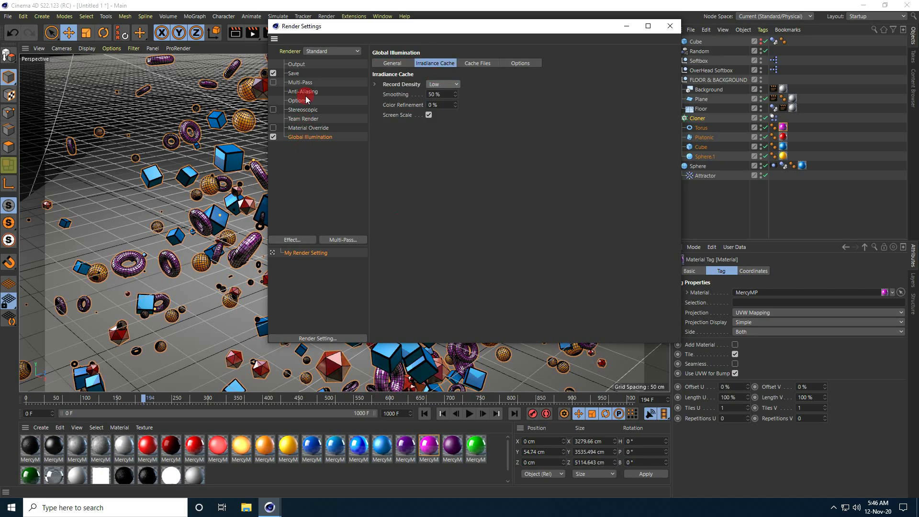
pyautogui.click(292, 239)
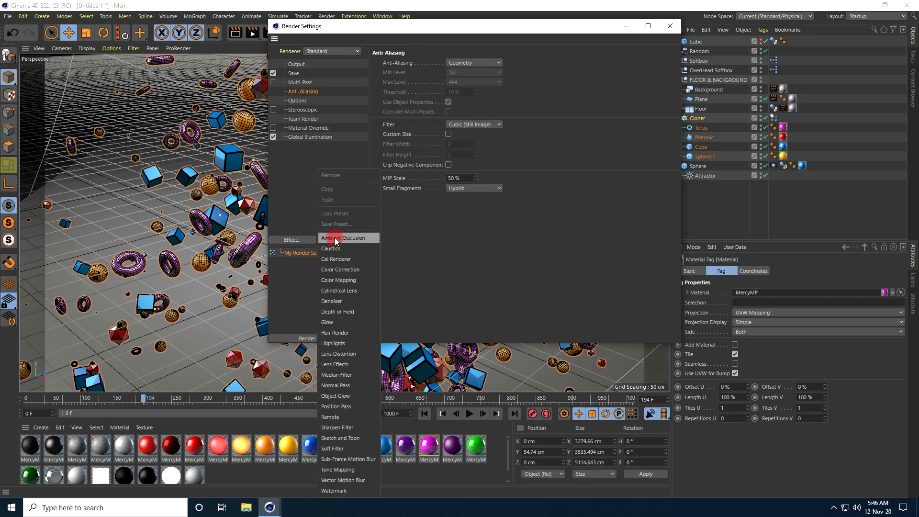
pyautogui.click(342, 237)
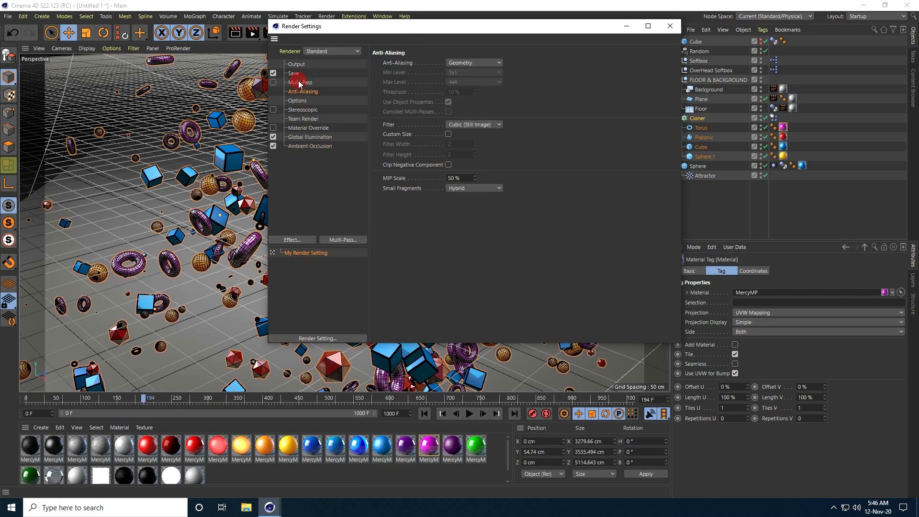
# Step: Review the 1280×720 output with All Frames range and the save settings, then close Render Settings
pyautogui.click(296, 64)
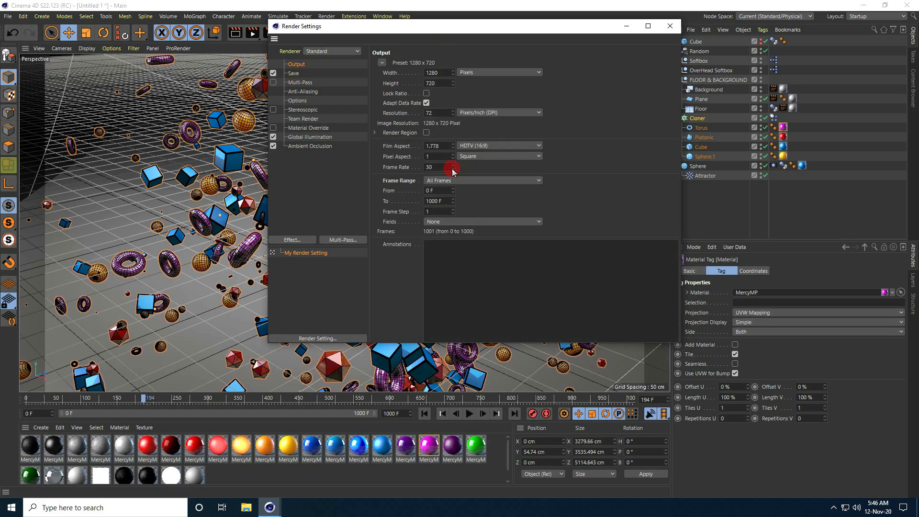
pyautogui.click(294, 72)
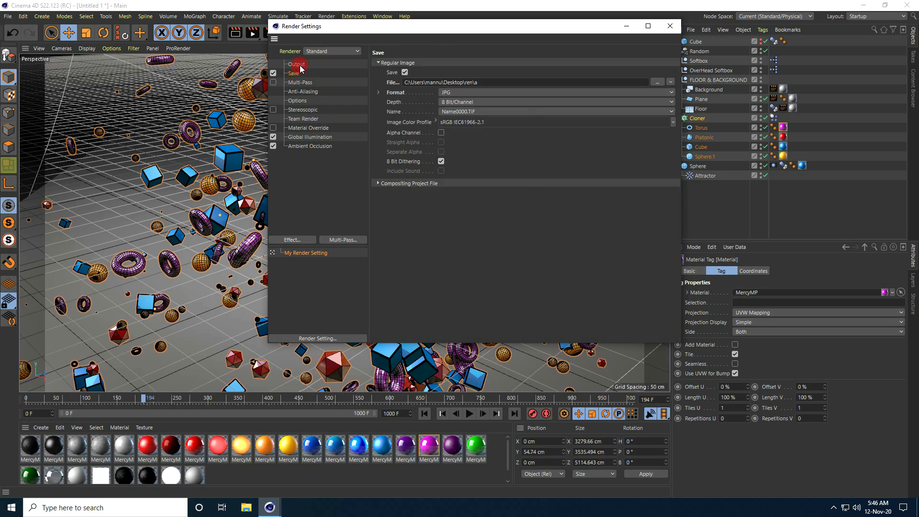
pyautogui.click(669, 26)
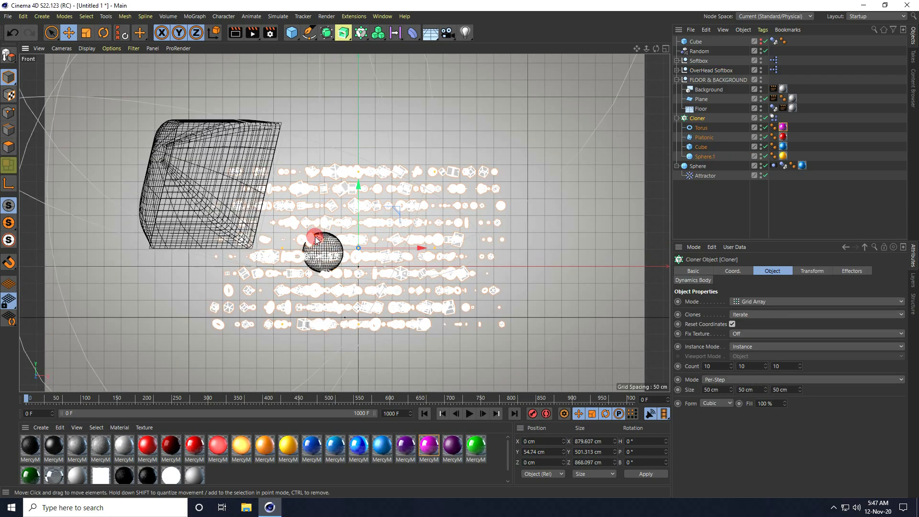
# Step: Move the clone grid higher and widen the enclosing cube to 1000 × 600 × 1000 cm
pyautogui.moveTo(319, 240); pyautogui.dragTo(359, 176)
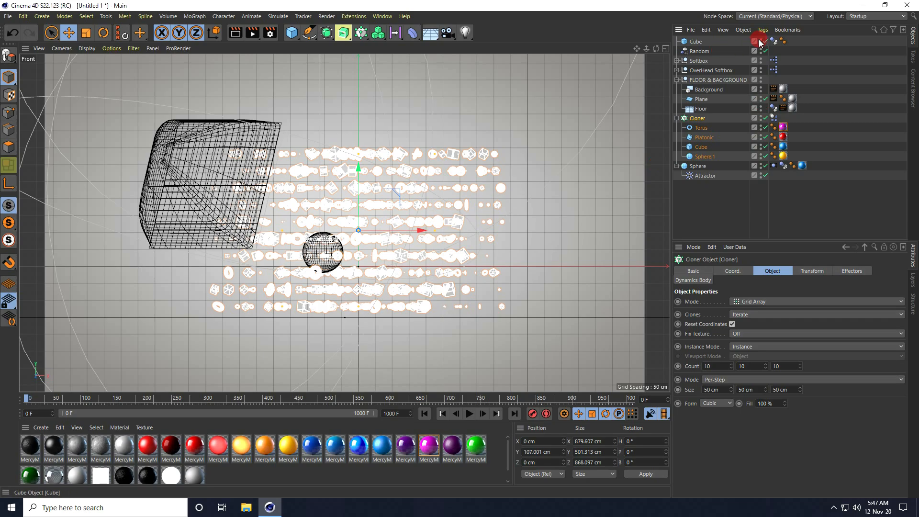
pyautogui.click(696, 42)
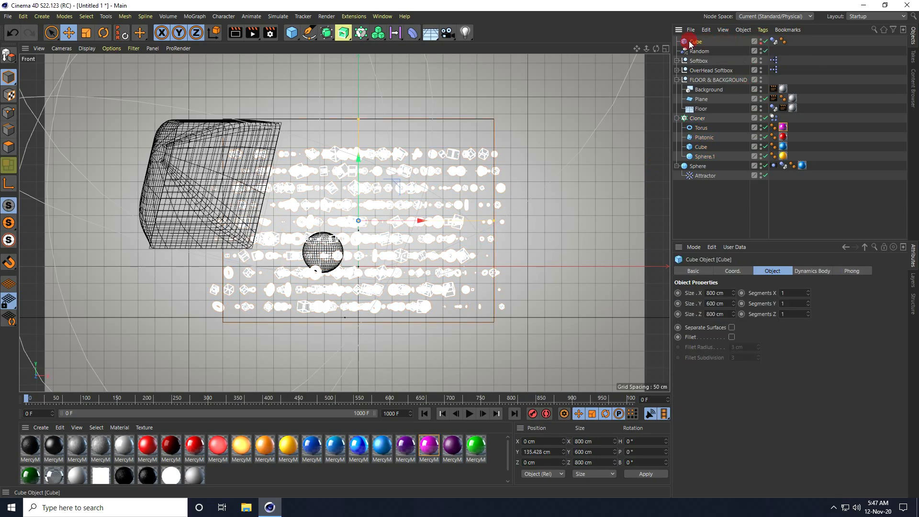
pyautogui.moveTo(718, 293); pyautogui.dragTo(732, 293)
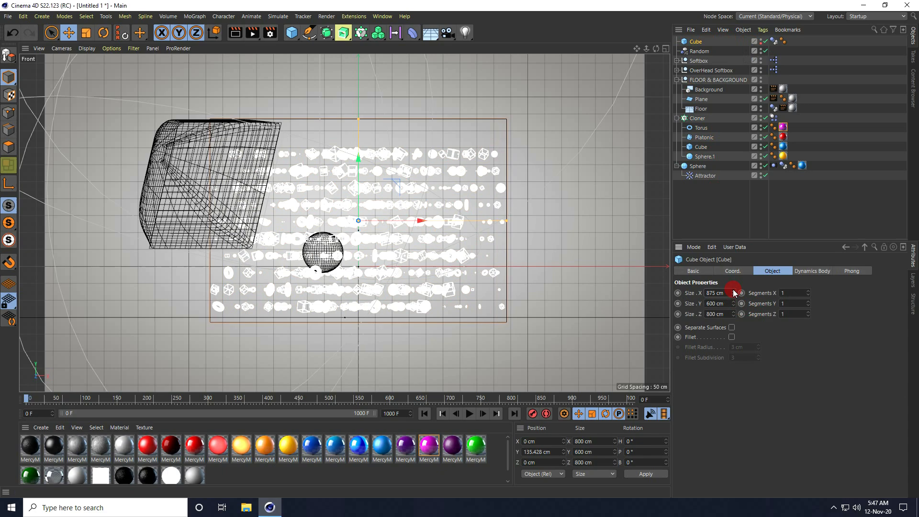
pyautogui.moveTo(732, 292); pyautogui.dragTo(738, 293)
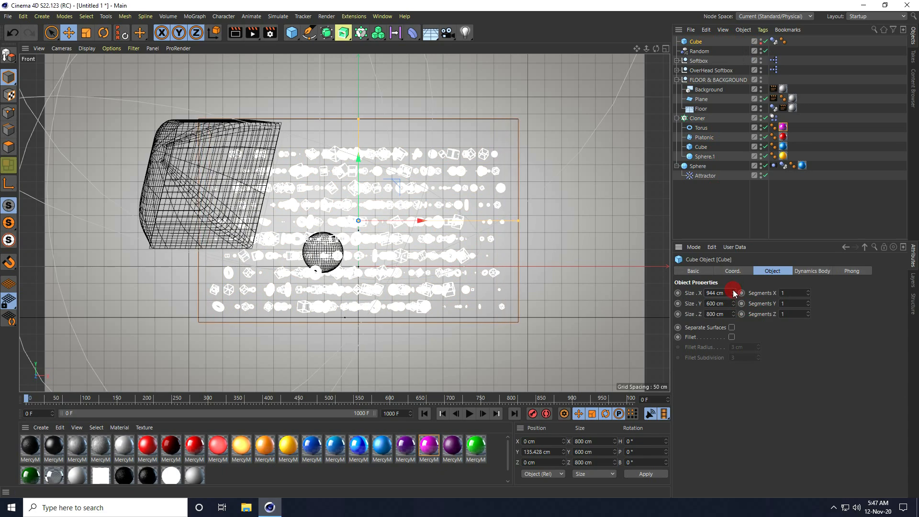
pyautogui.click(720, 293)
pyautogui.write('1000')
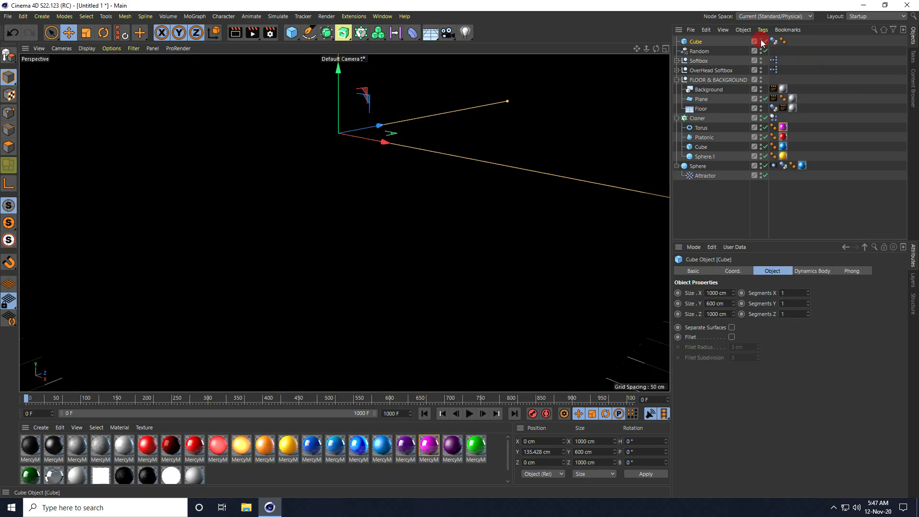
# Step: Hide the enclosing cube in the viewport and play so the clones cluster around the attractor sphere
pyautogui.click(469, 414)
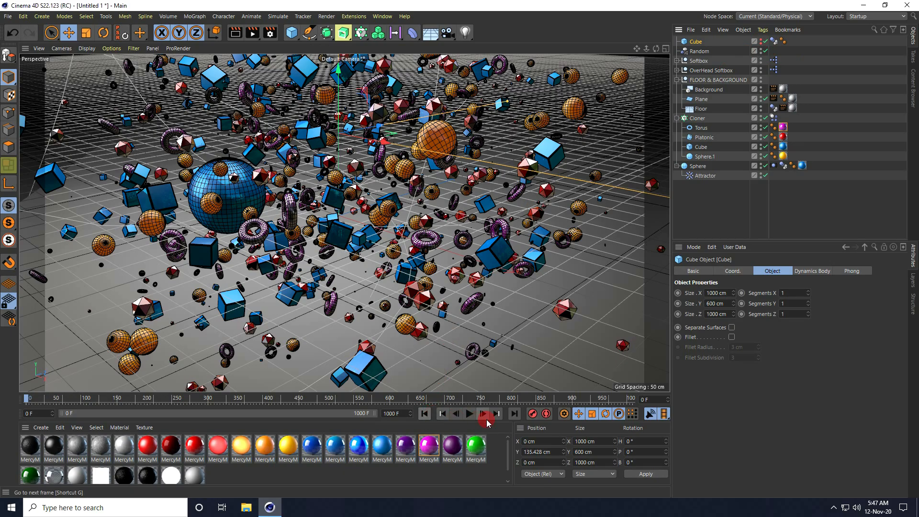
pyautogui.click(469, 414)
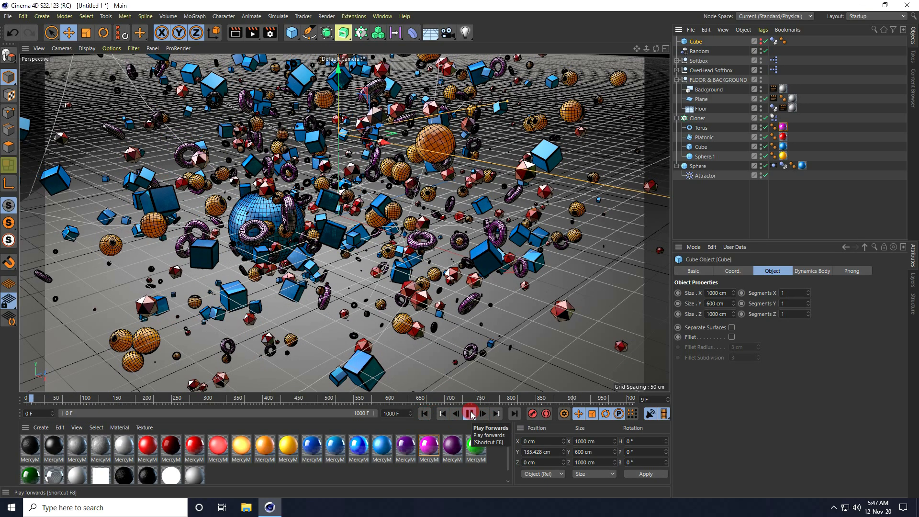
pyautogui.click(471, 413)
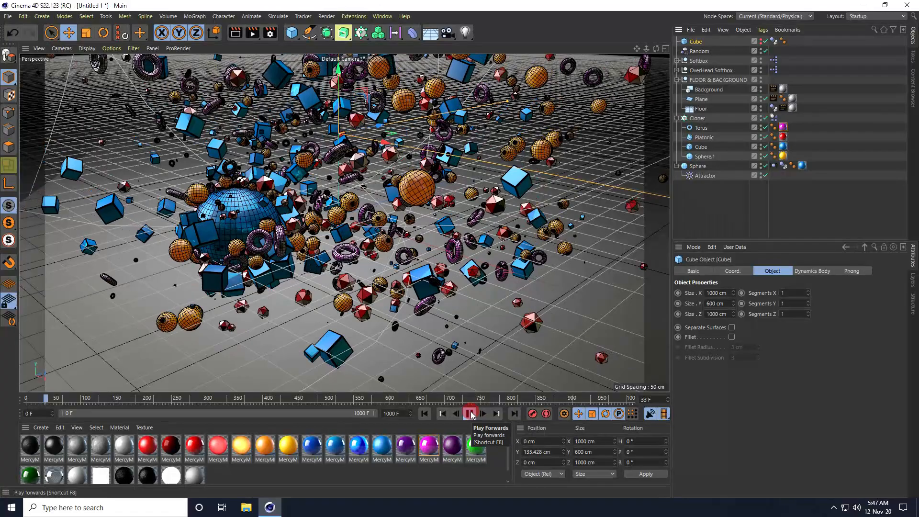
pyautogui.click(469, 413)
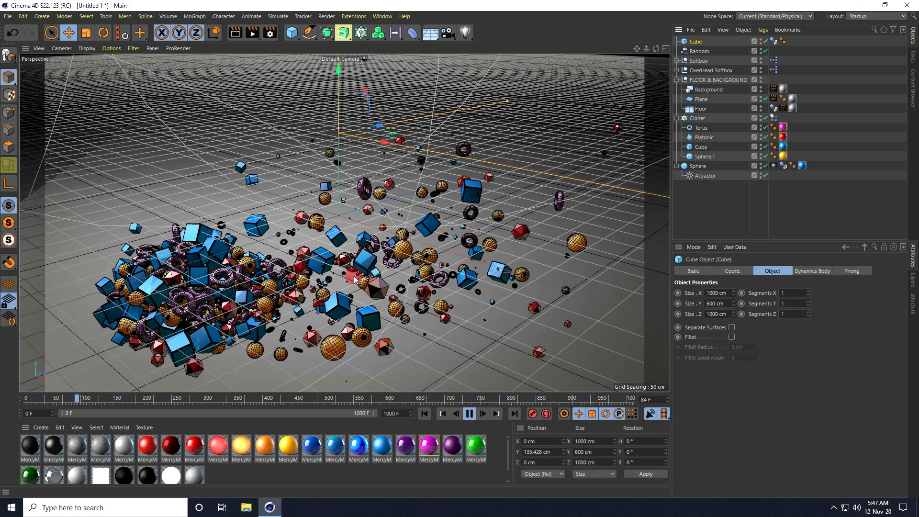
pyautogui.click(481, 414)
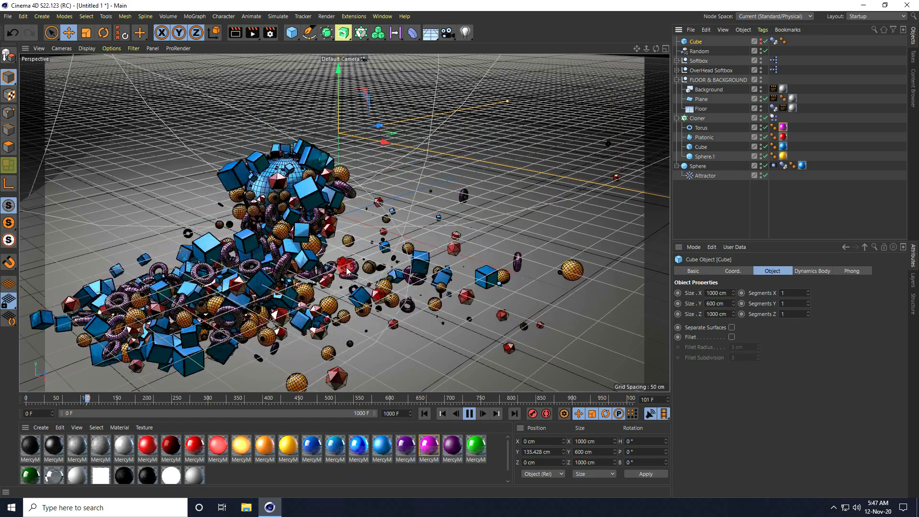